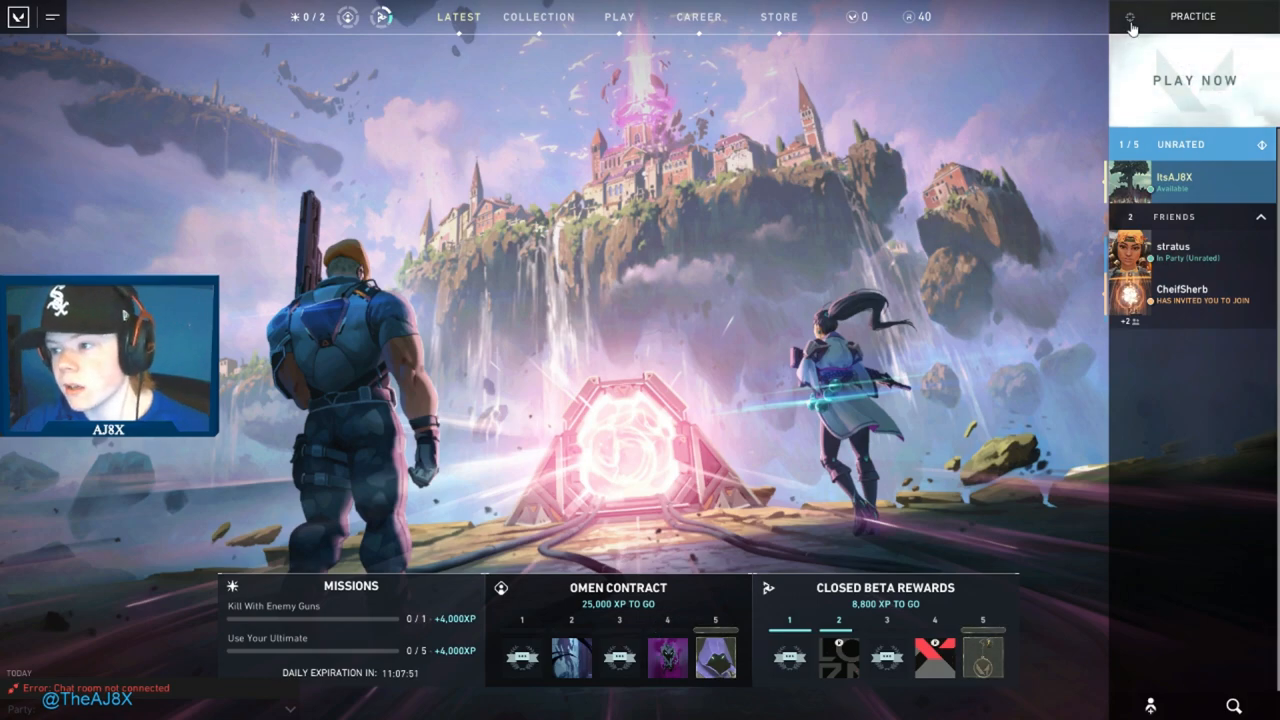
# Open Settings from the lobby menu and review General accessibility, mouse sensitivity 0.615 and minimap options.
pyautogui.click(52, 16)
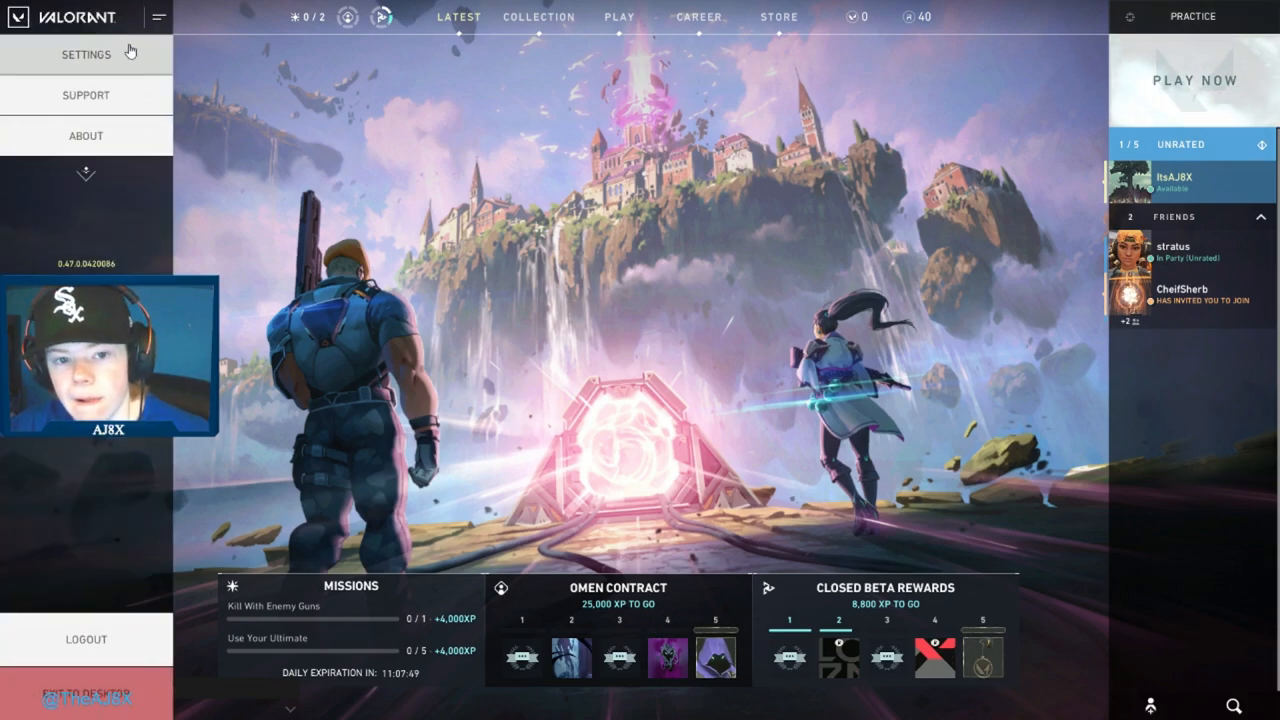
pyautogui.click(86, 52)
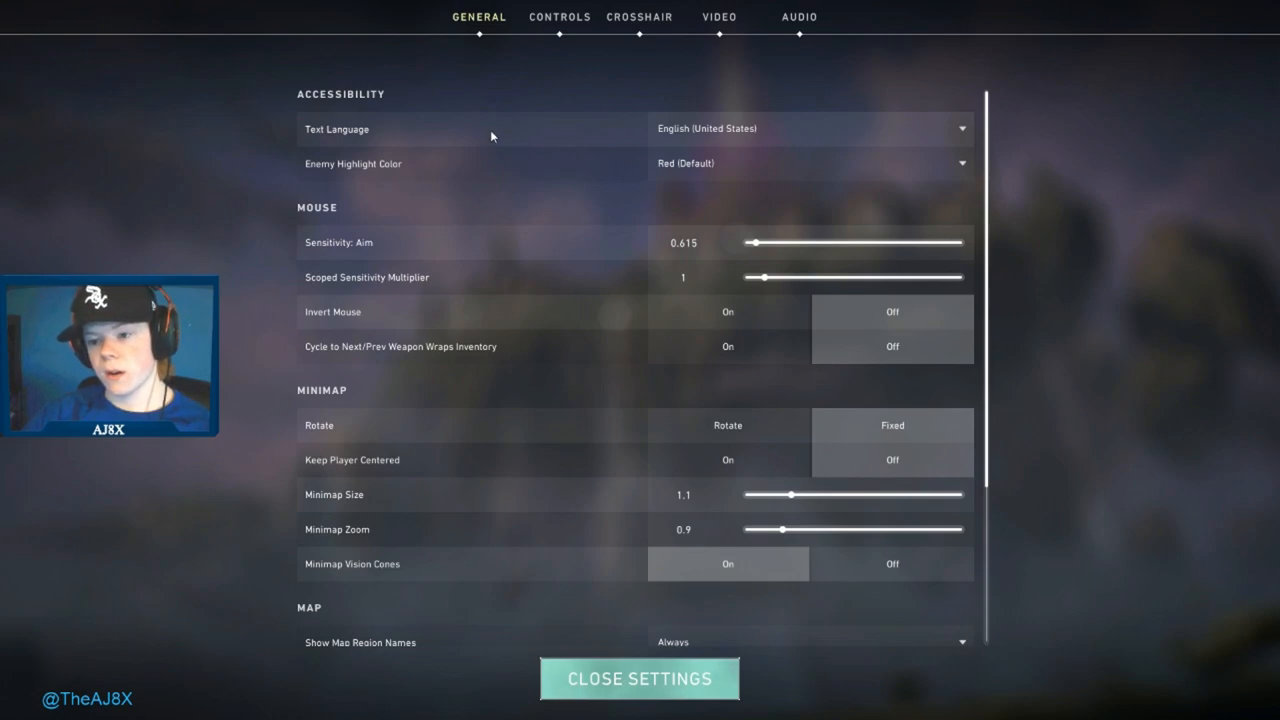
pyautogui.moveTo(656, 72)
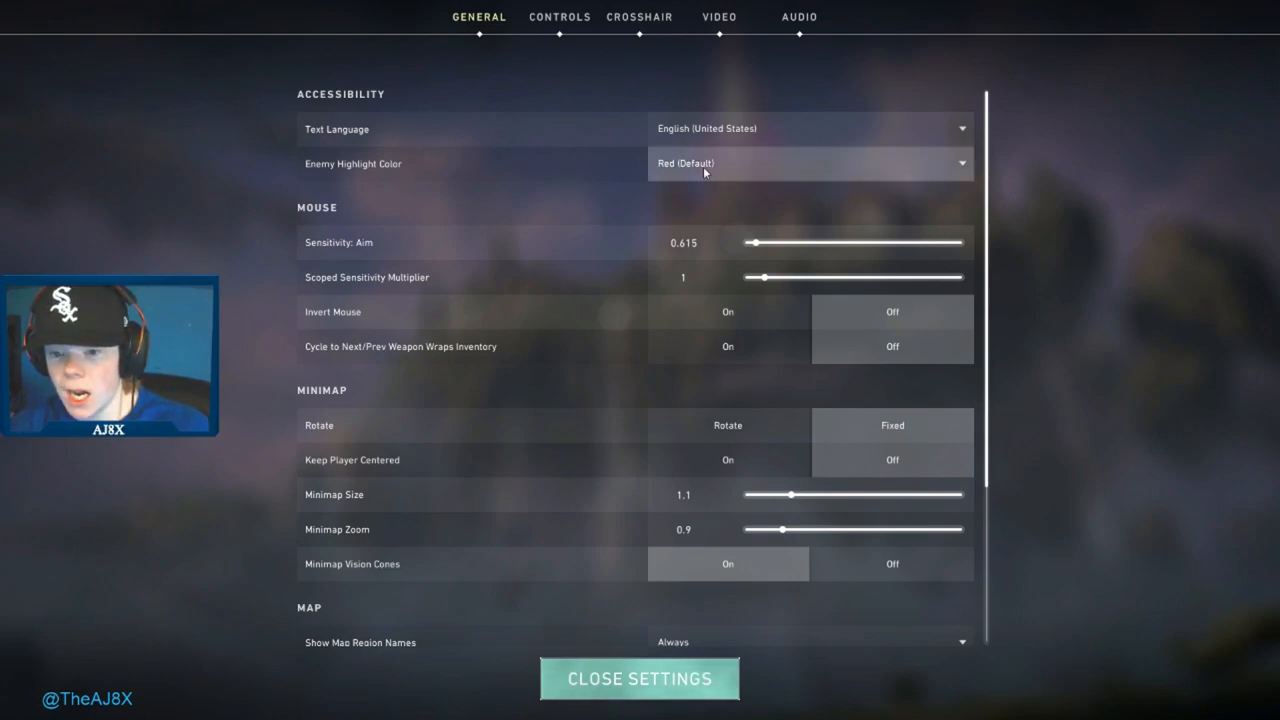
pyautogui.moveTo(918, 152)
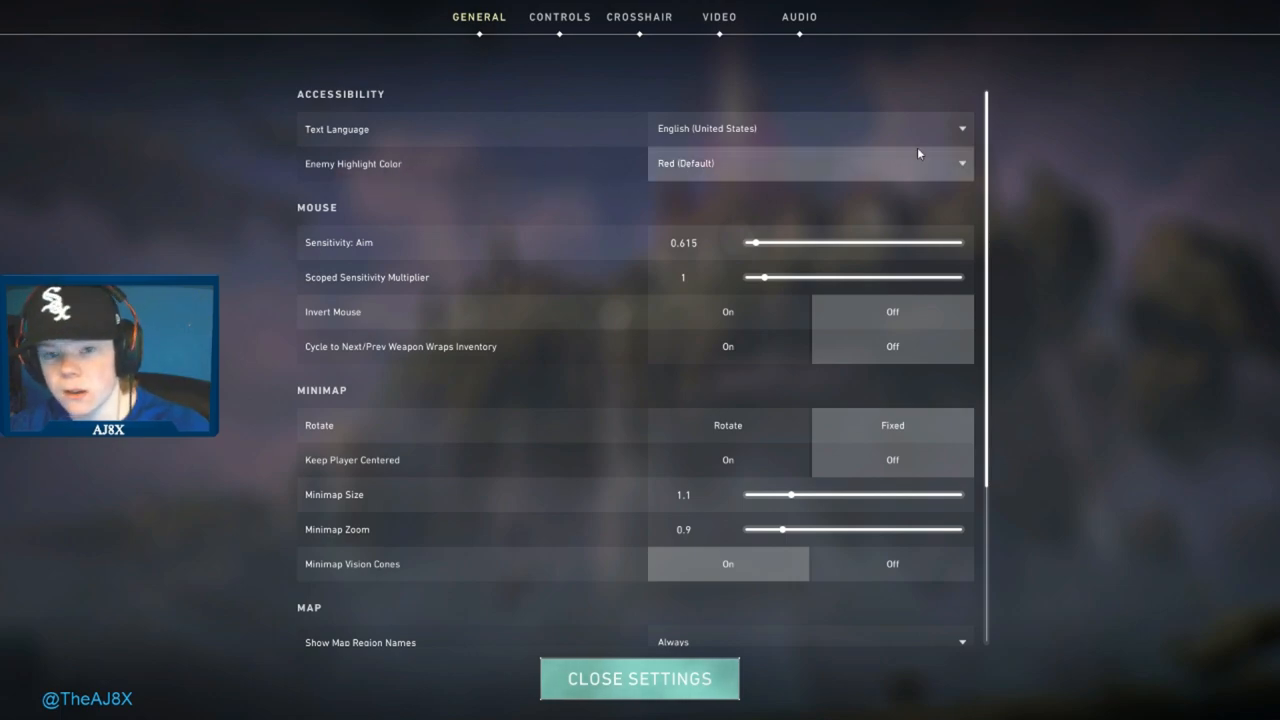
pyautogui.moveTo(992, 180)
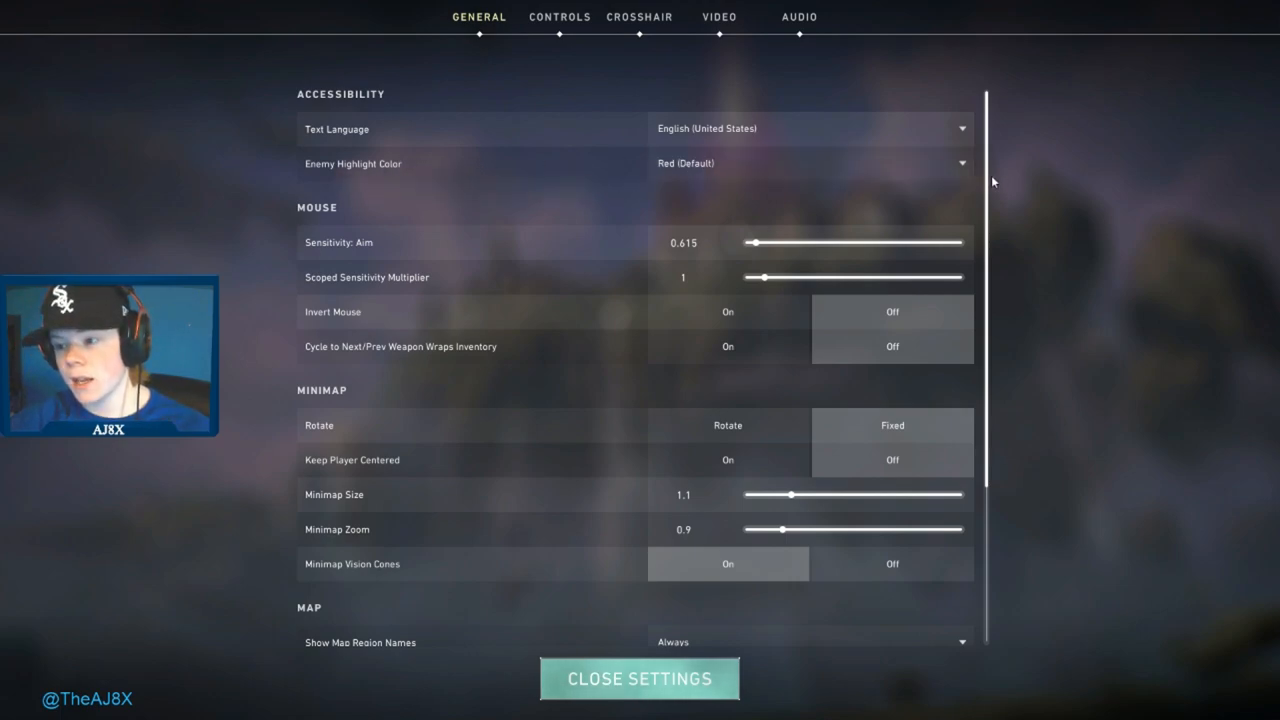
pyautogui.scroll(-3)
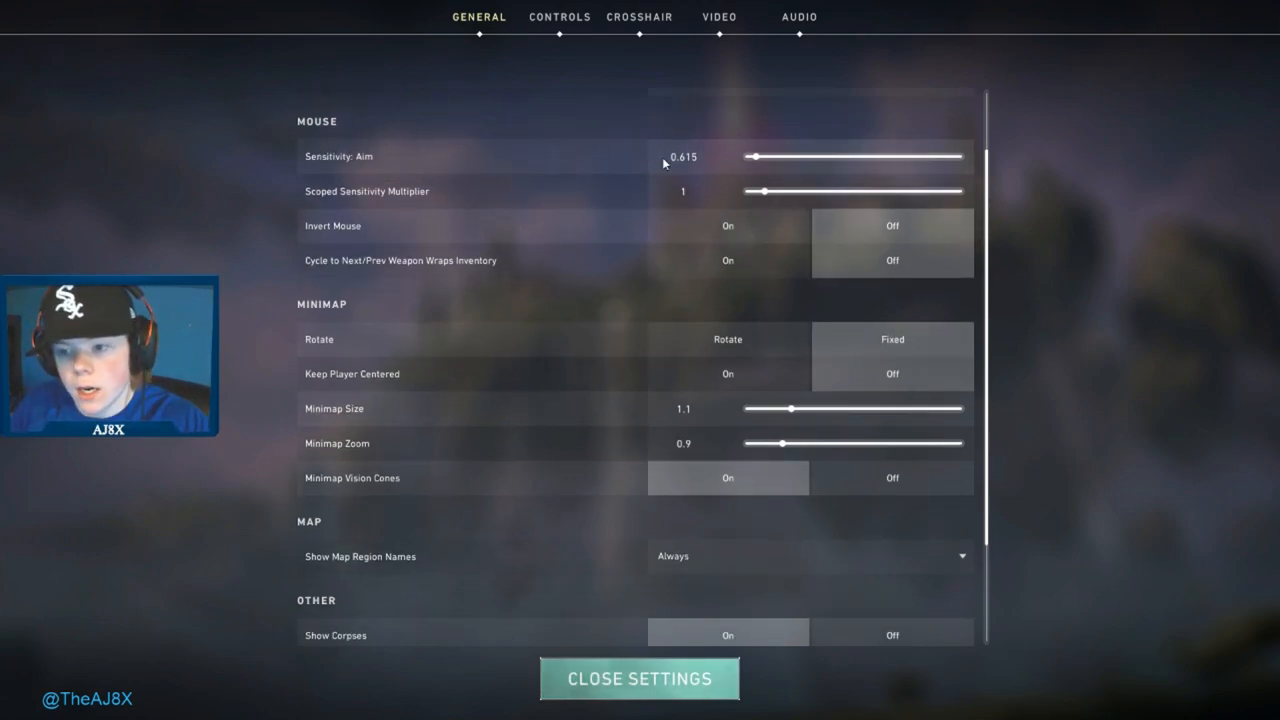
pyautogui.moveTo(568, 172)
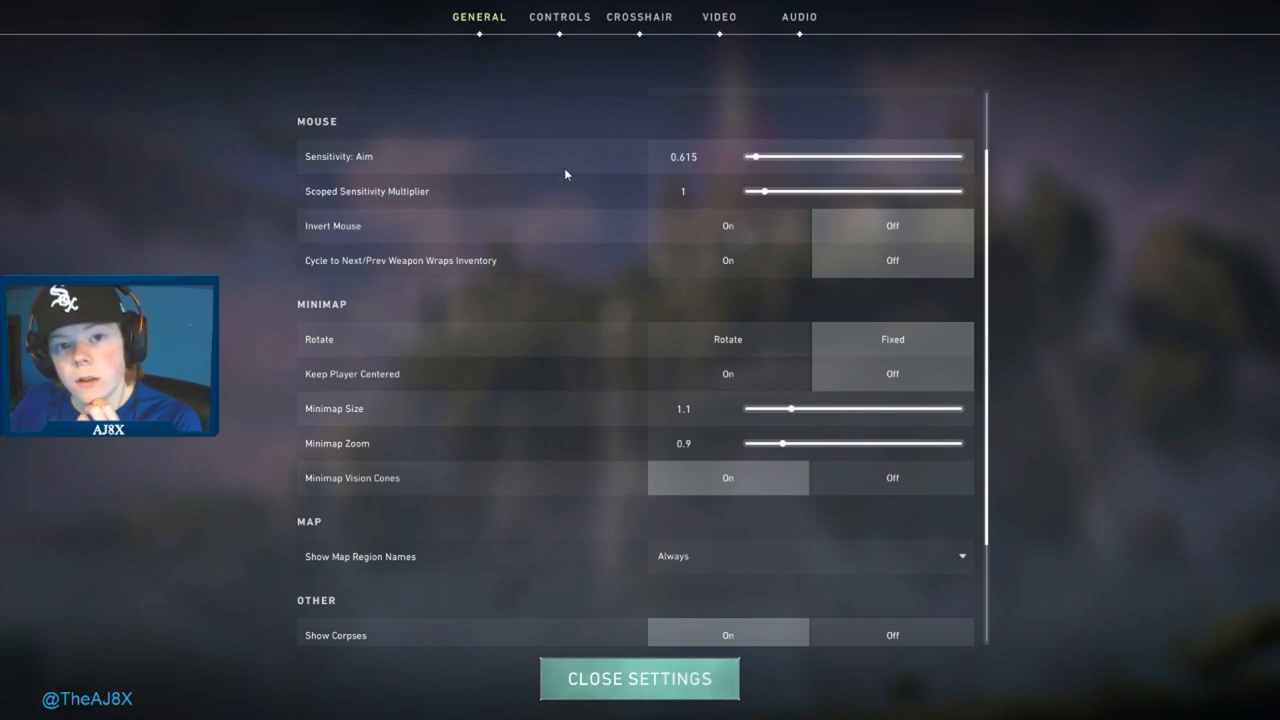
pyautogui.moveTo(556, 190)
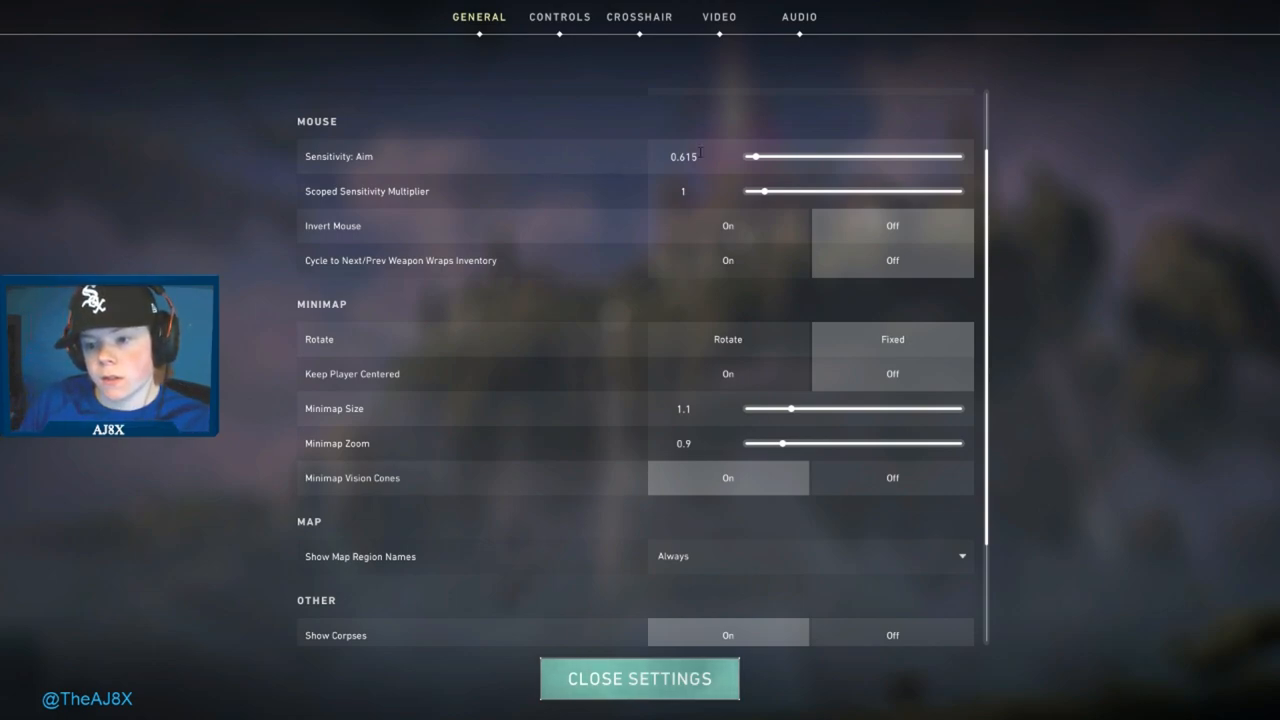
pyautogui.moveTo(664, 170)
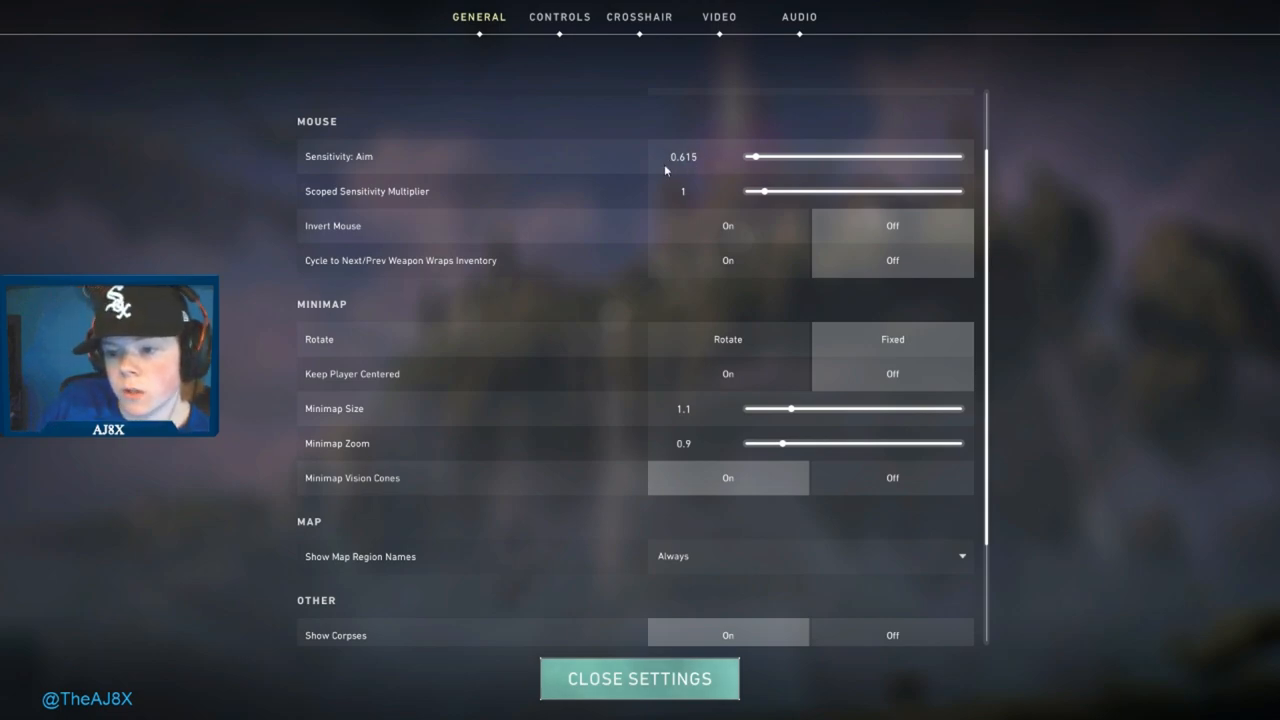
pyautogui.moveTo(392, 242)
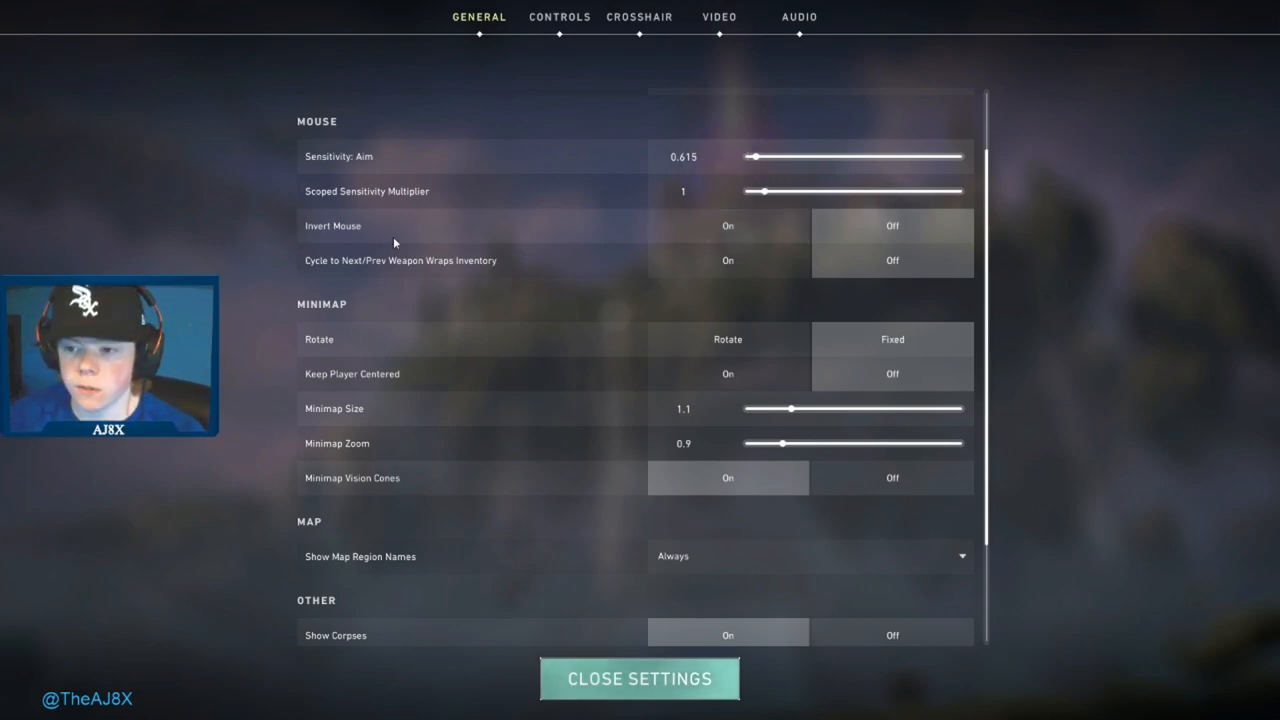
pyautogui.moveTo(570, 180)
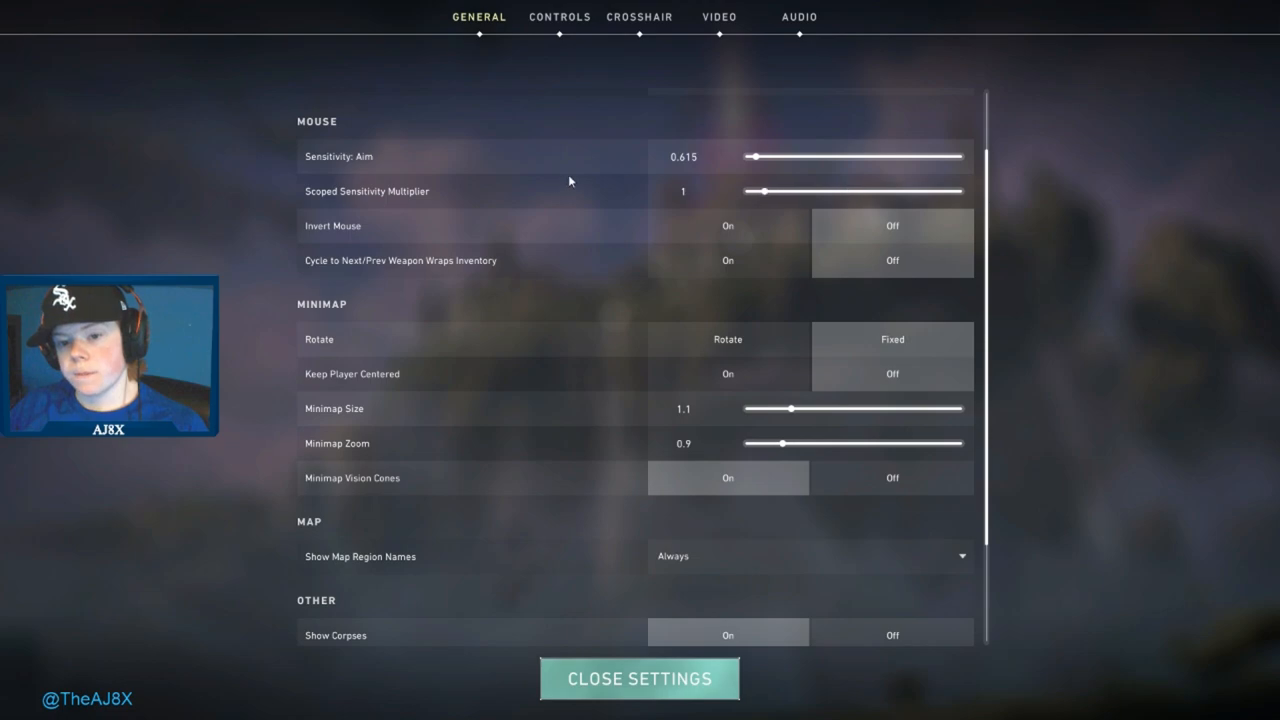
pyautogui.moveTo(170, 122)
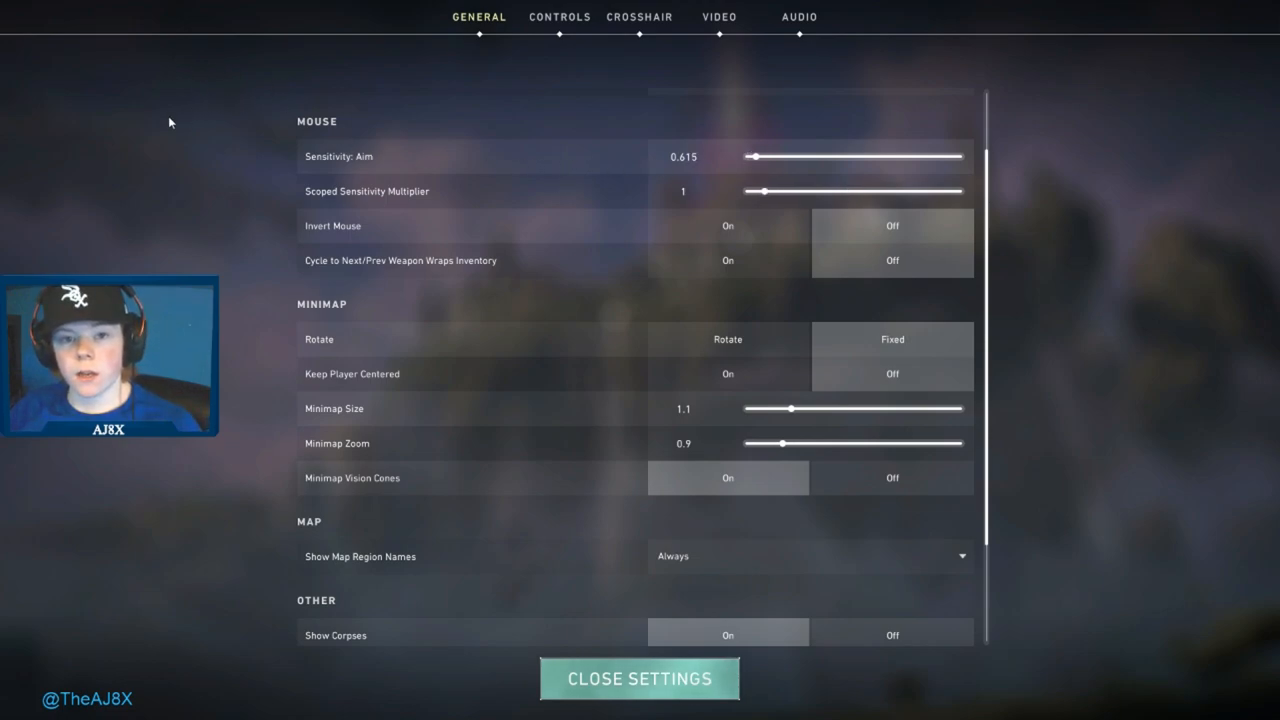
pyautogui.moveTo(354, 84)
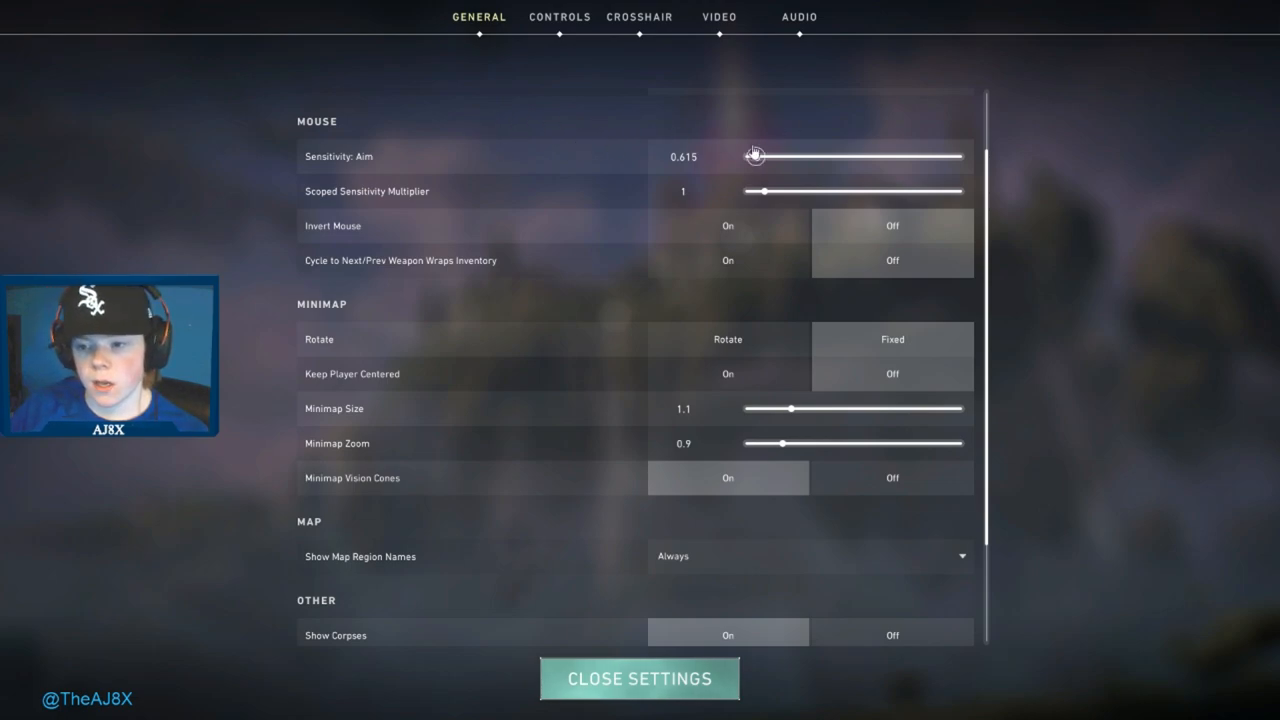
pyautogui.scroll(-3)
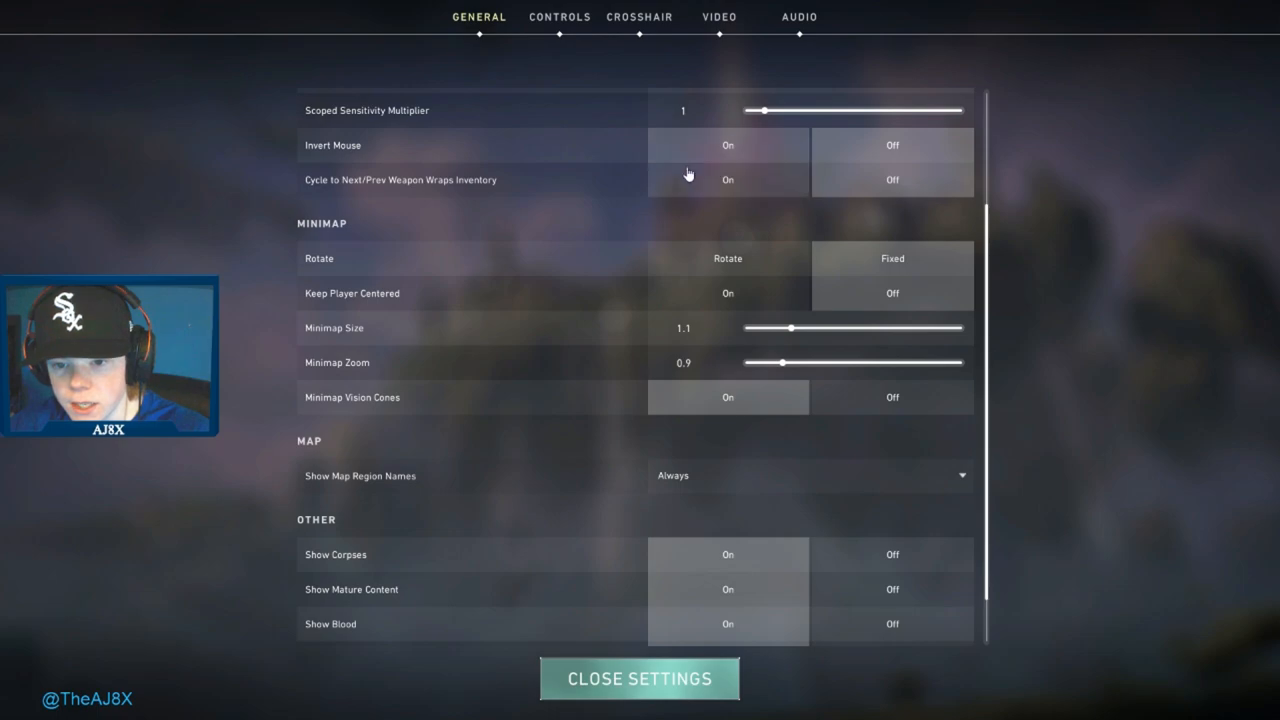
pyautogui.moveTo(264, 62)
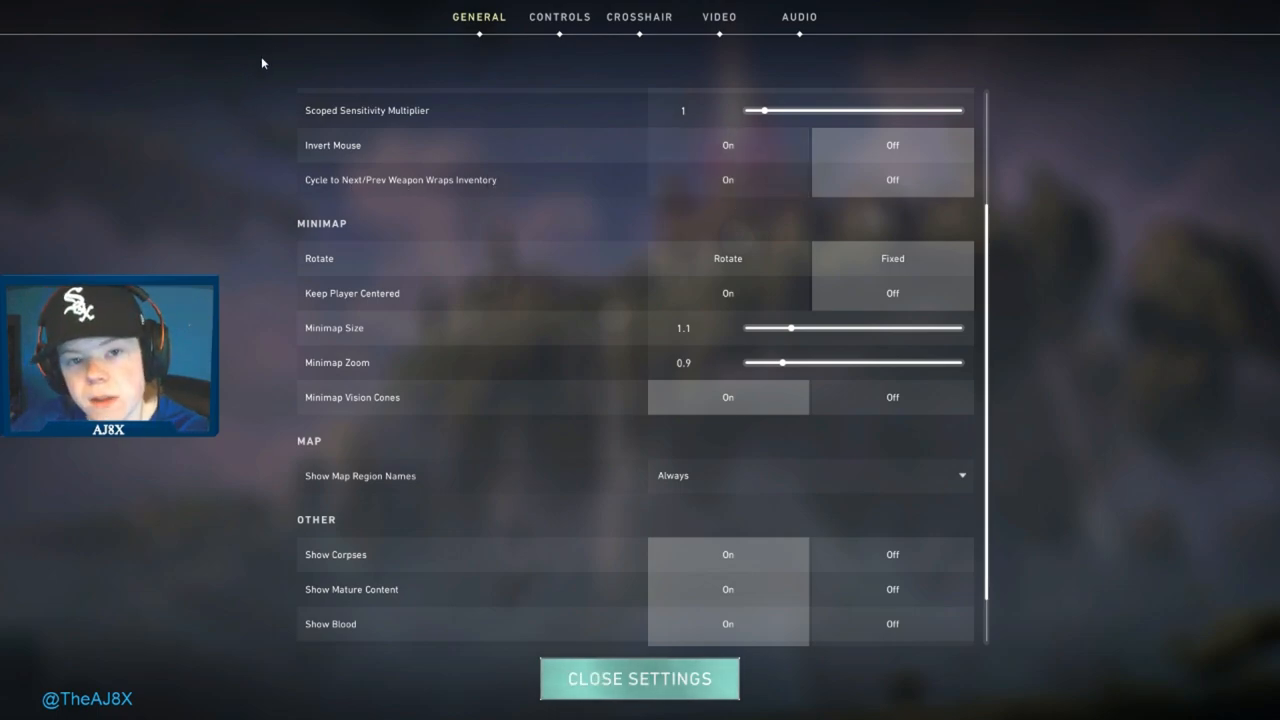
pyautogui.moveTo(428, 196)
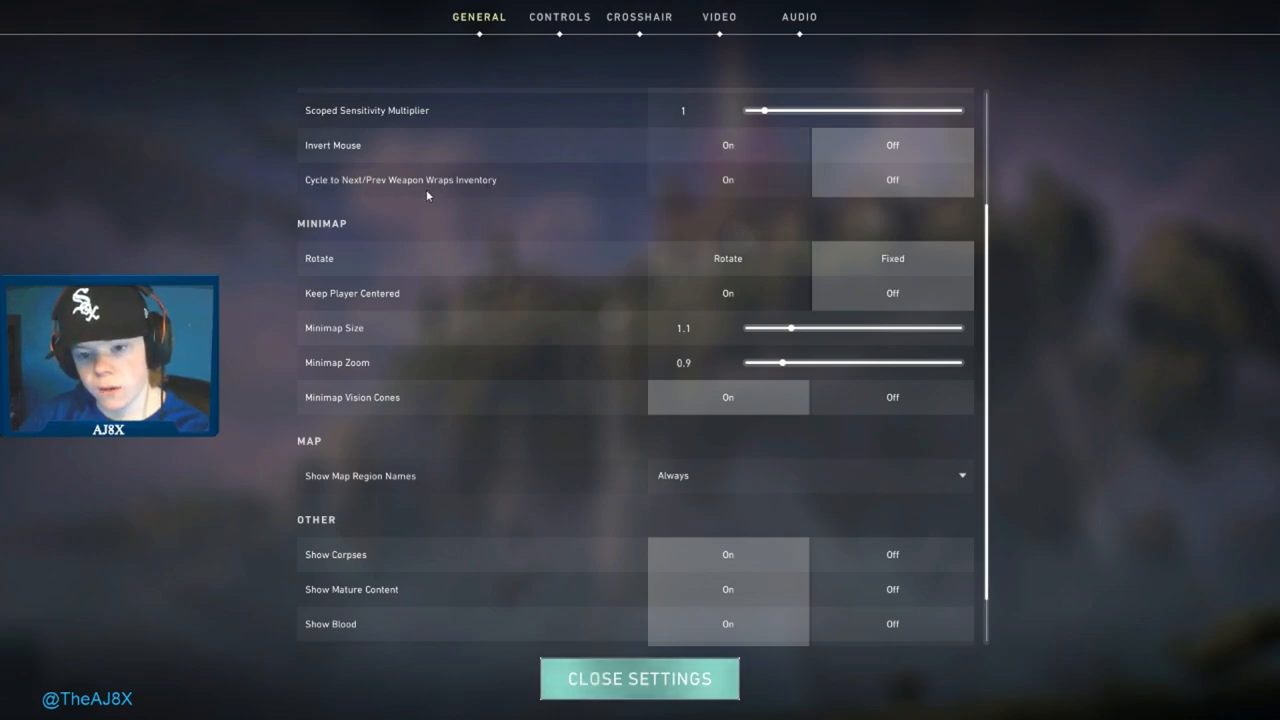
pyautogui.moveTo(424, 220)
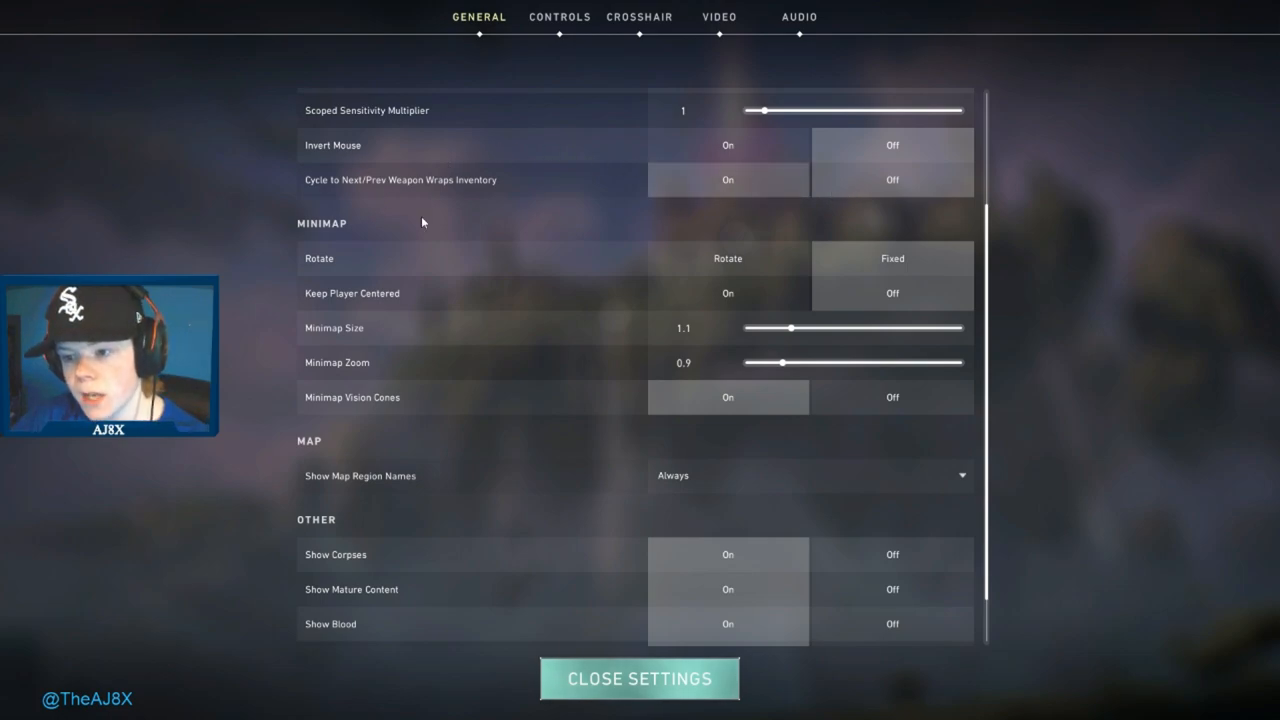
pyautogui.scroll(-3)
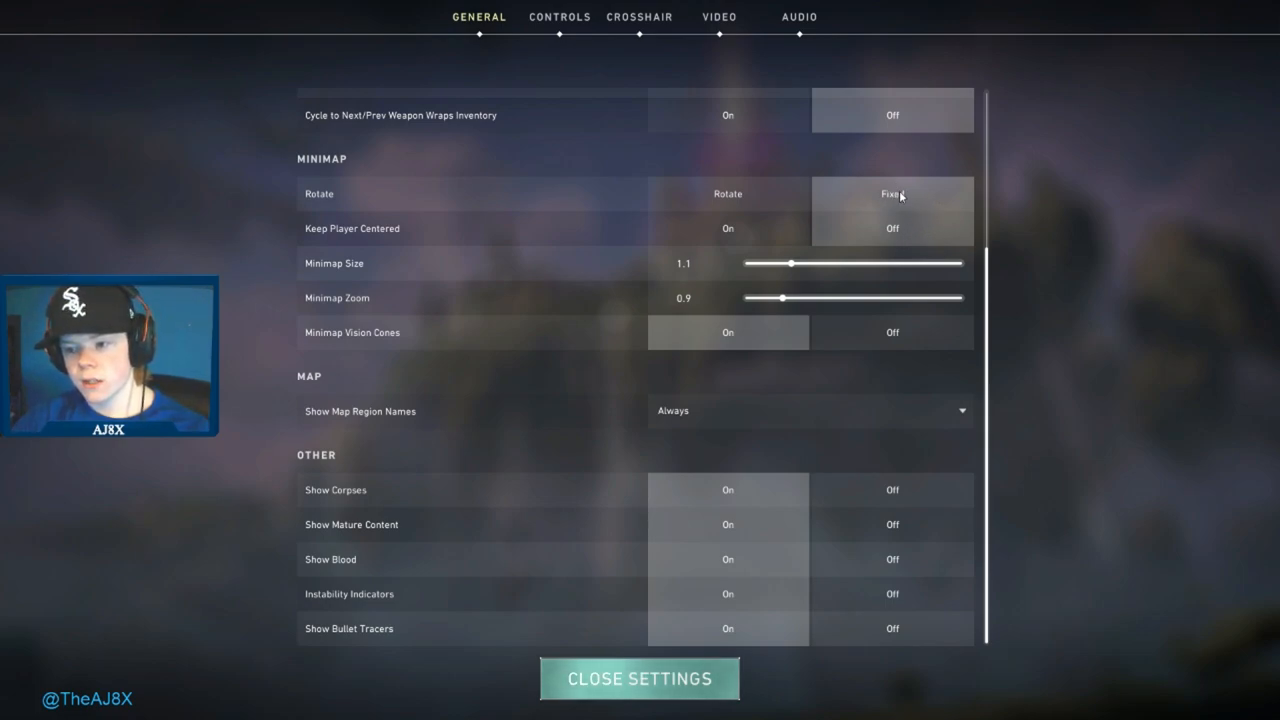
pyautogui.moveTo(916, 204)
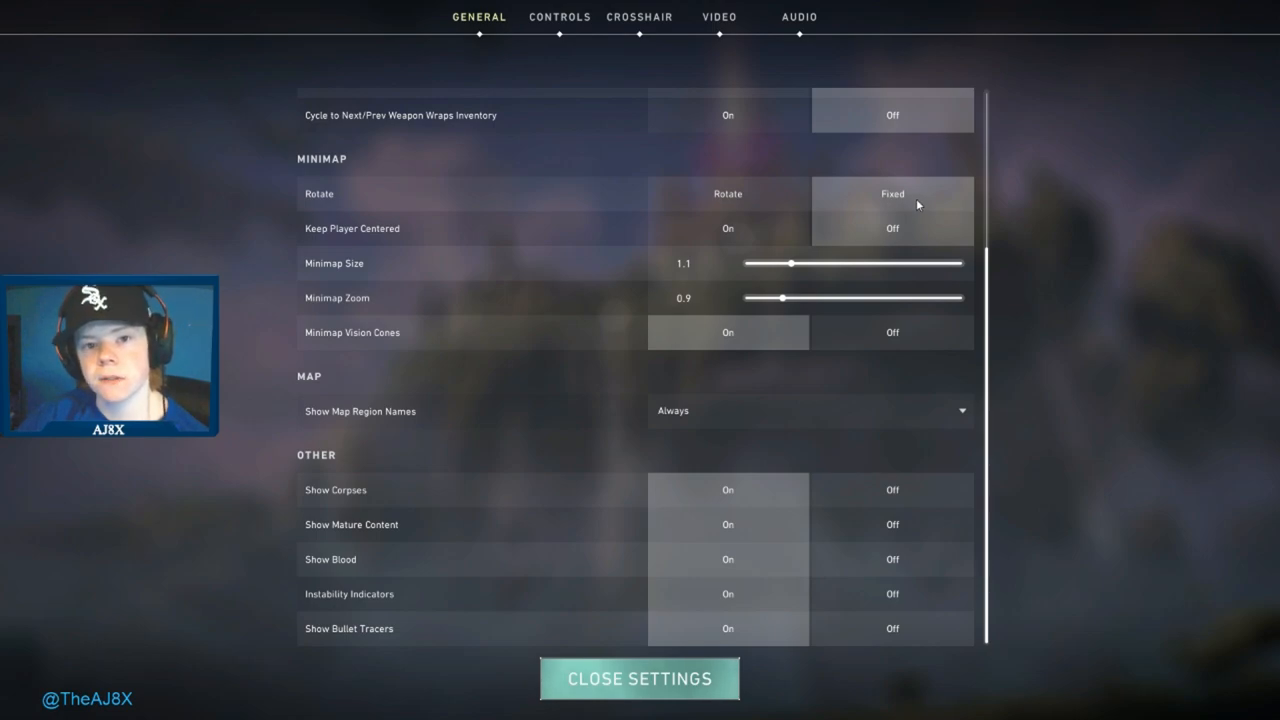
pyautogui.moveTo(822, 236)
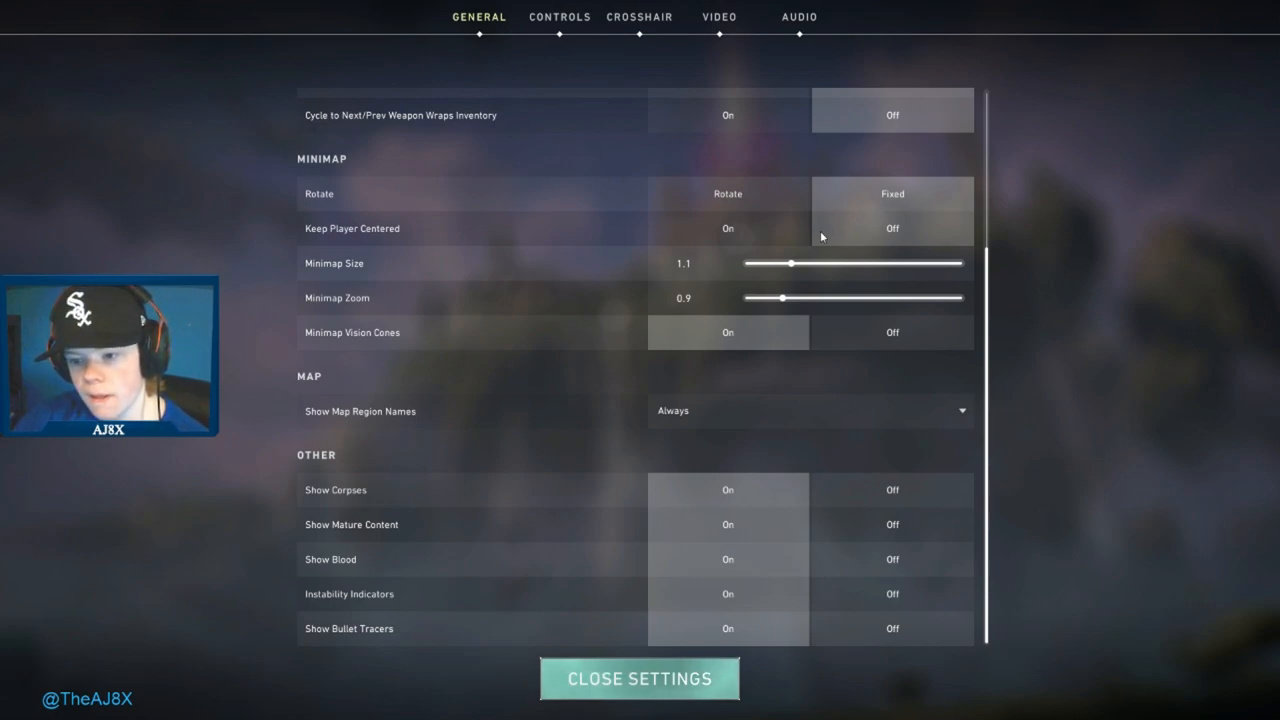
pyautogui.moveTo(544, 276)
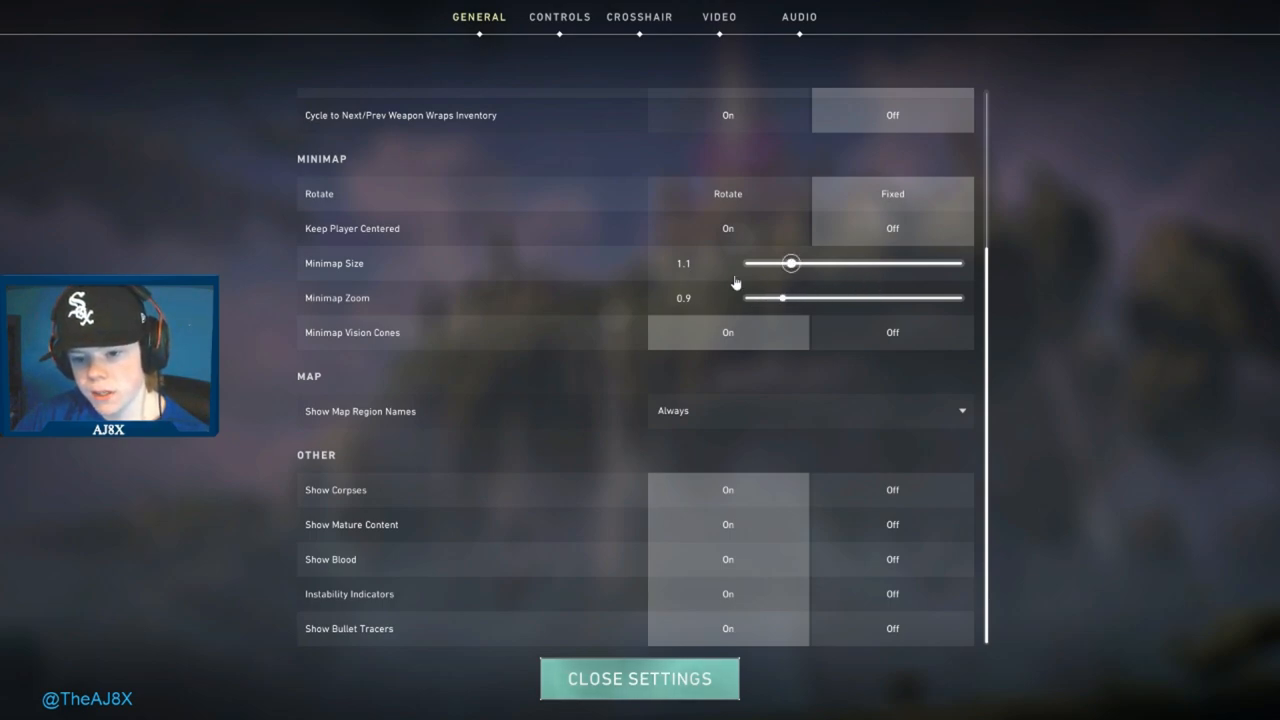
pyautogui.moveTo(700, 396)
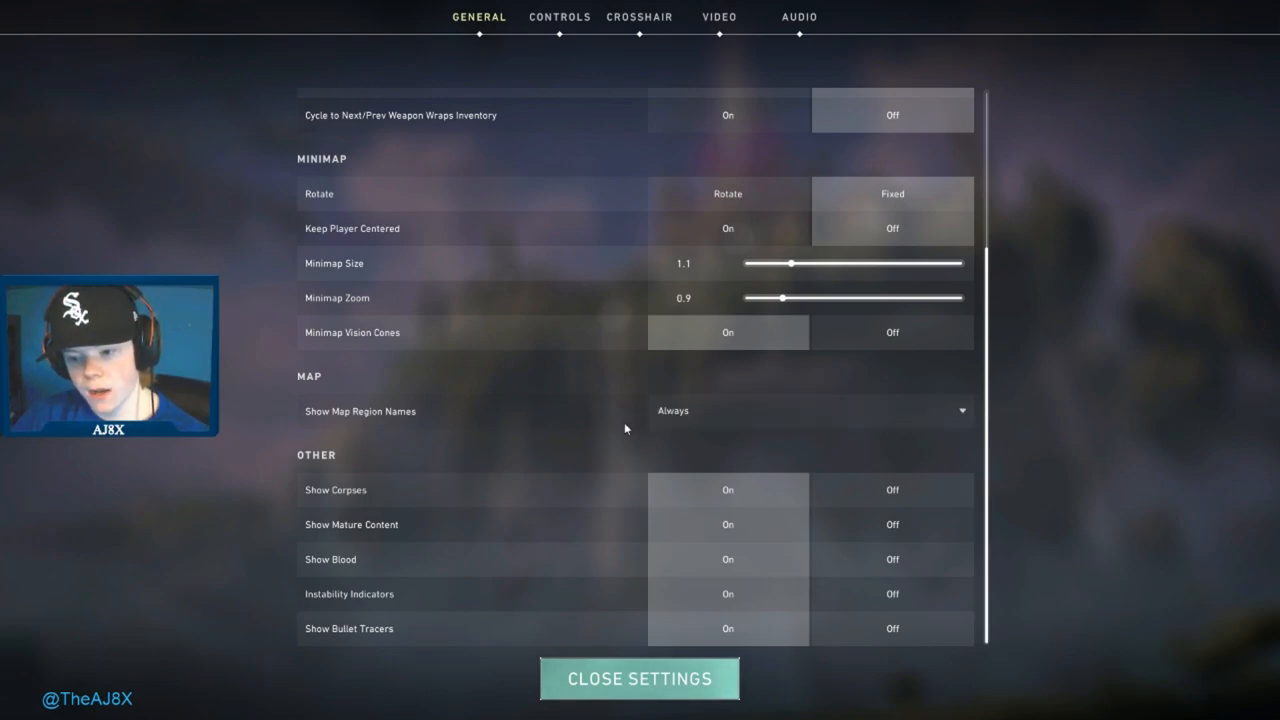
pyautogui.moveTo(528, 432)
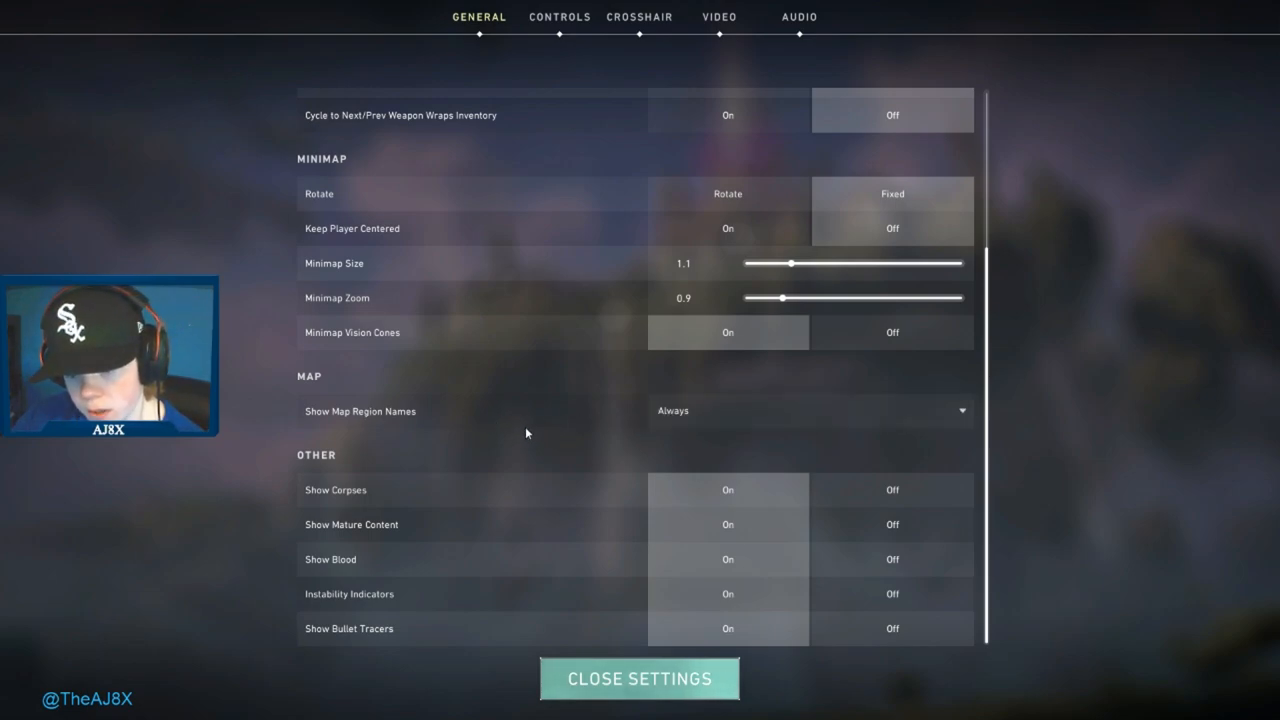
pyautogui.moveTo(422, 480)
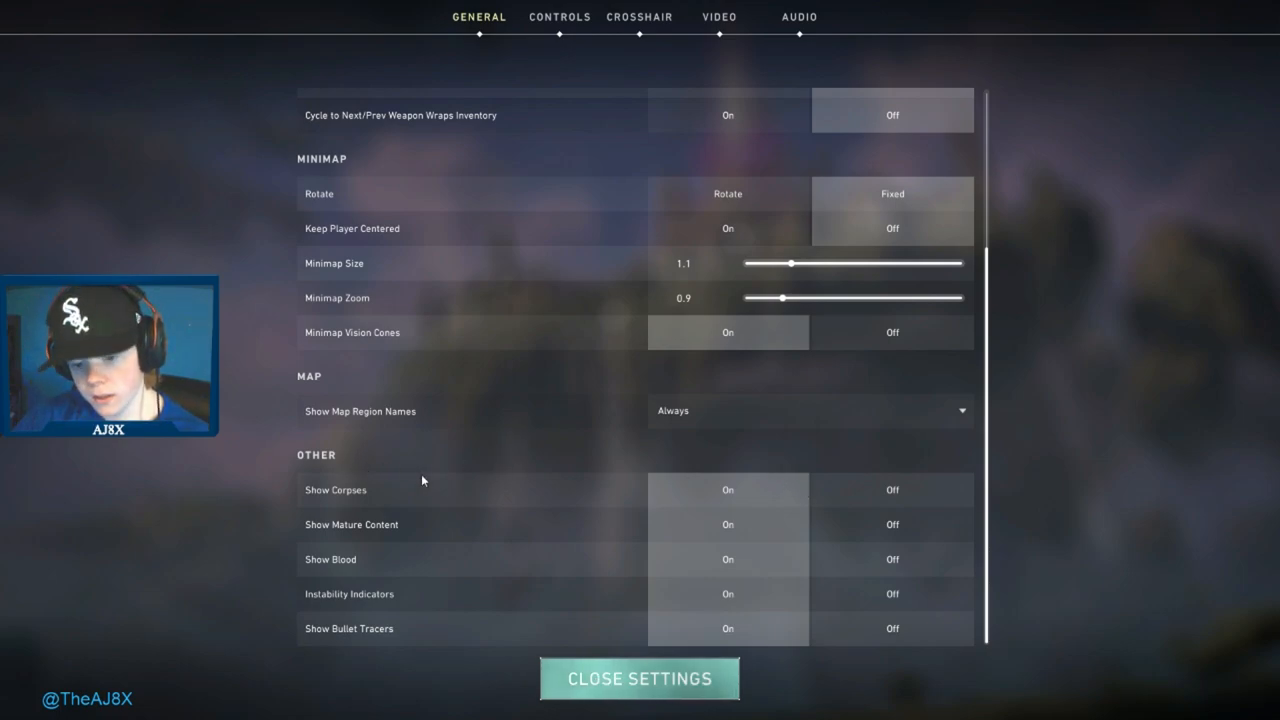
pyautogui.moveTo(432, 596)
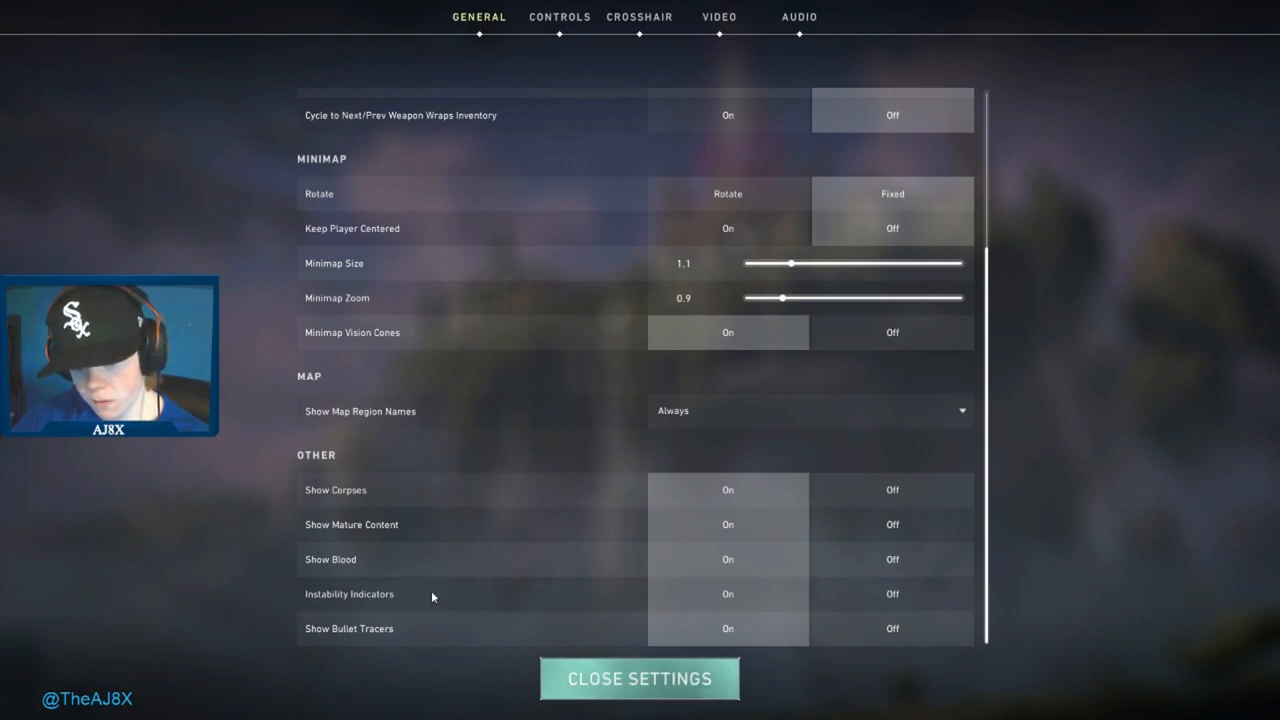
pyautogui.moveTo(408, 632)
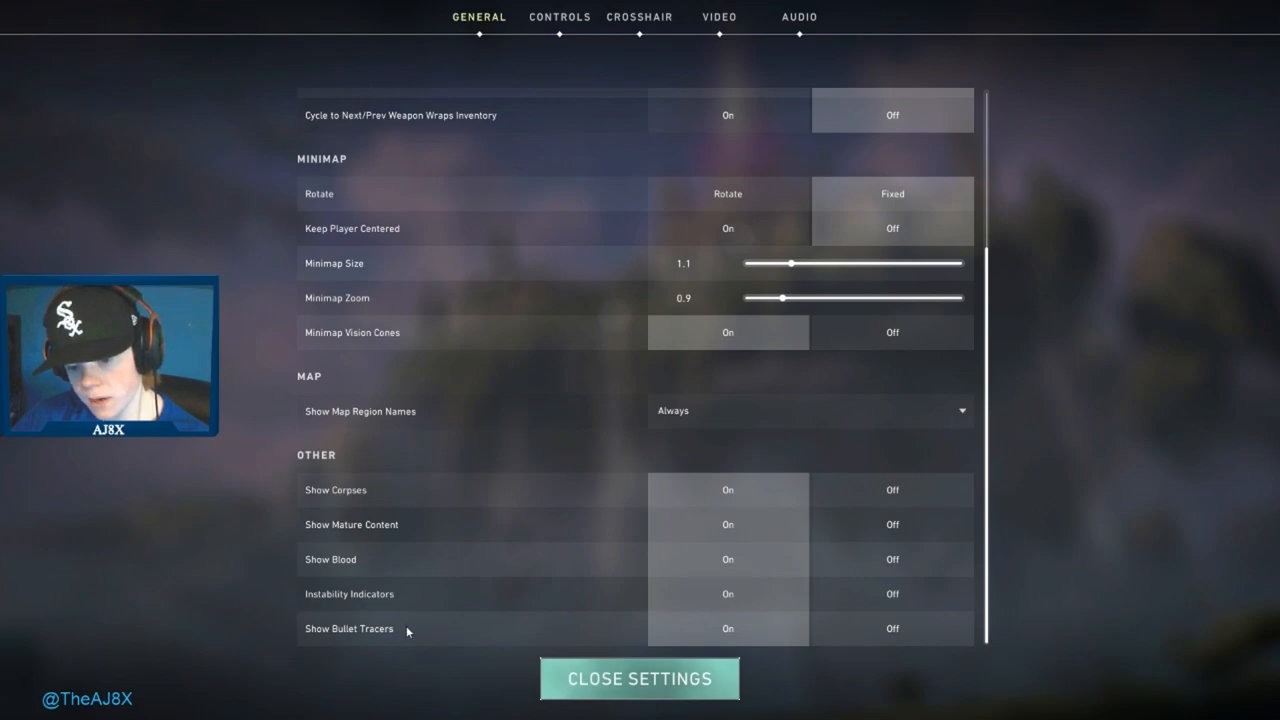
pyautogui.moveTo(600, 520)
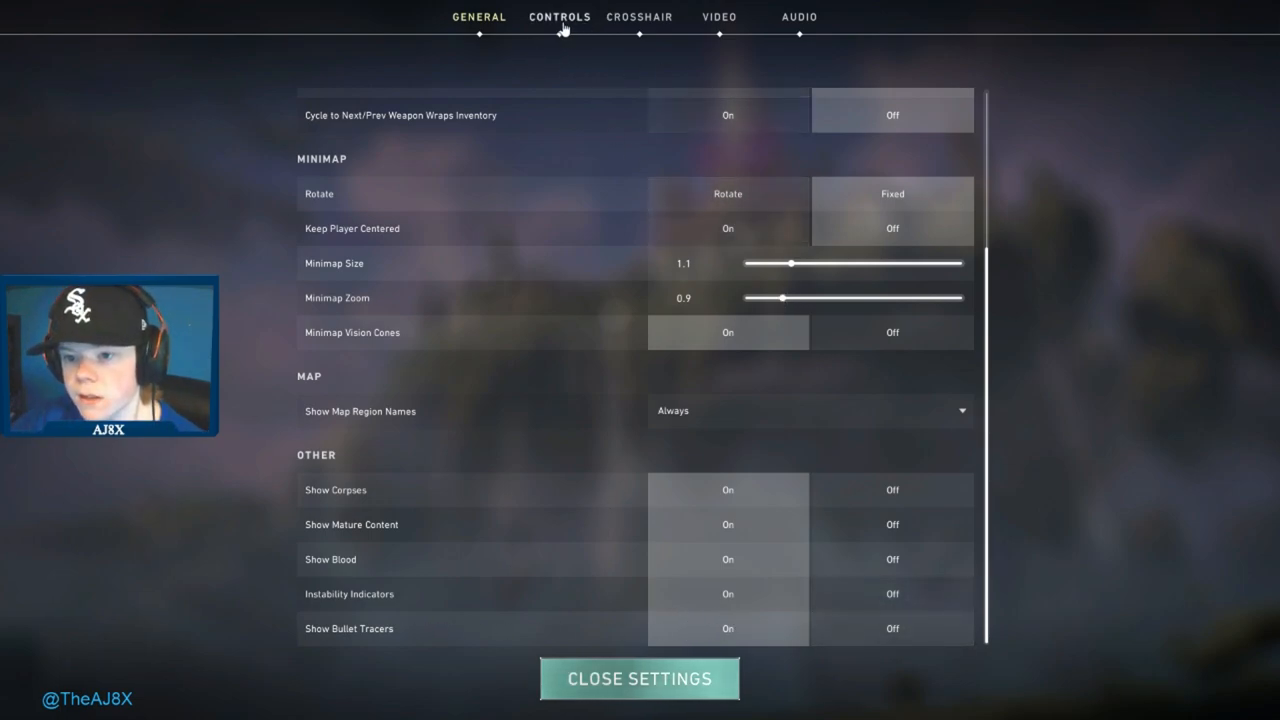
# Switch to Controls and view the Movement keybinds (WASD, walk, jump, crouch).
pyautogui.click(558, 16)
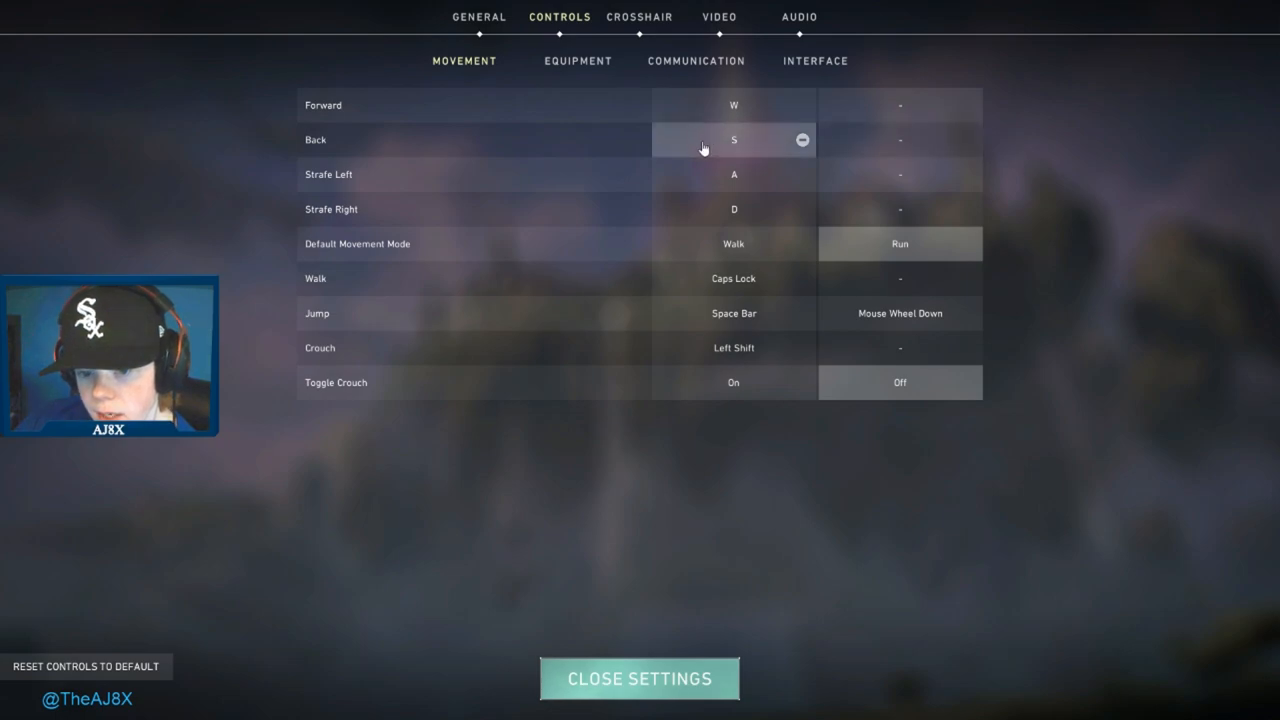
pyautogui.moveTo(732, 278)
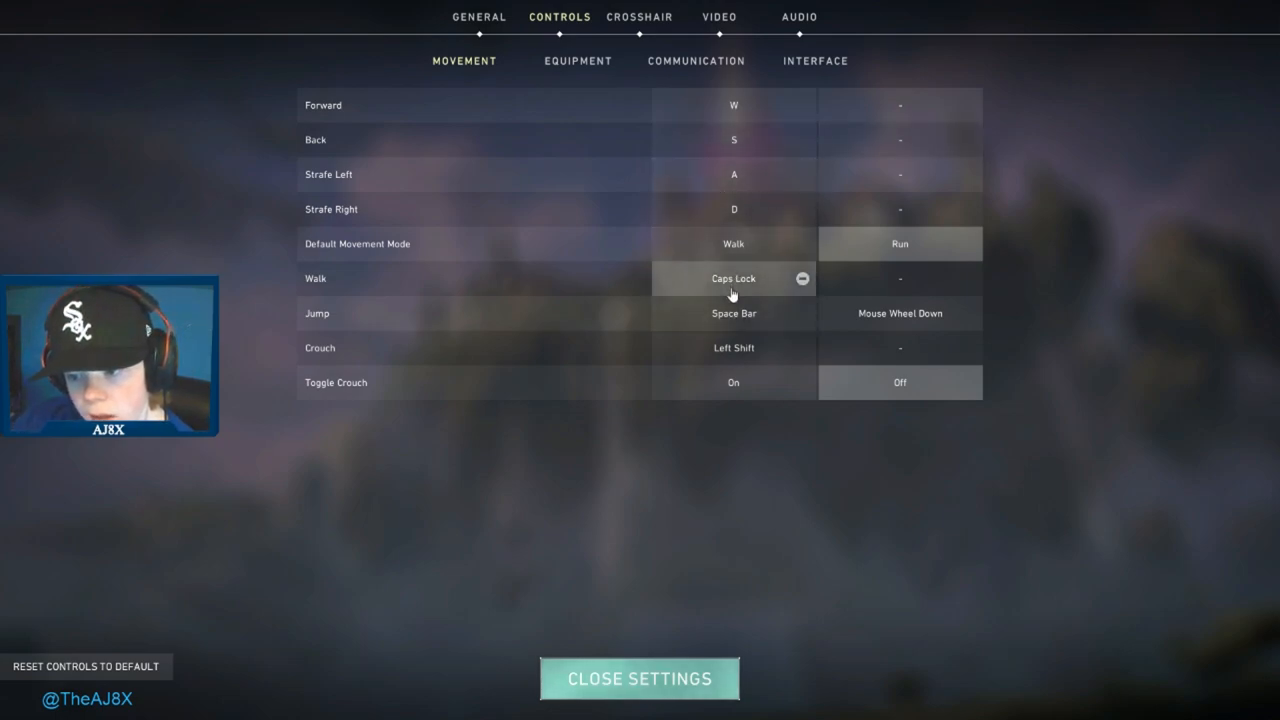
pyautogui.moveTo(734, 304)
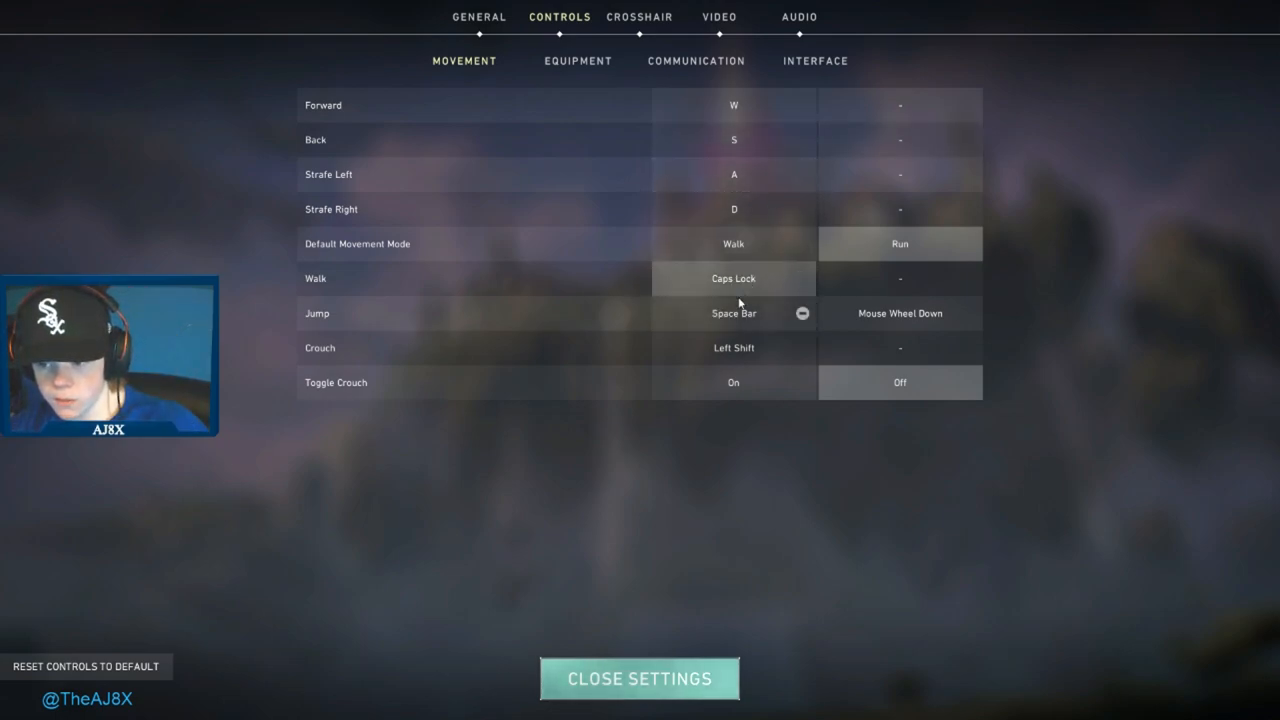
pyautogui.moveTo(732, 280)
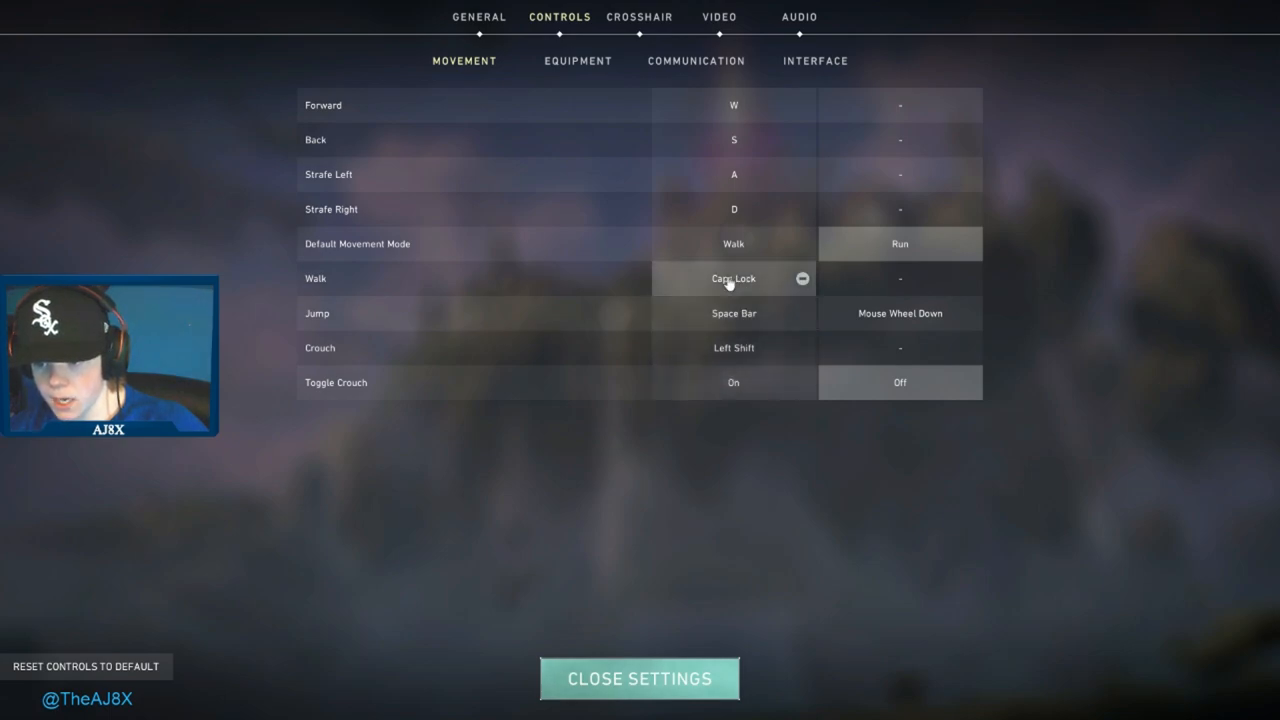
pyautogui.moveTo(756, 244)
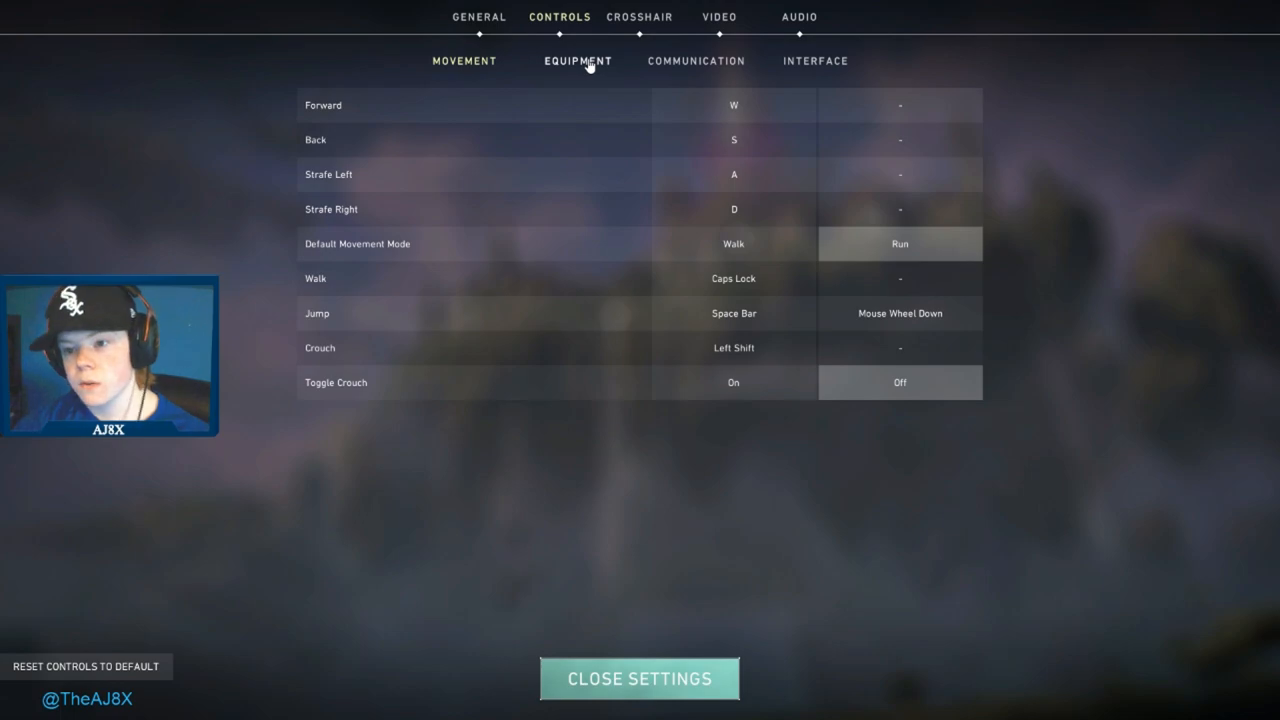
# Show the Equipment keybinds for weapon slots, spike, drop, inspect and abilities.
pyautogui.click(576, 60)
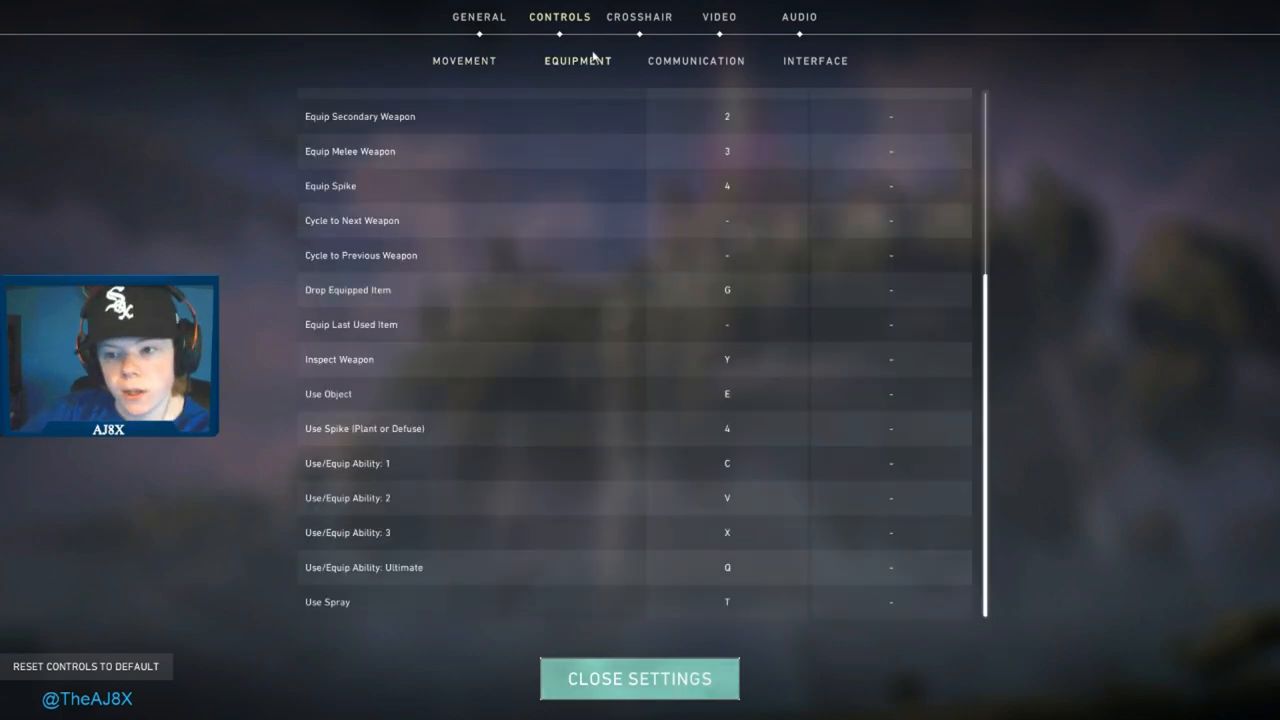
pyautogui.moveTo(558, 448)
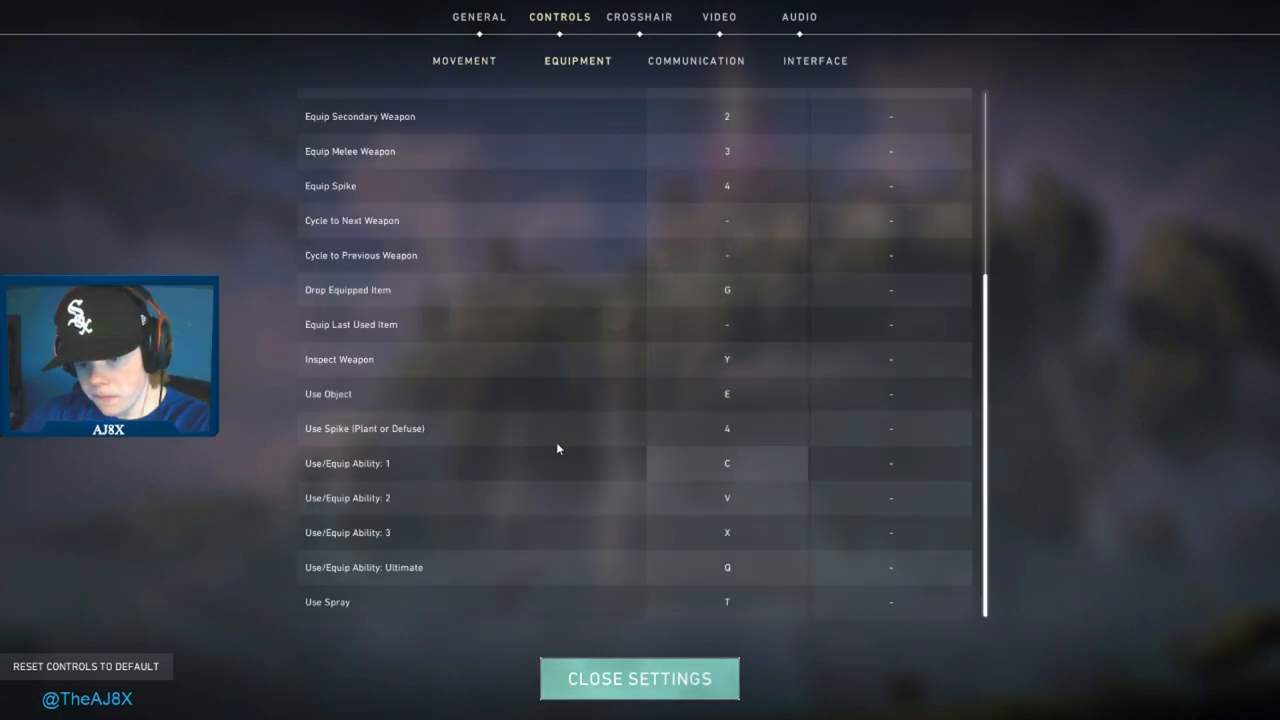
pyautogui.moveTo(622, 568)
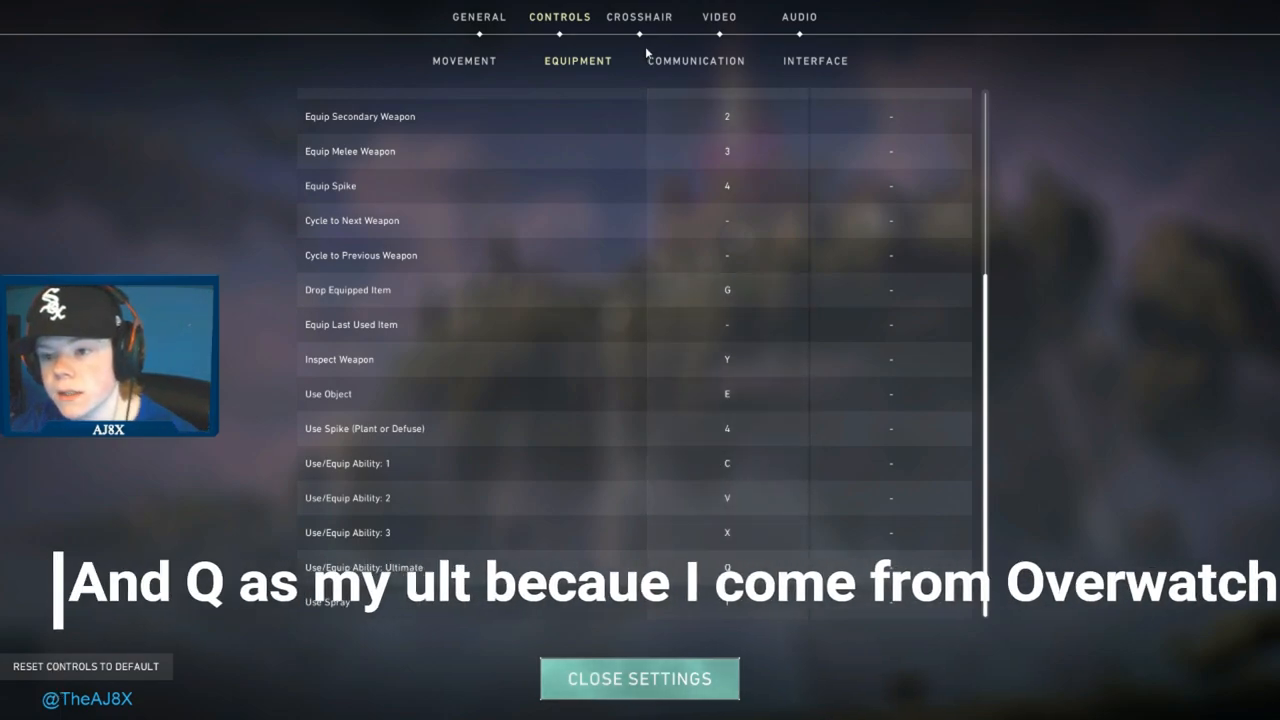
pyautogui.moveTo(996, 166)
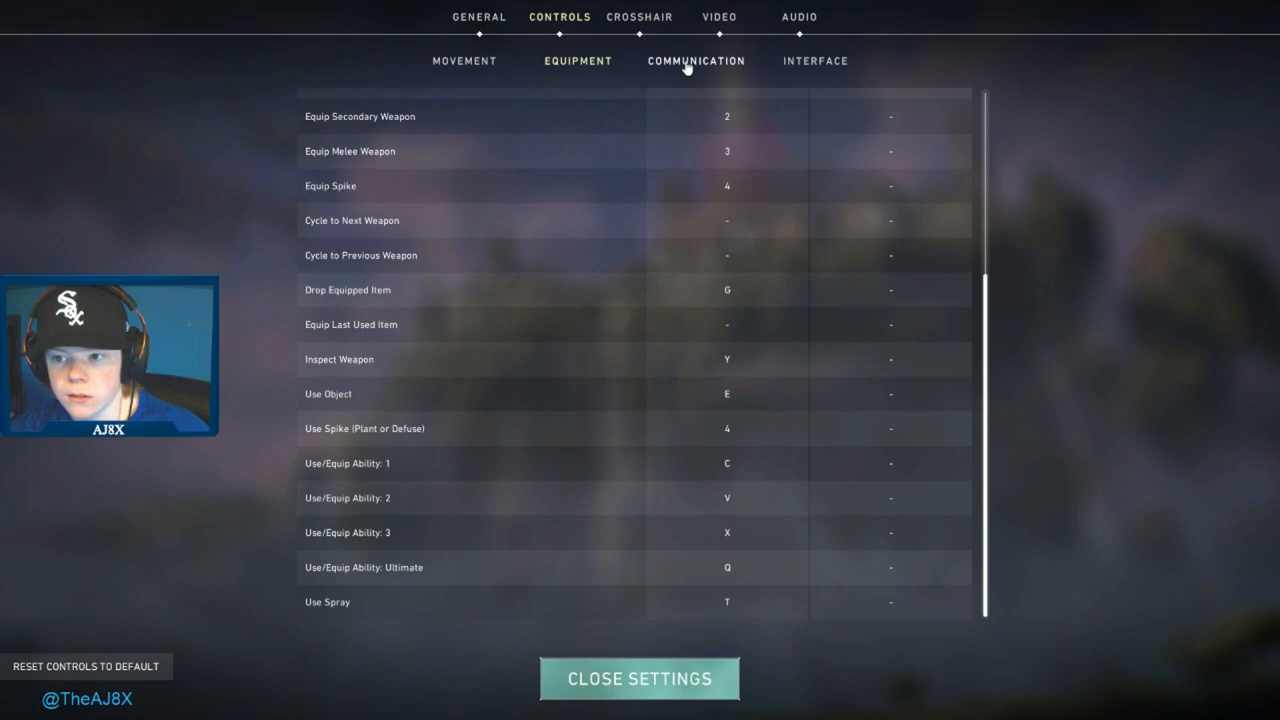
# Browse the green crosshair's General, Inner Lines and Outer Lines sections with outlines on and center dot off.
pyautogui.click(640, 16)
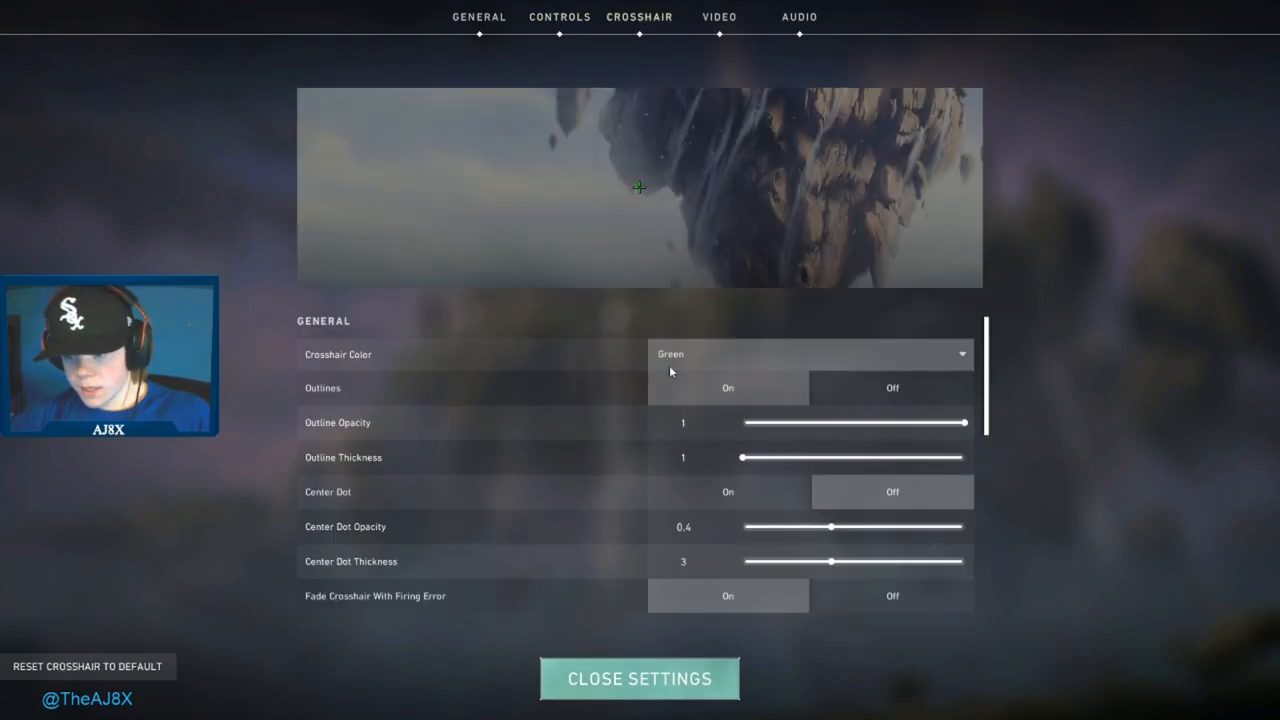
pyautogui.scroll(-3)
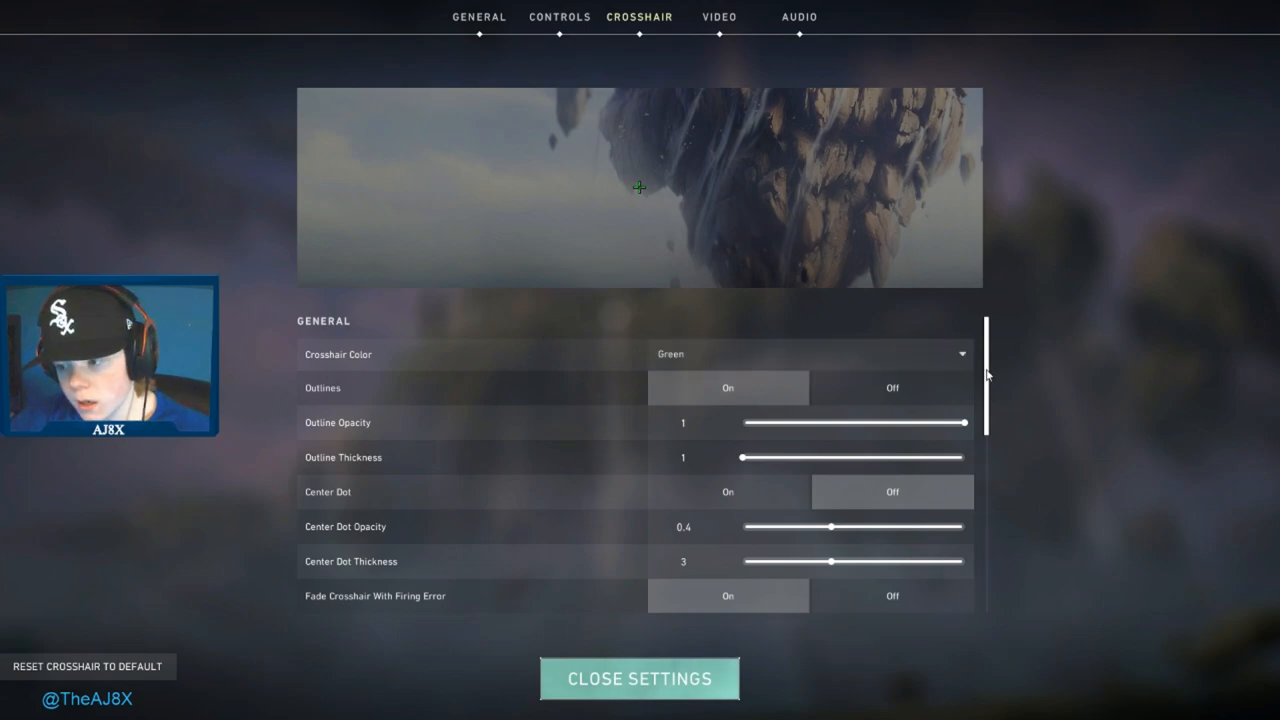
pyautogui.scroll(-3)
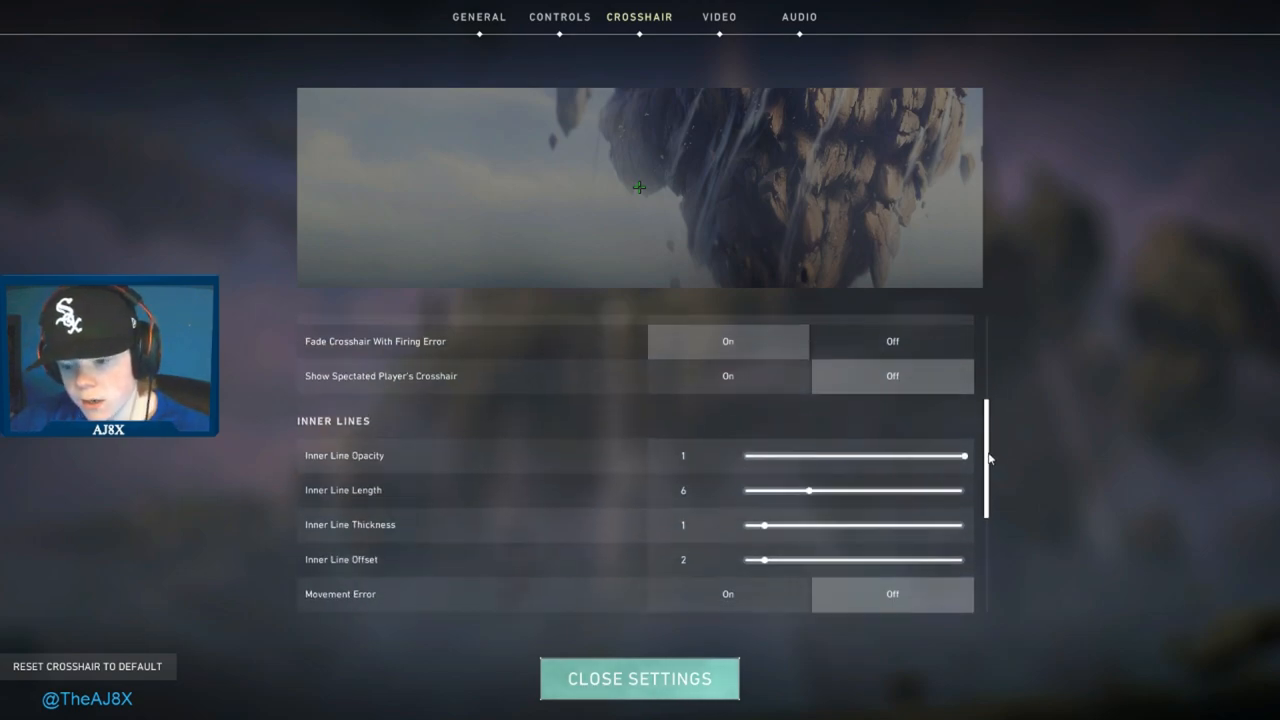
pyautogui.scroll(3)
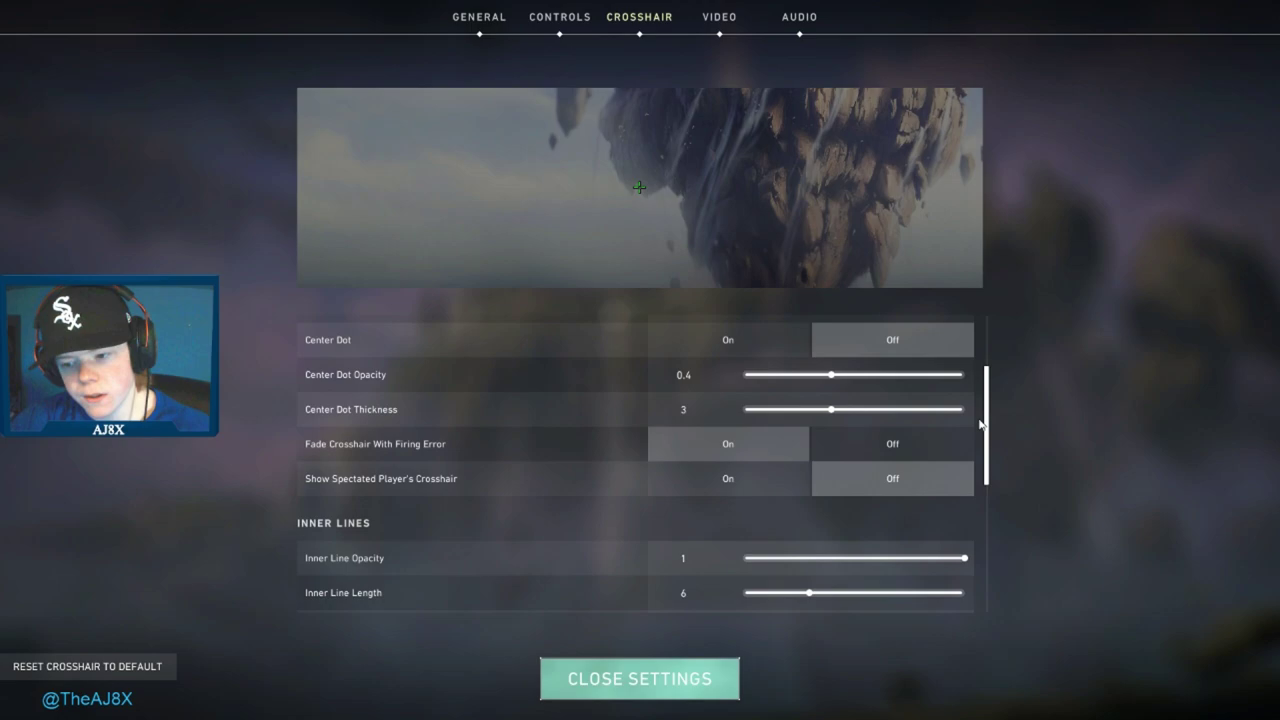
pyautogui.scroll(-3)
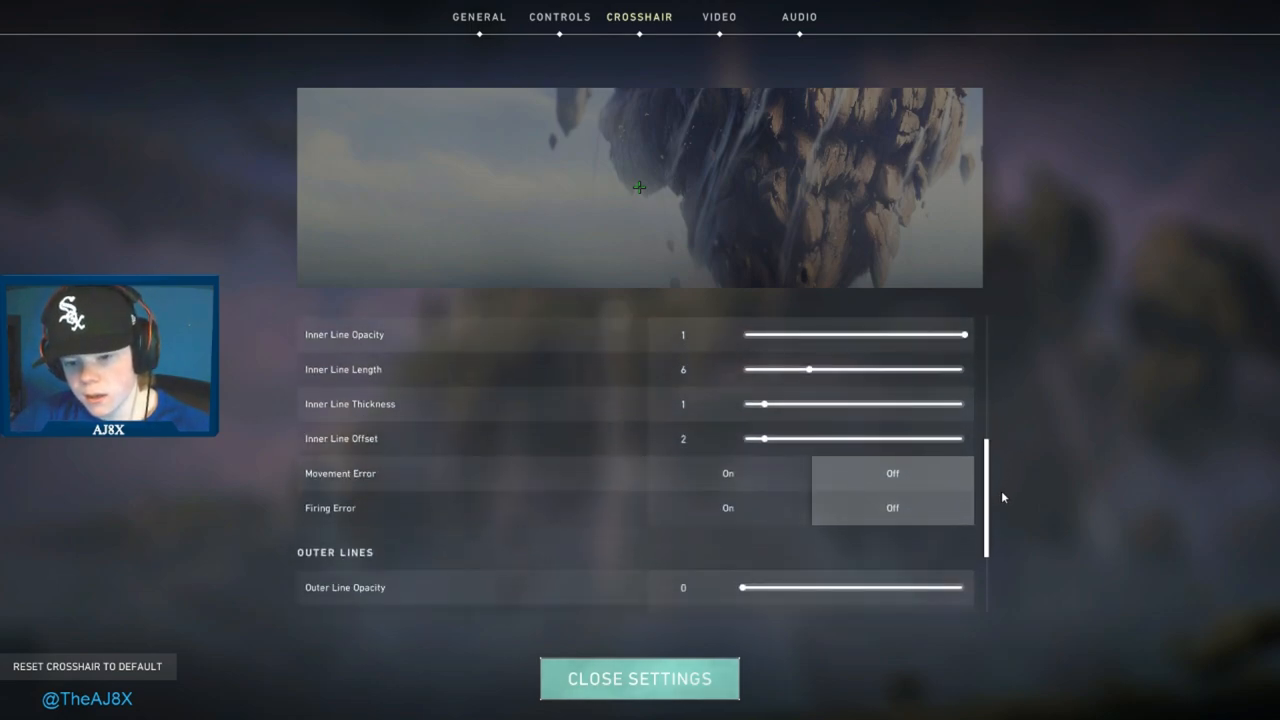
pyautogui.scroll(3)
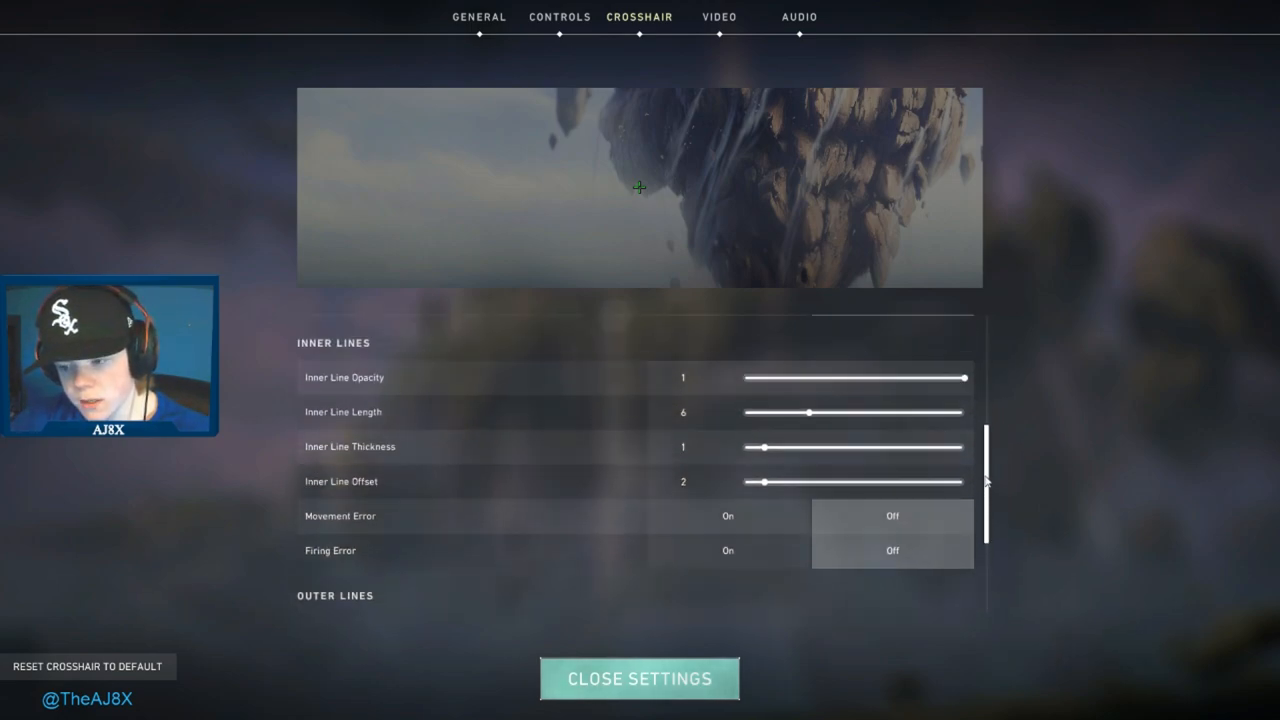
pyautogui.scroll(-3)
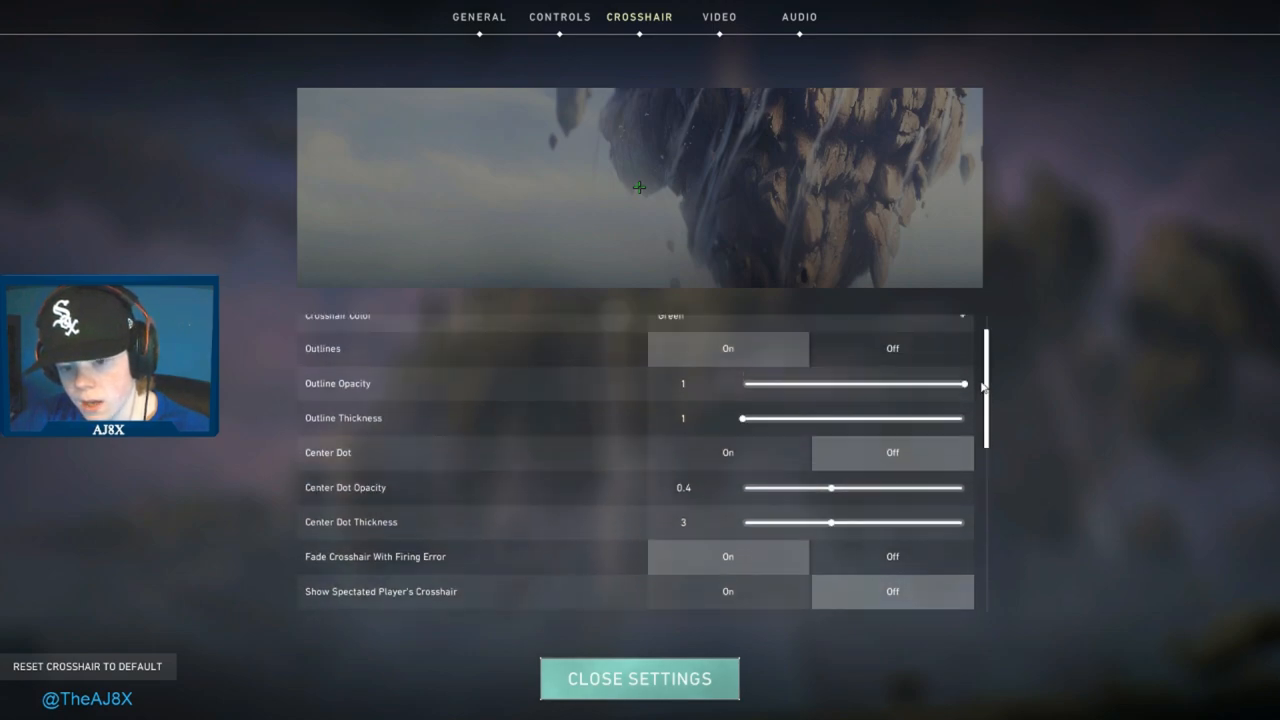
pyautogui.scroll(-3)
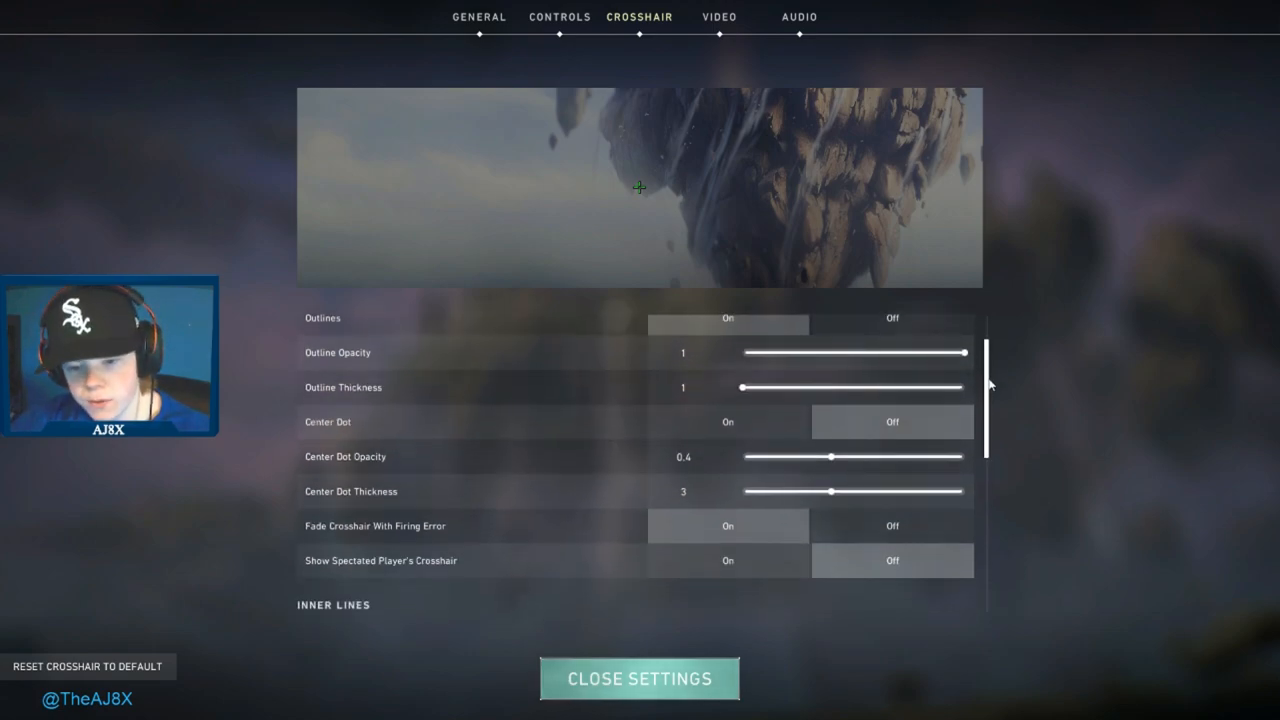
pyautogui.scroll(-3)
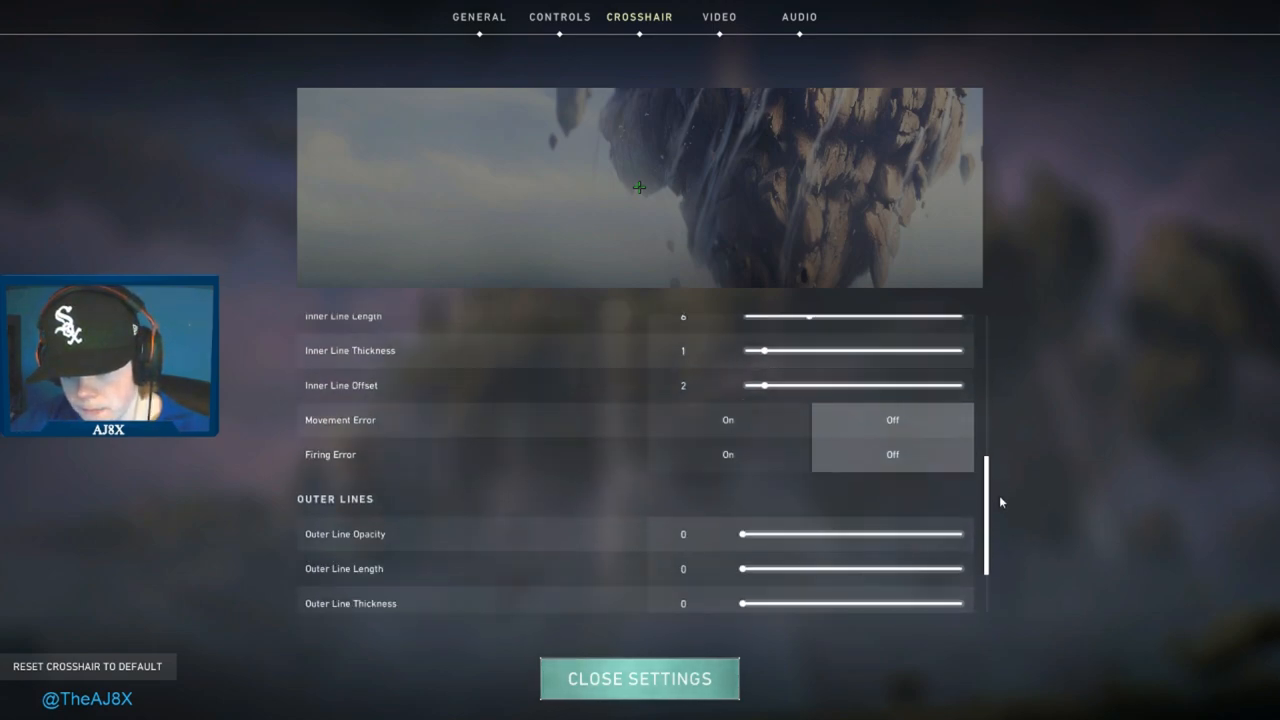
pyautogui.scroll(-3)
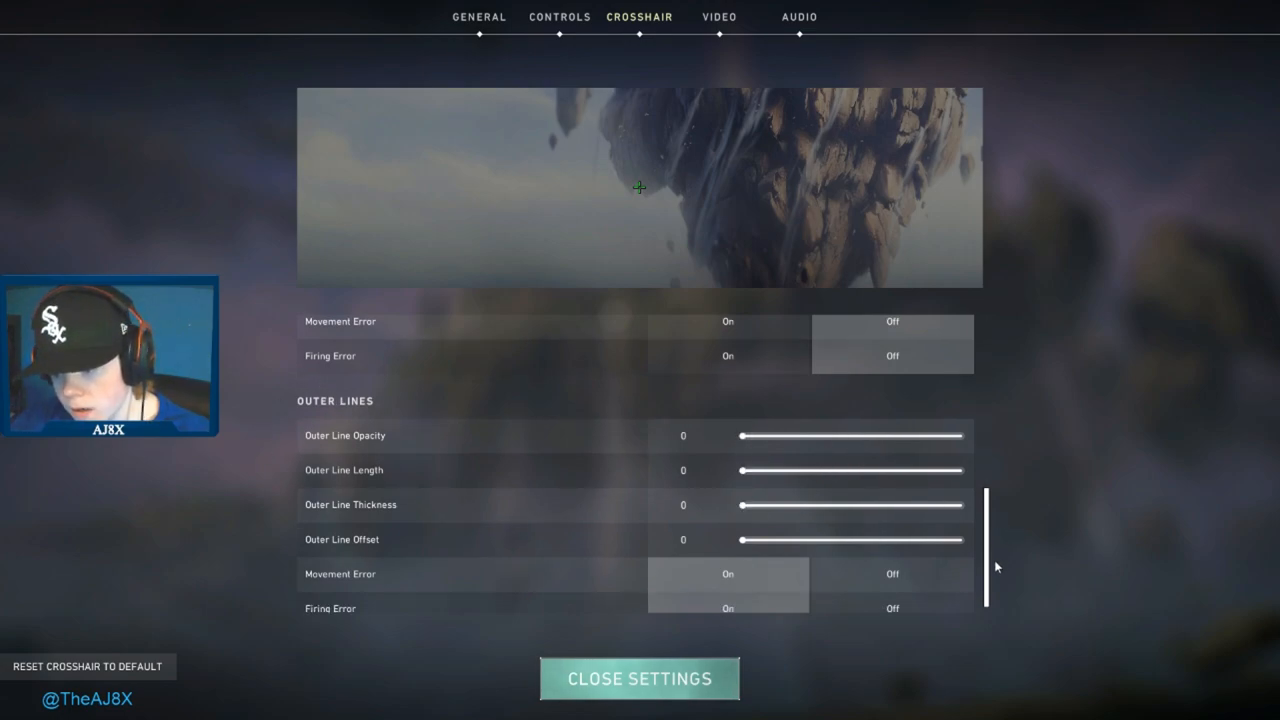
pyautogui.scroll(3)
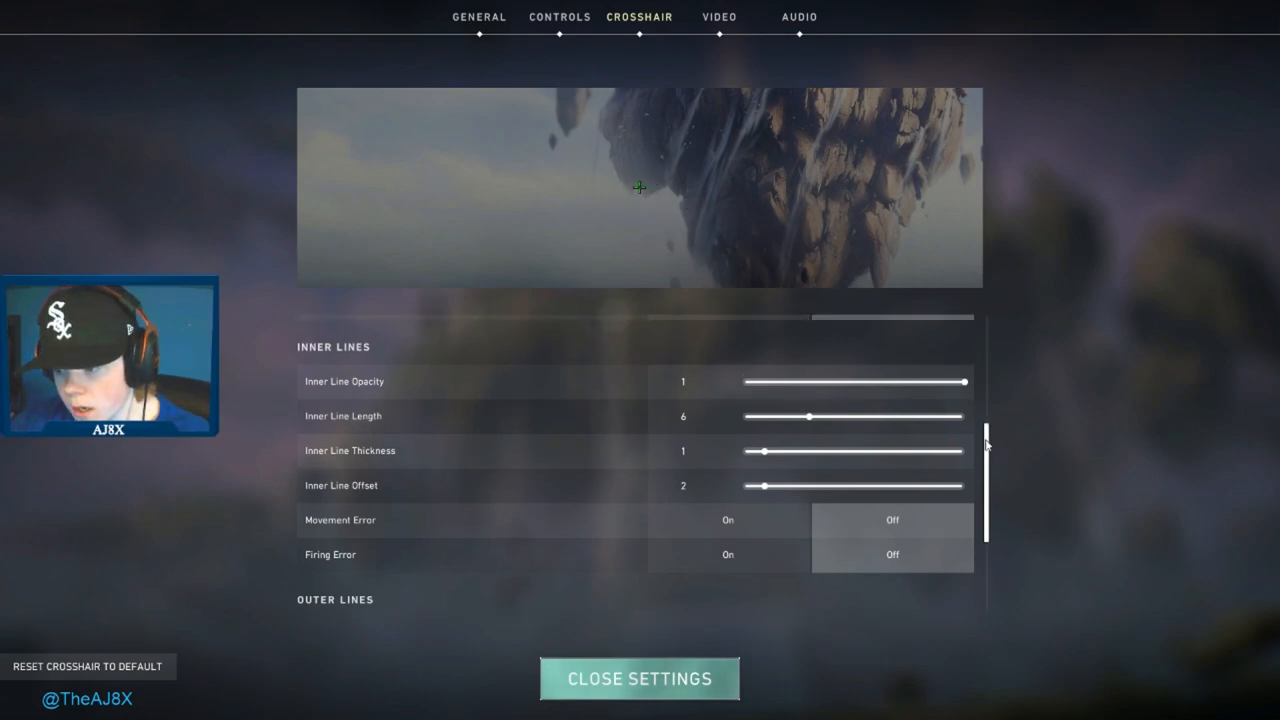
pyautogui.scroll(3)
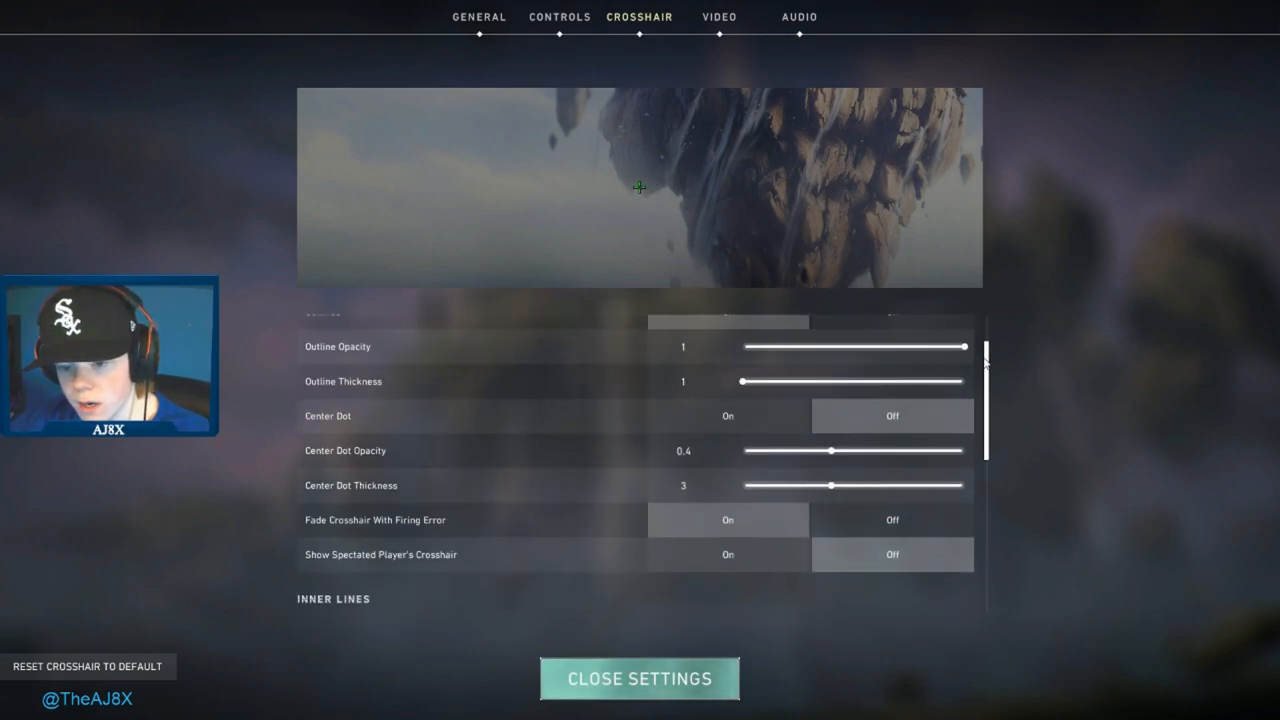
pyautogui.scroll(3)
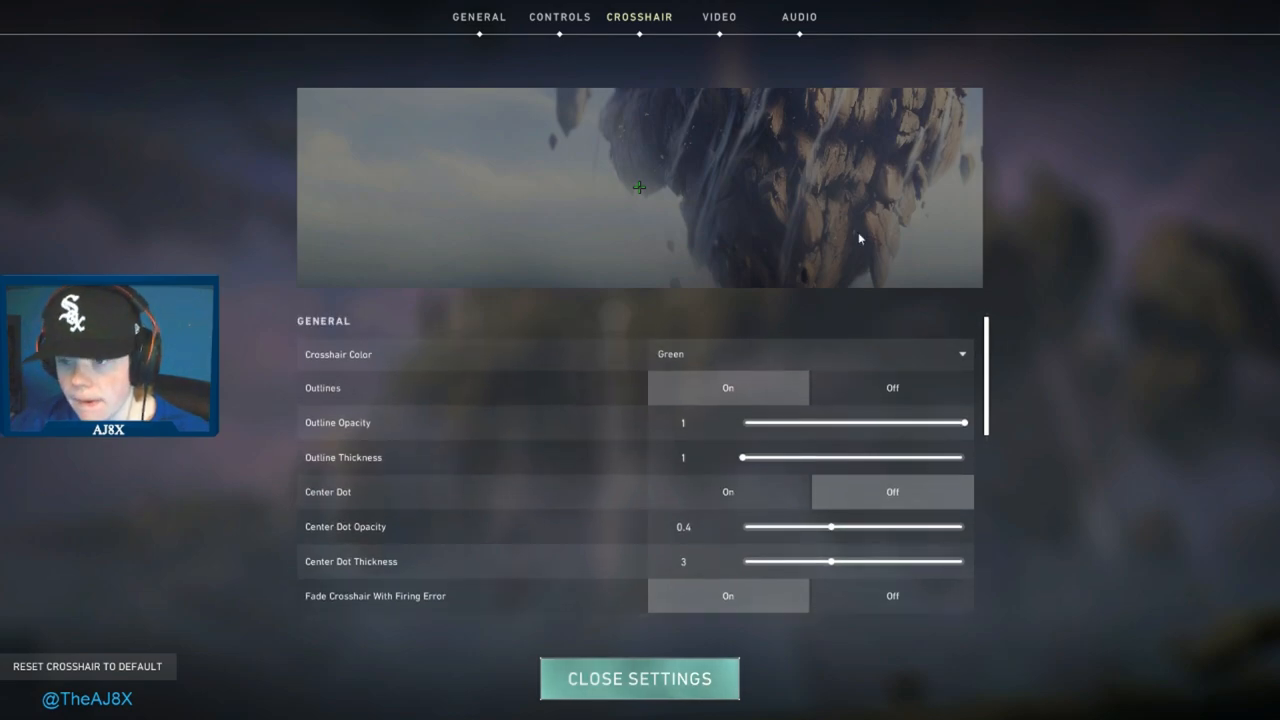
# View the General video settings: 1920x1080 144Hz fullscreen with letterbox and FPS limits.
pyautogui.click(718, 16)
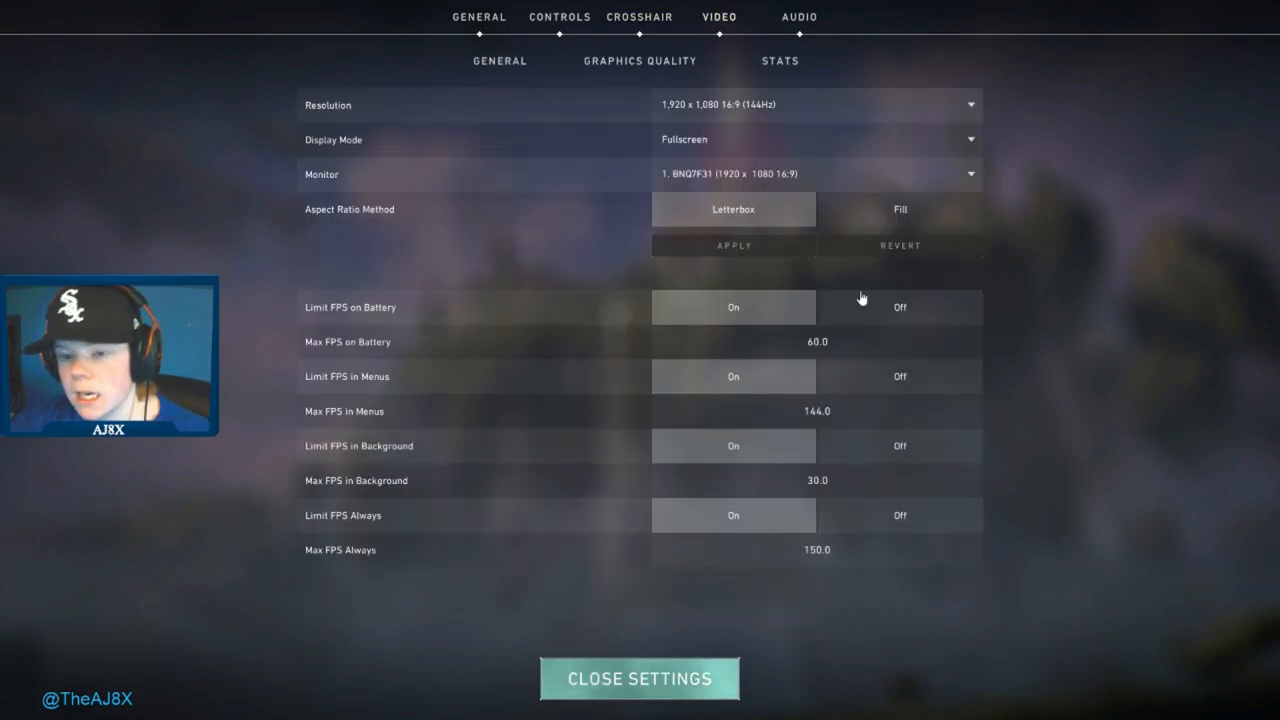
pyautogui.moveTo(808, 104)
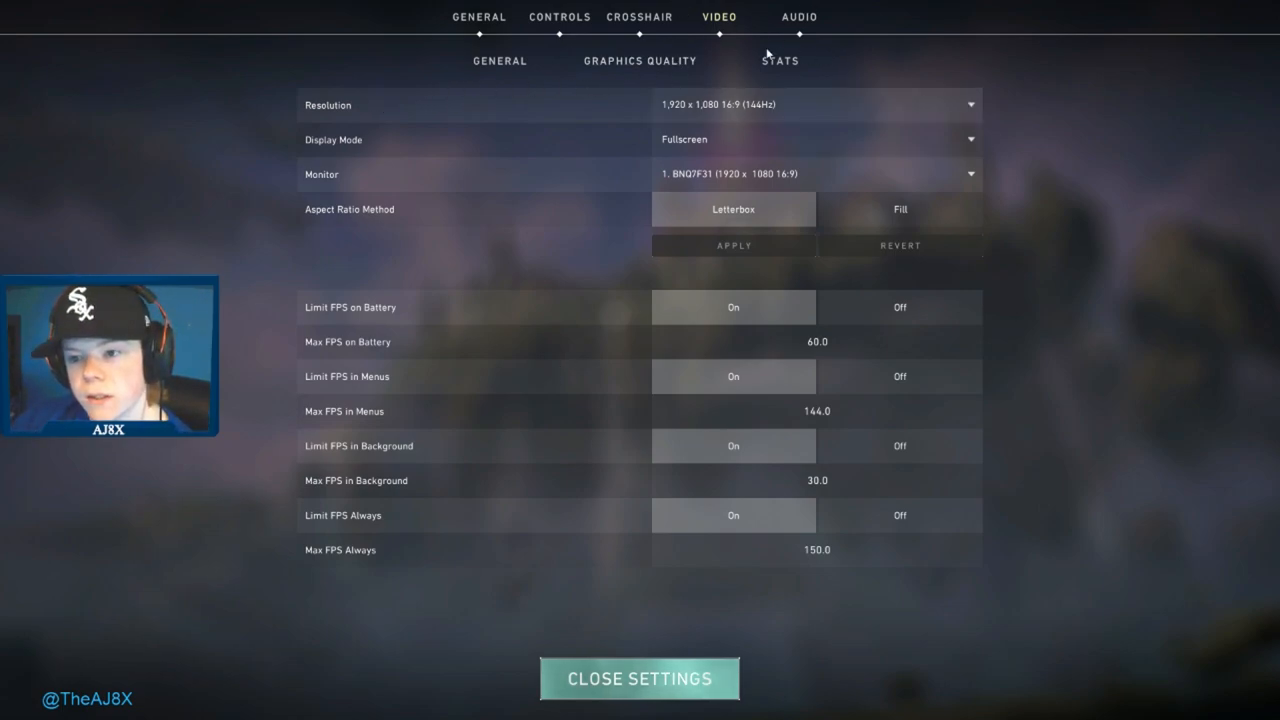
pyautogui.moveTo(212, 74)
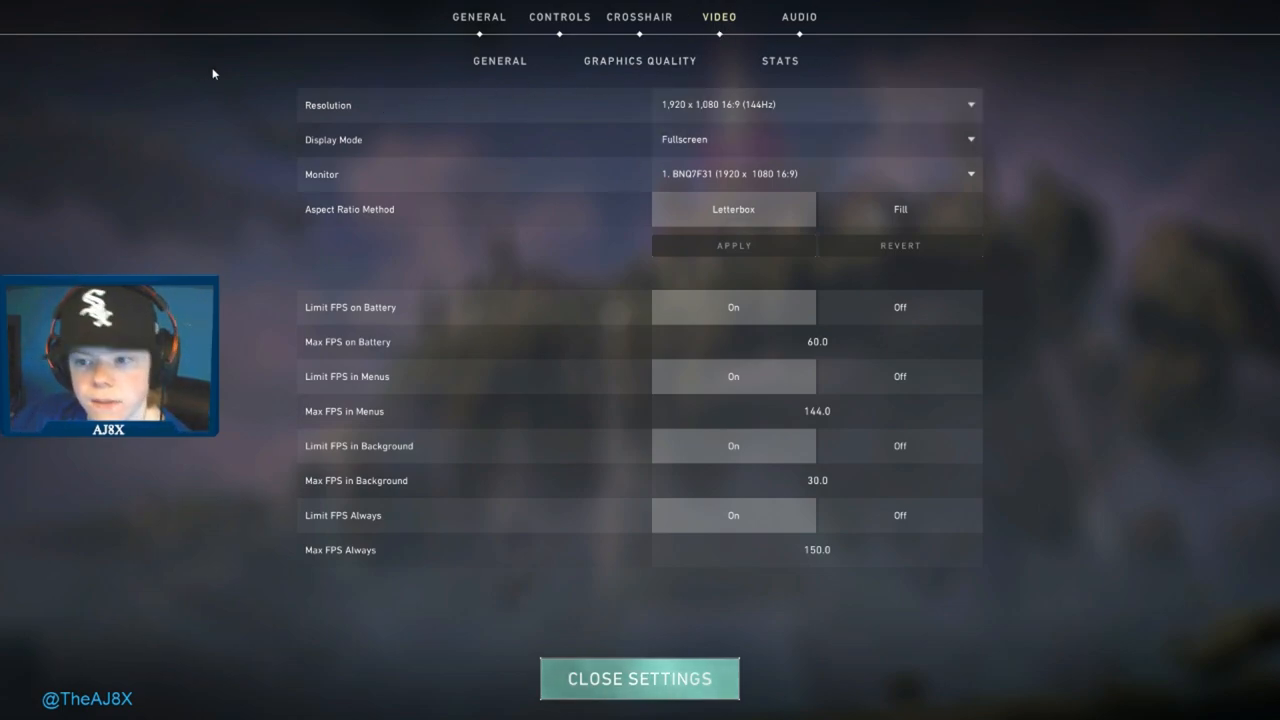
pyautogui.moveTo(536, 58)
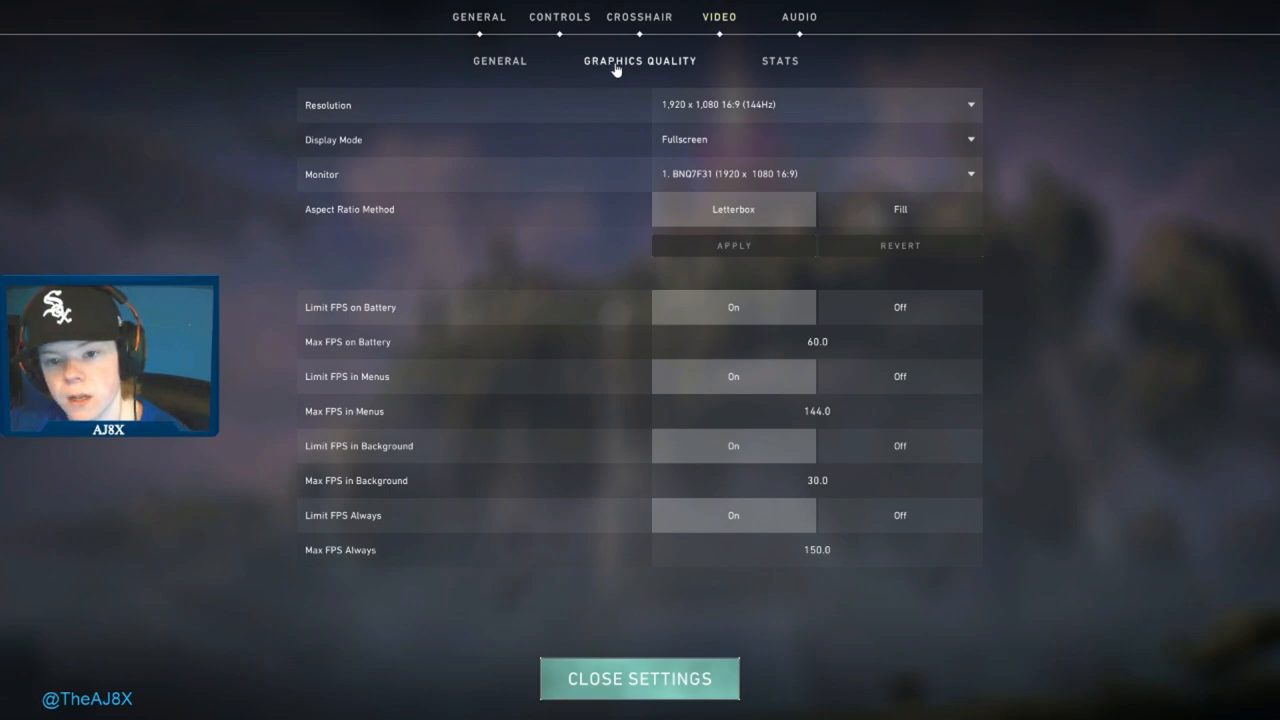
pyautogui.click(816, 104)
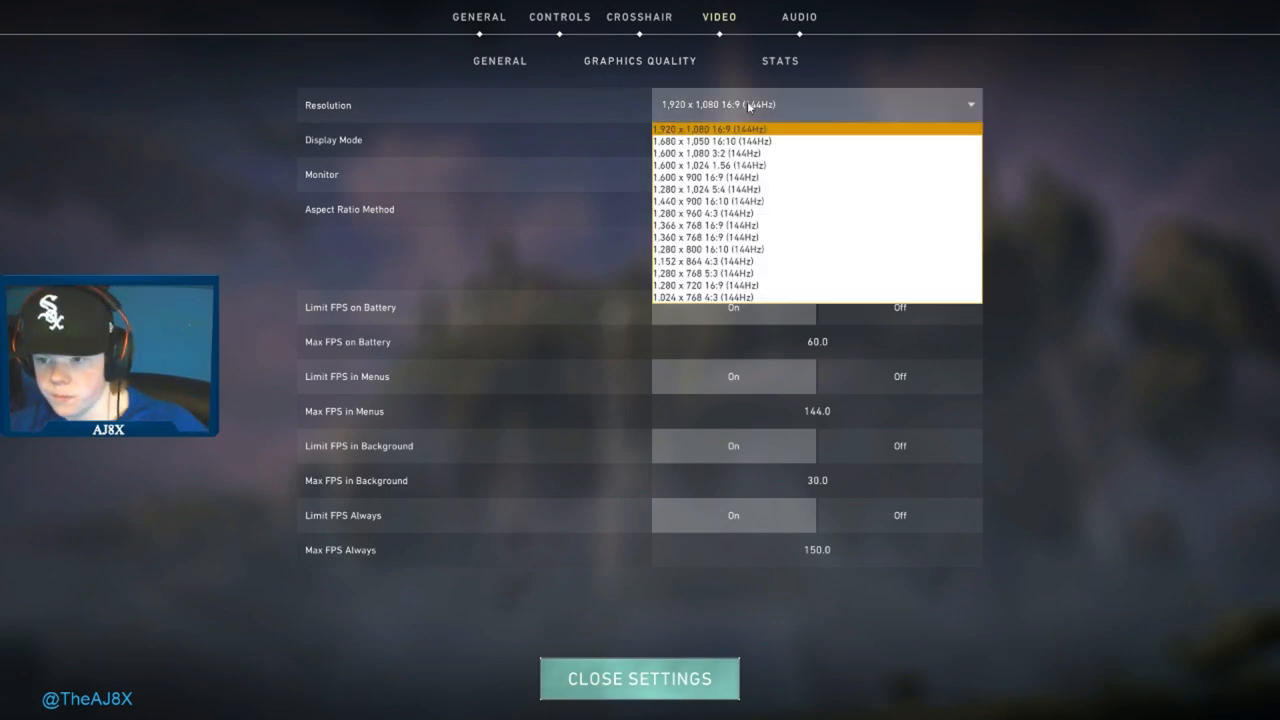
pyautogui.moveTo(844, 164)
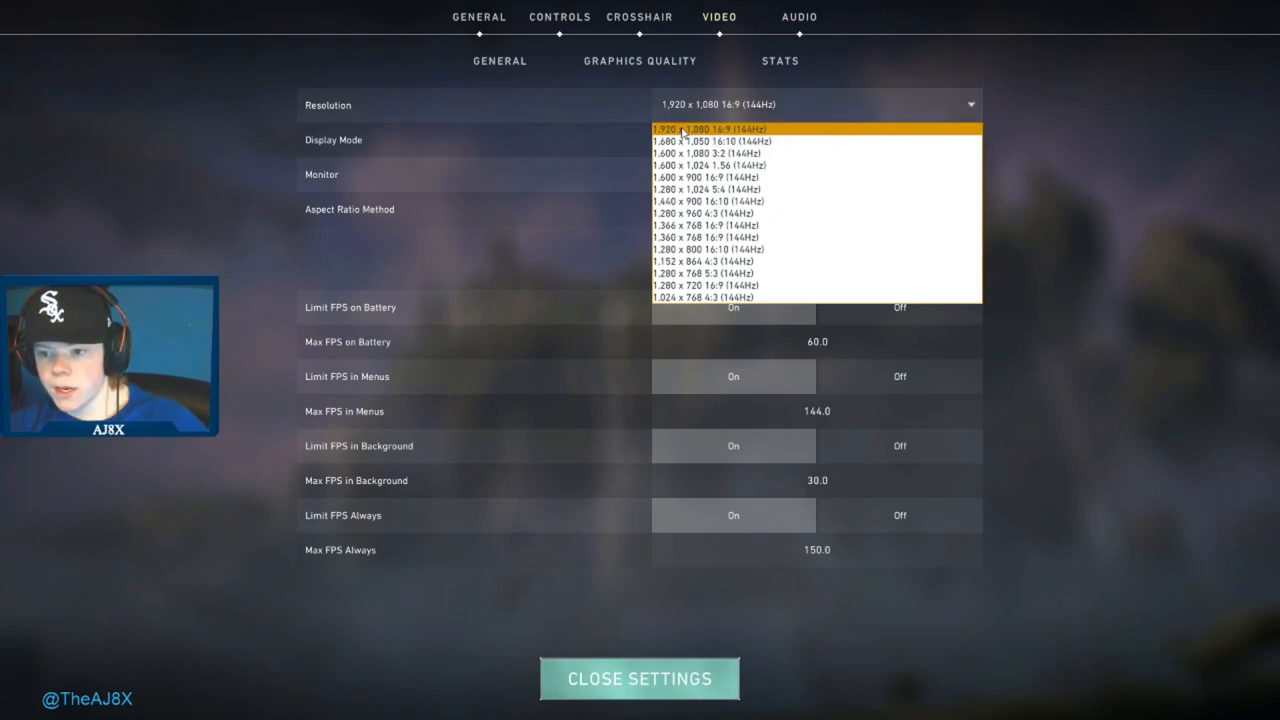
pyautogui.moveTo(1024, 144)
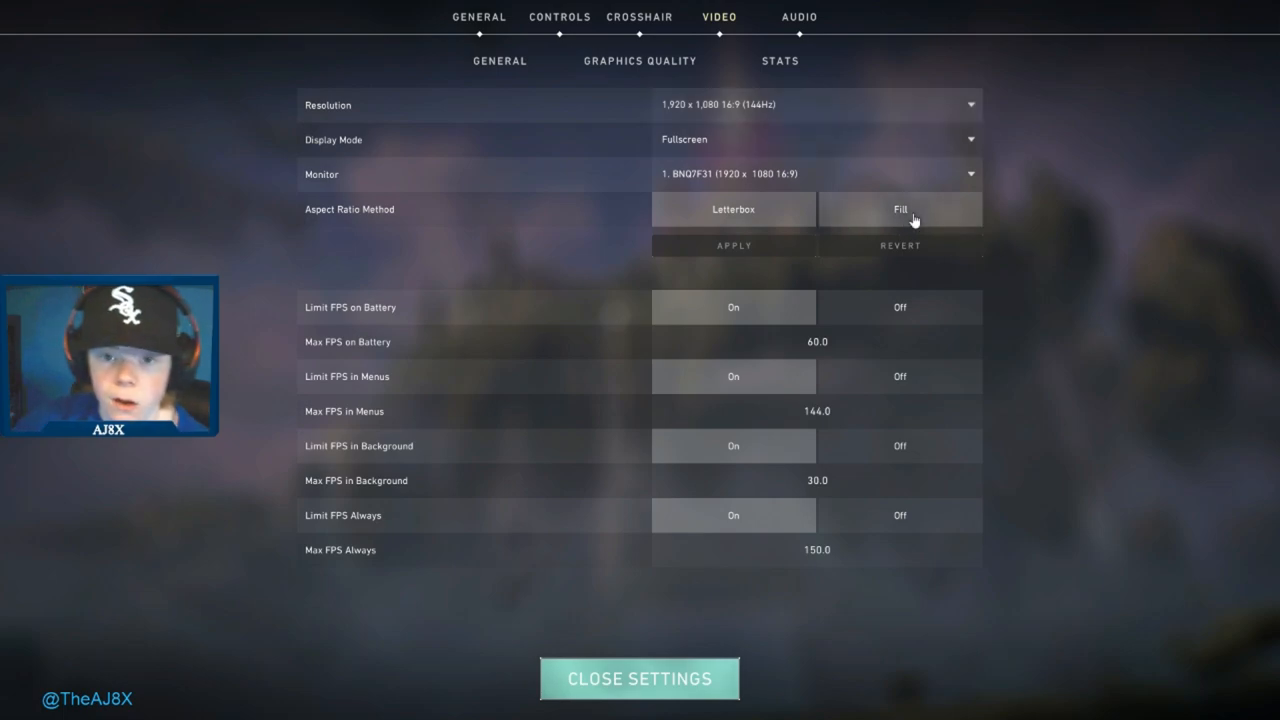
pyautogui.moveTo(798, 120)
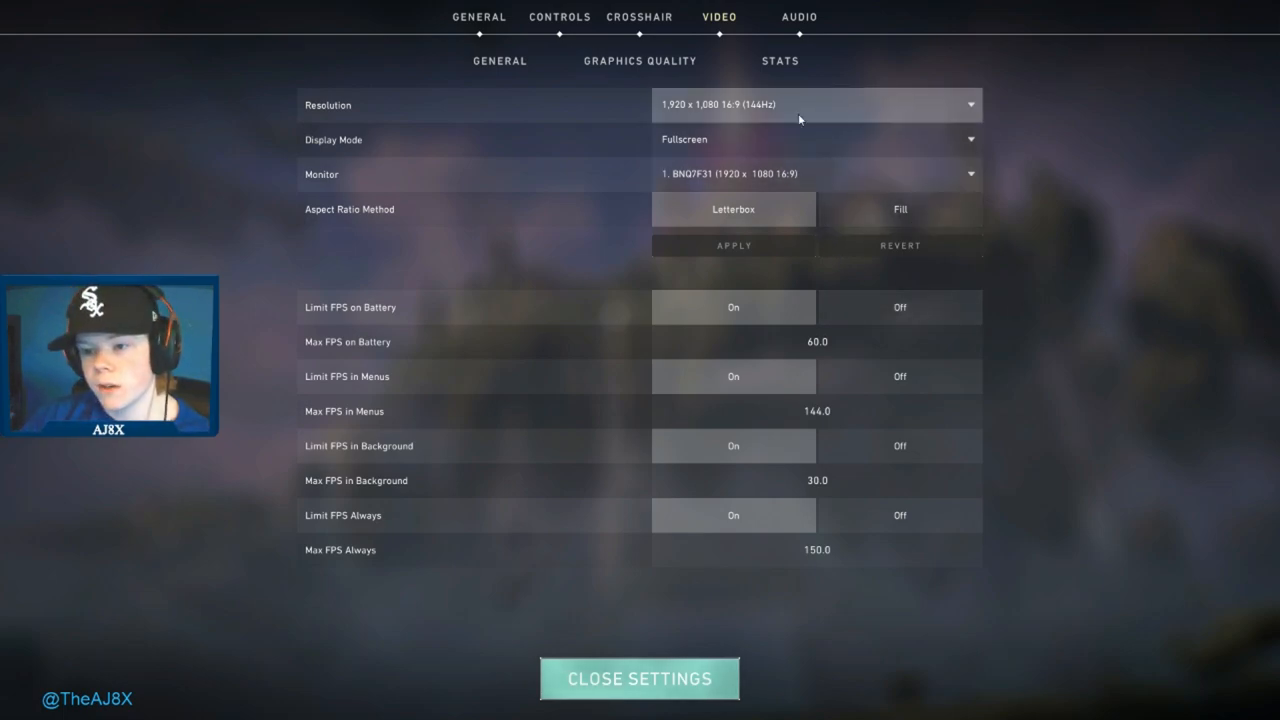
pyautogui.click(816, 104)
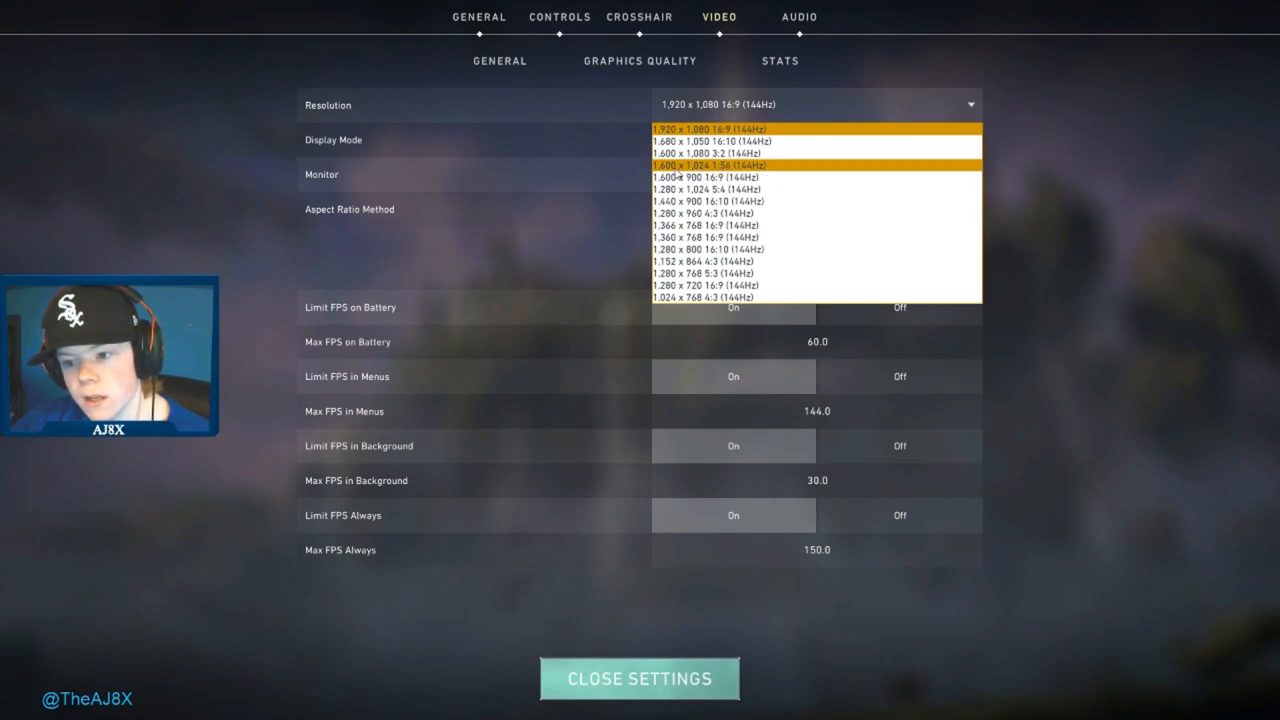
pyautogui.moveTo(770, 176)
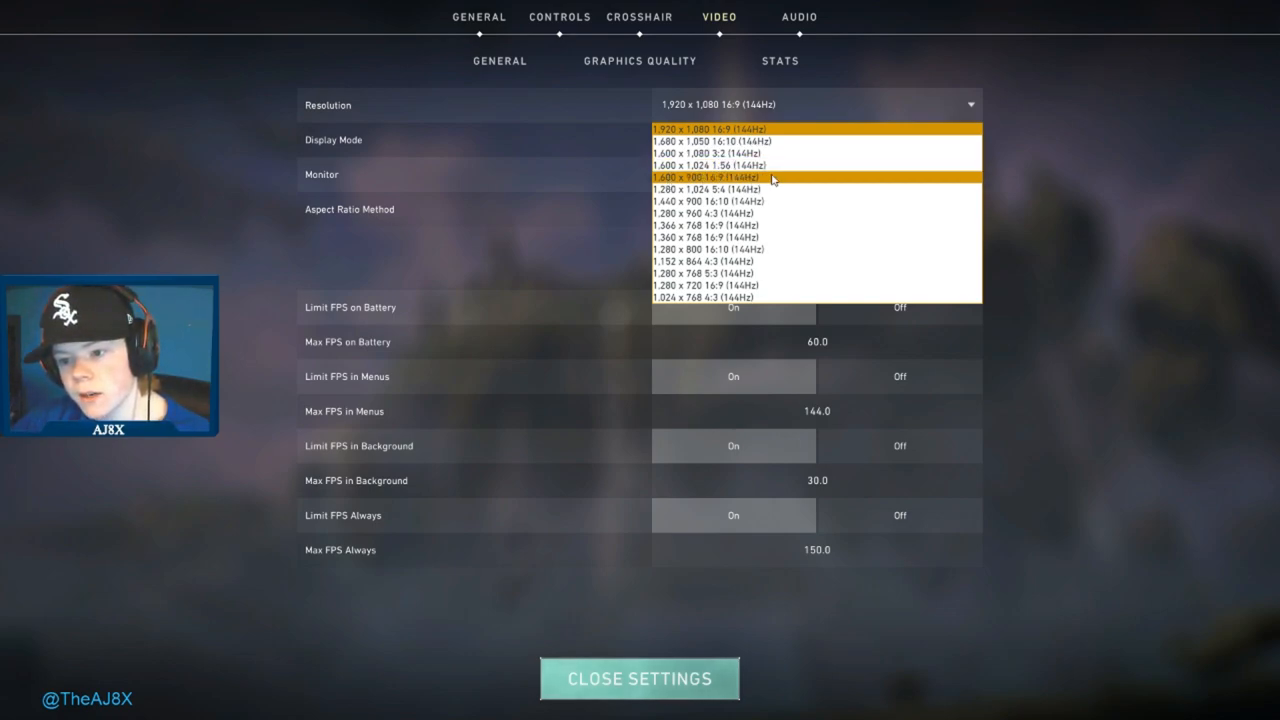
pyautogui.moveTo(716, 200)
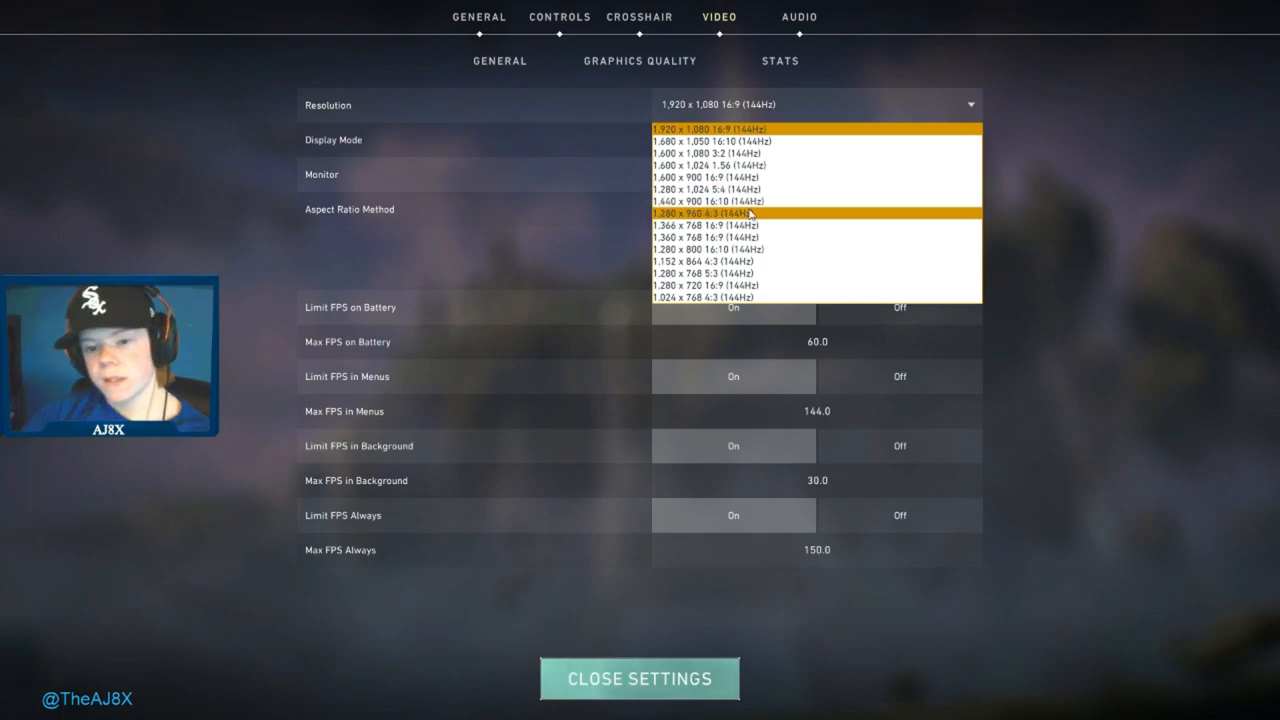
pyautogui.moveTo(730, 218)
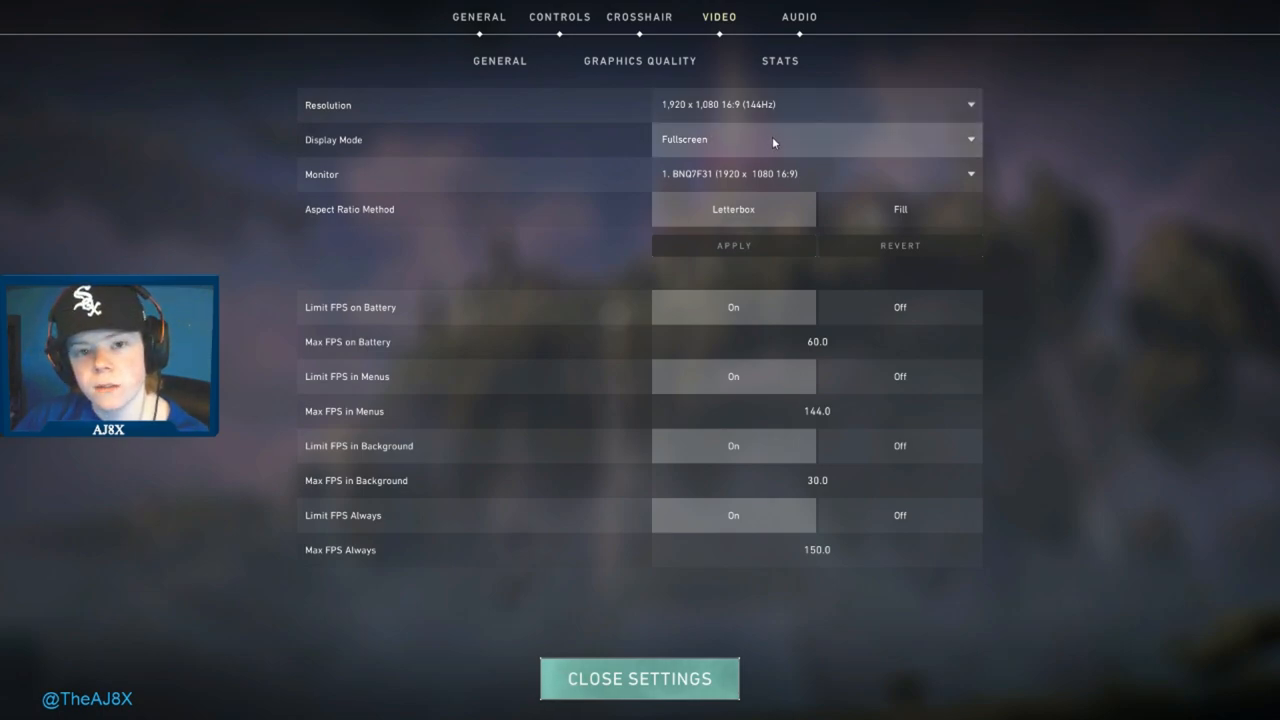
pyautogui.moveTo(762, 152)
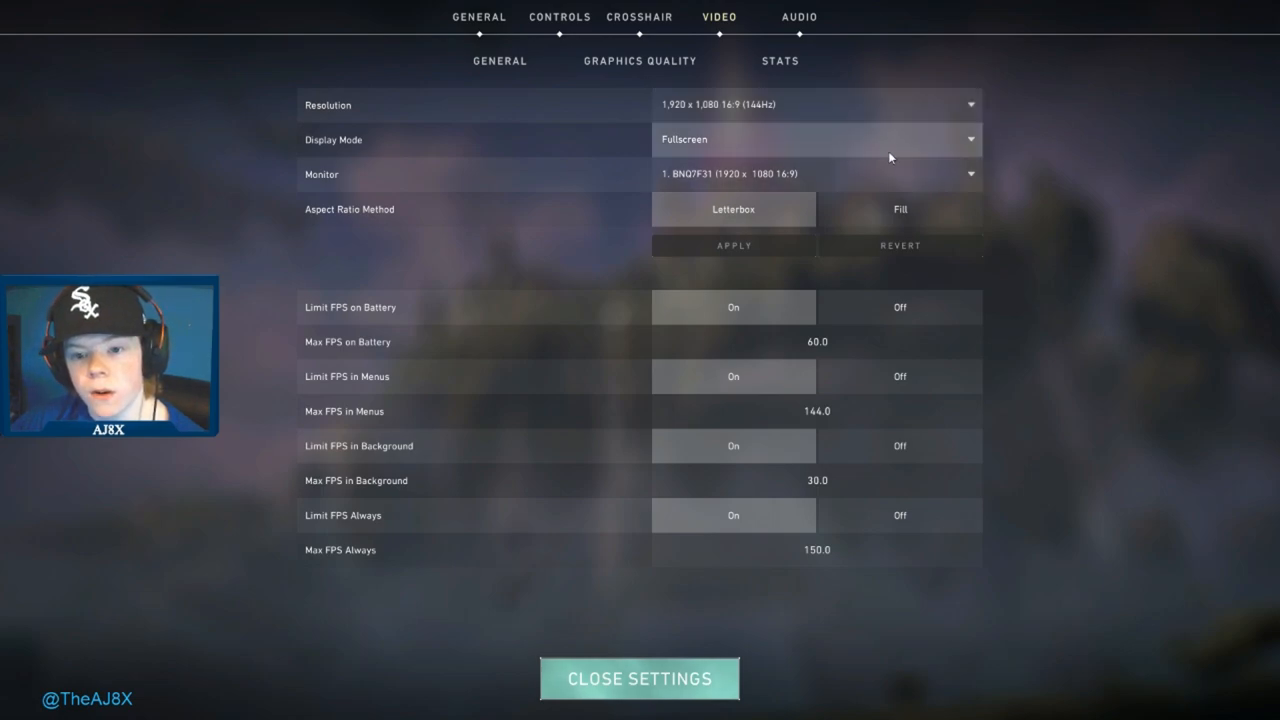
pyautogui.click(816, 140)
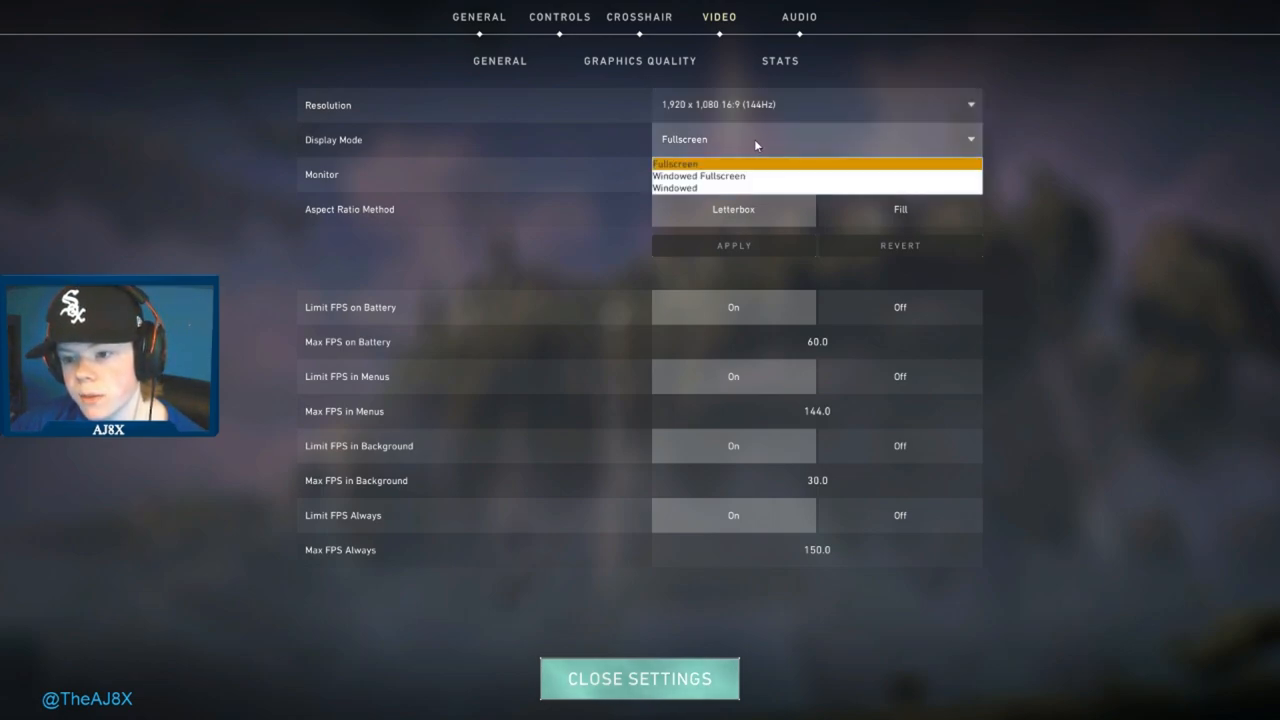
pyautogui.moveTo(724, 176)
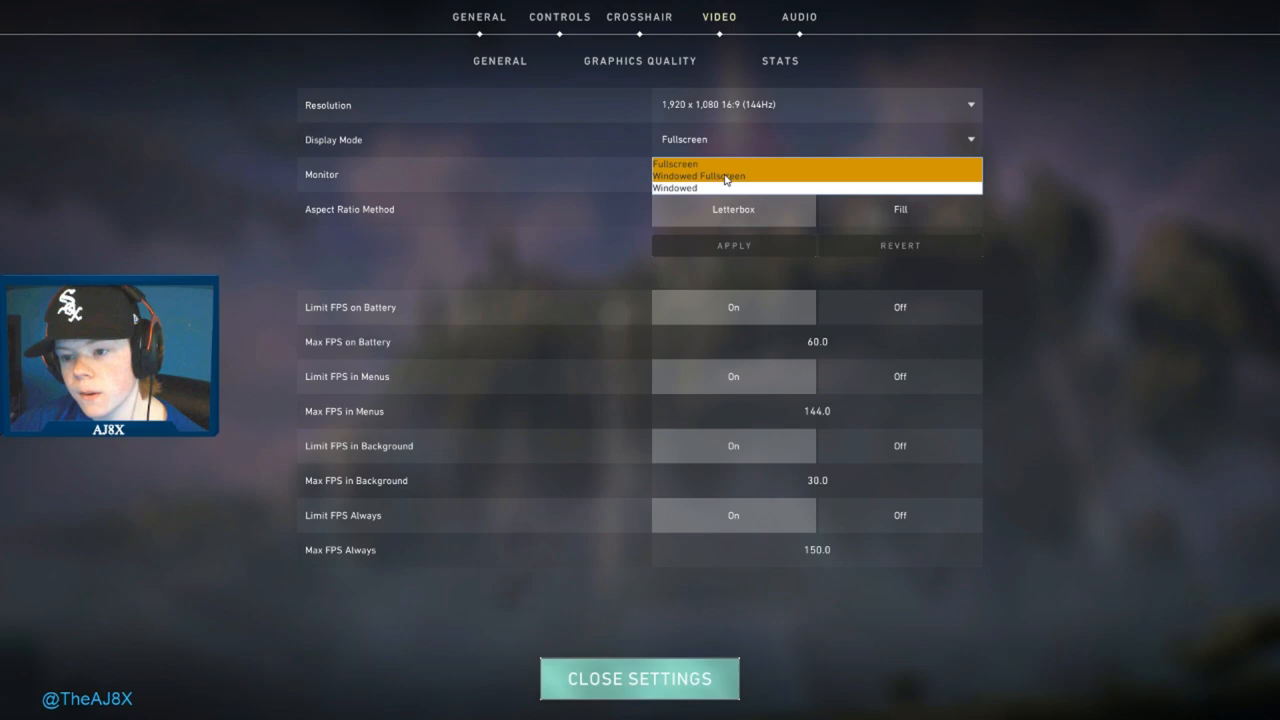
pyautogui.moveTo(716, 184)
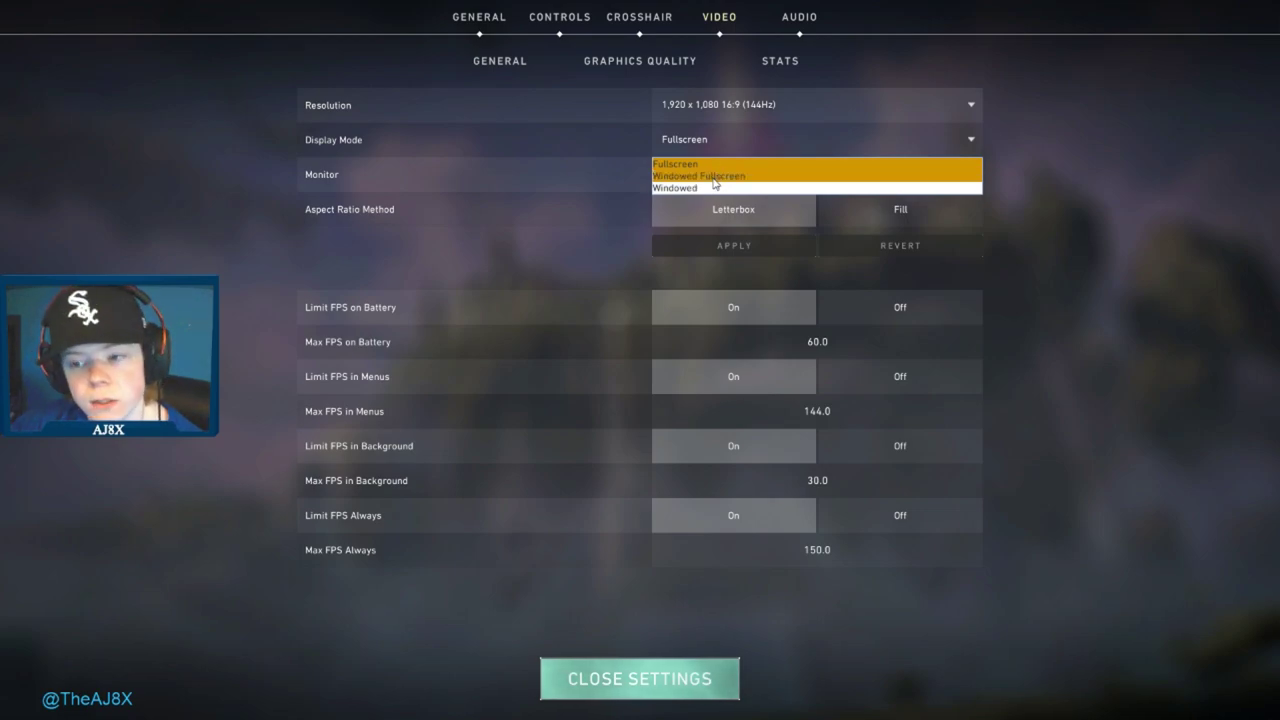
pyautogui.moveTo(730, 164)
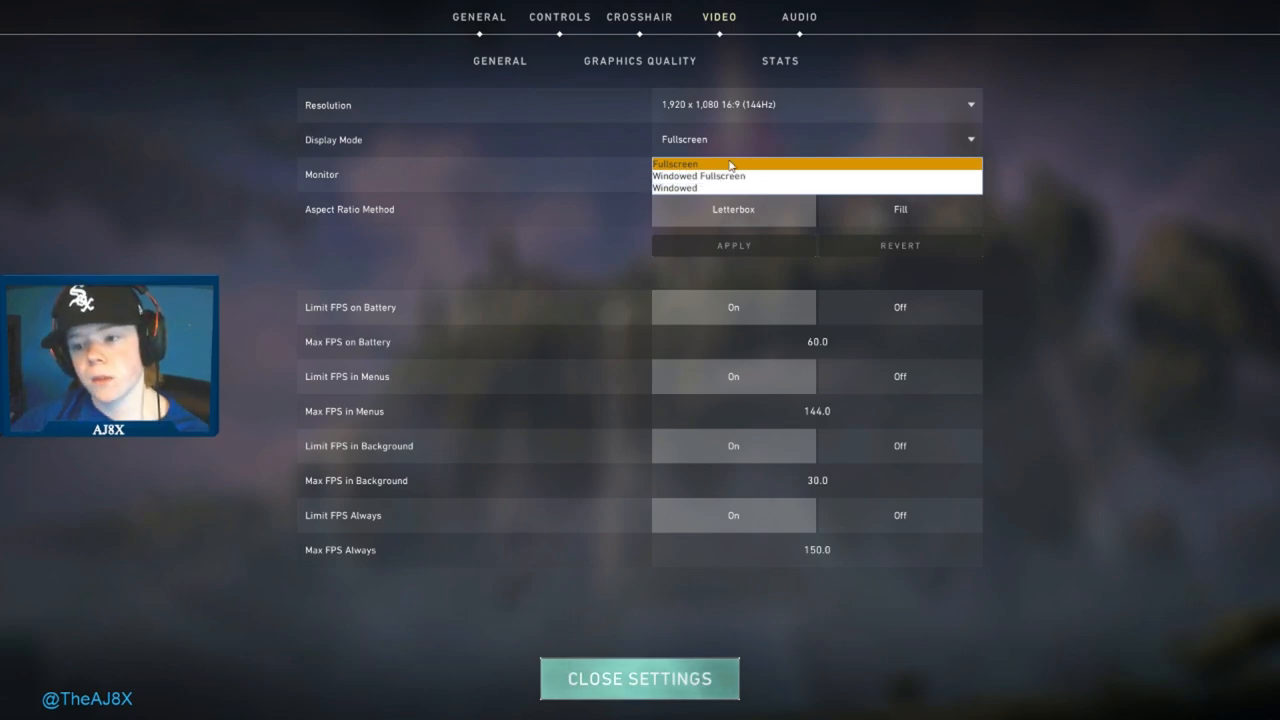
pyautogui.click(674, 164)
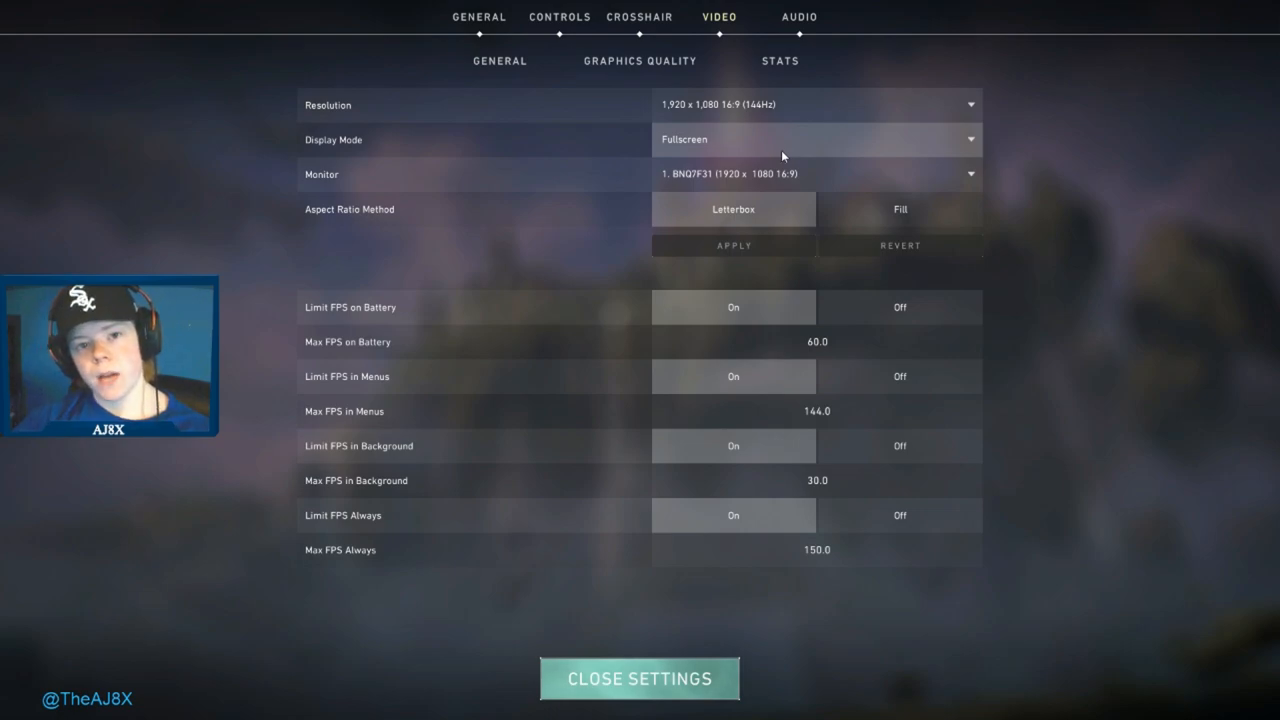
pyautogui.click(816, 140)
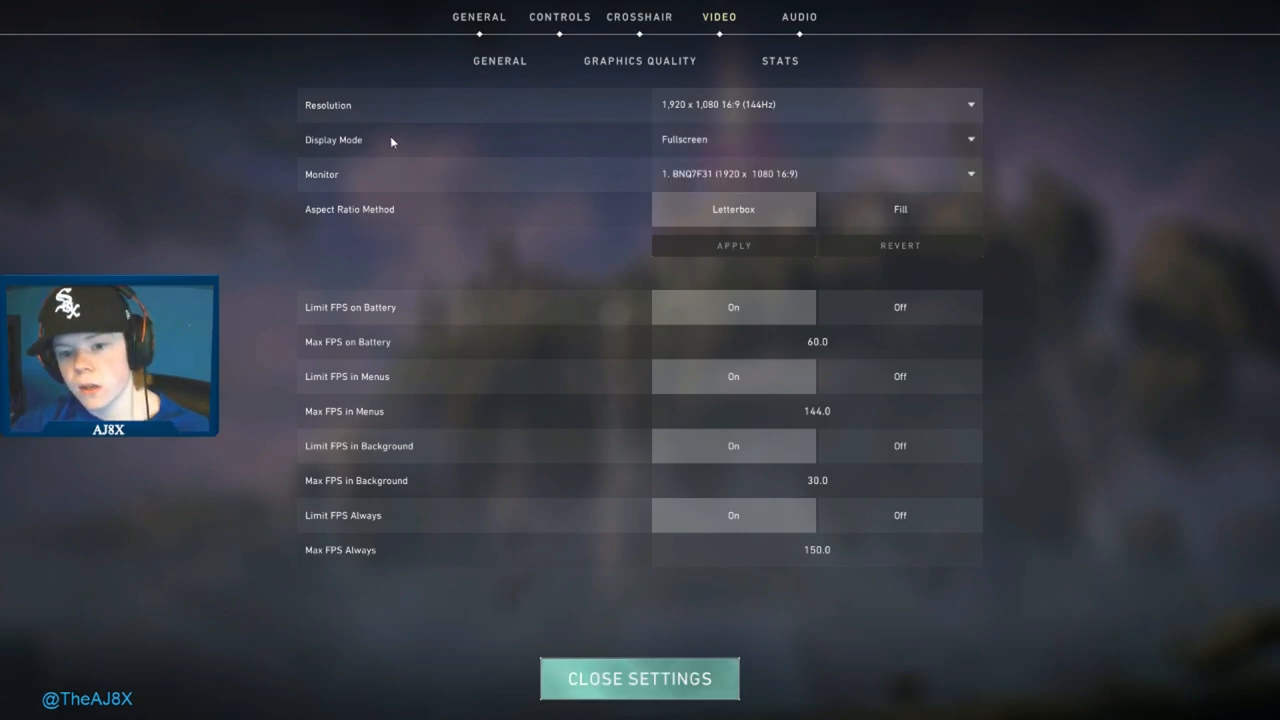
pyautogui.moveTo(968, 180)
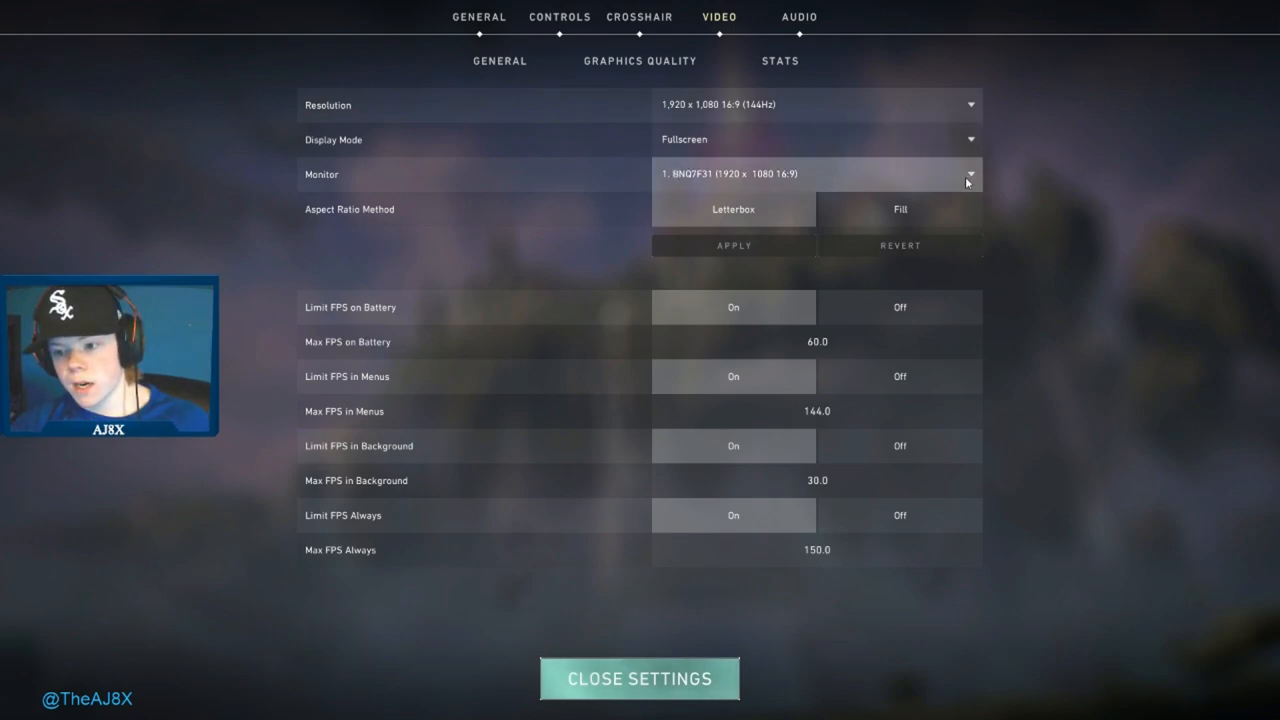
pyautogui.moveTo(378, 308)
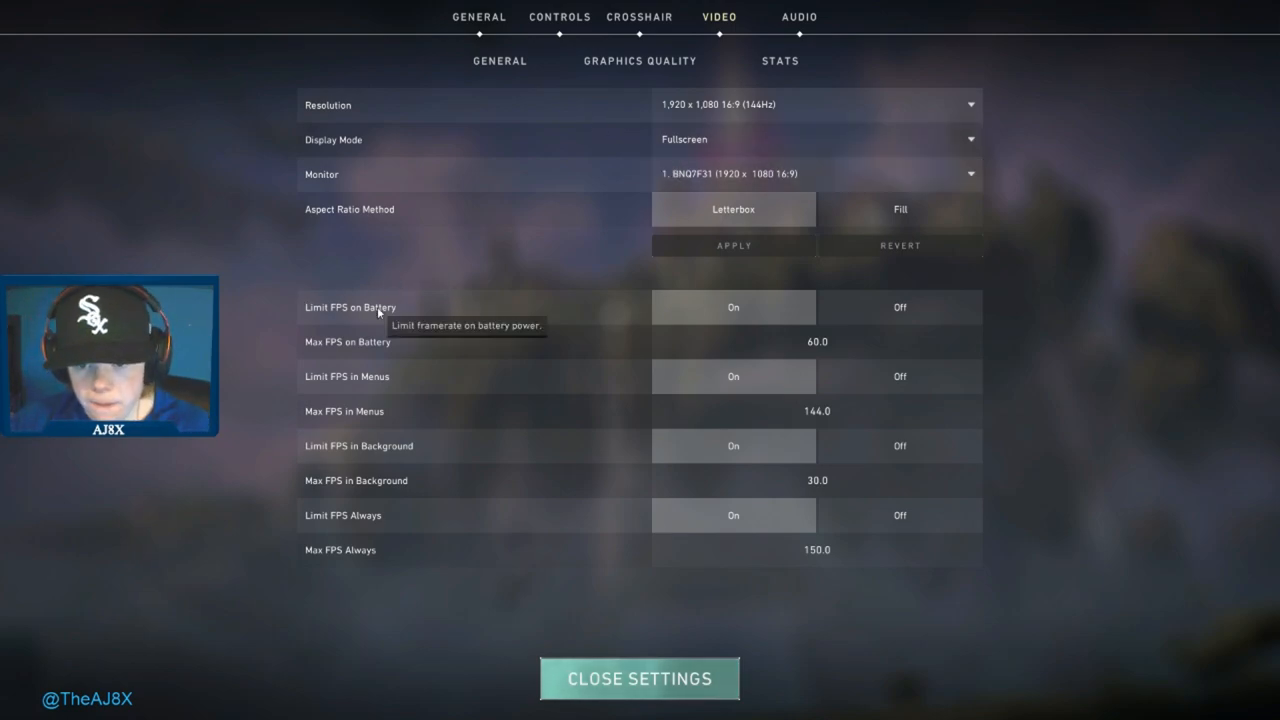
pyautogui.moveTo(424, 348)
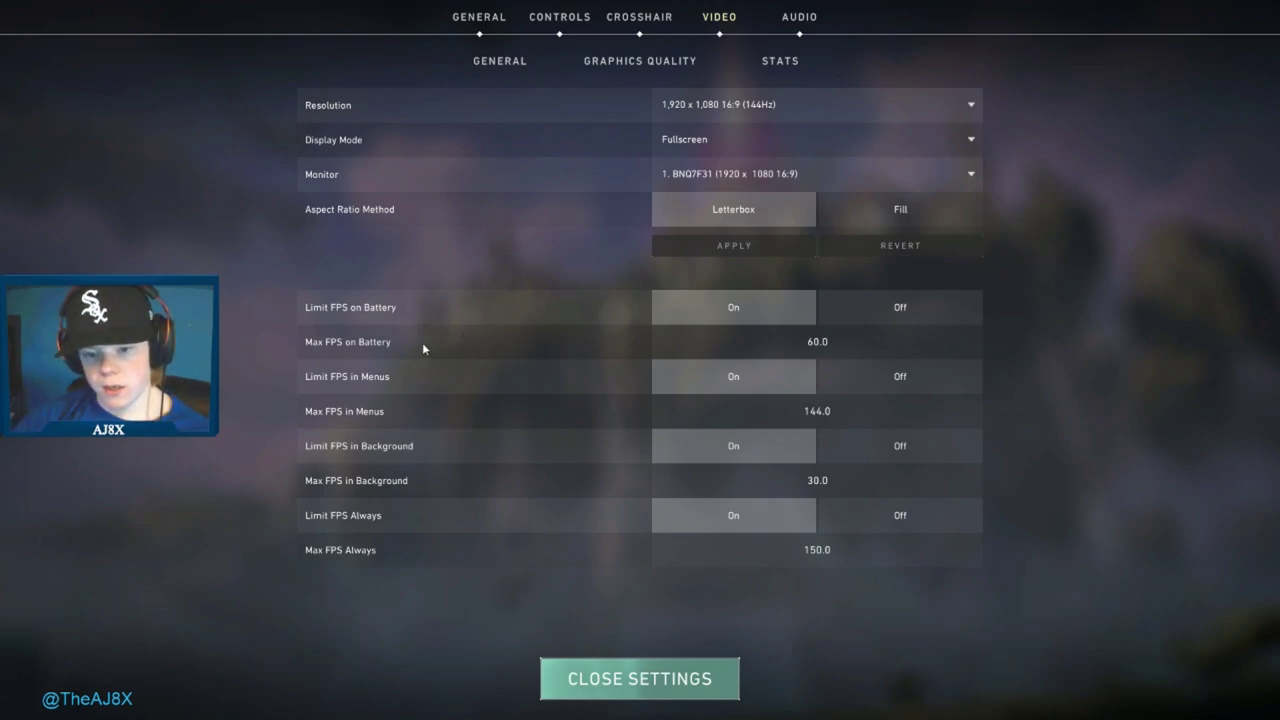
pyautogui.moveTo(382, 308)
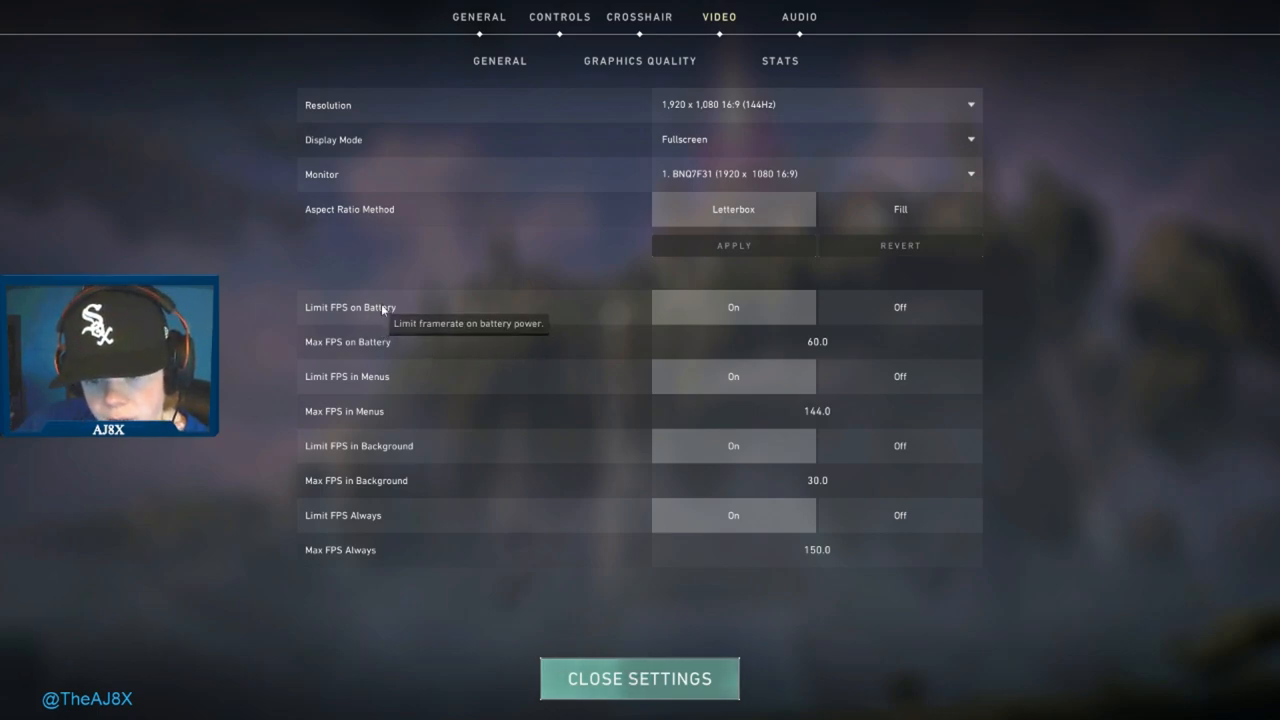
pyautogui.moveTo(416, 324)
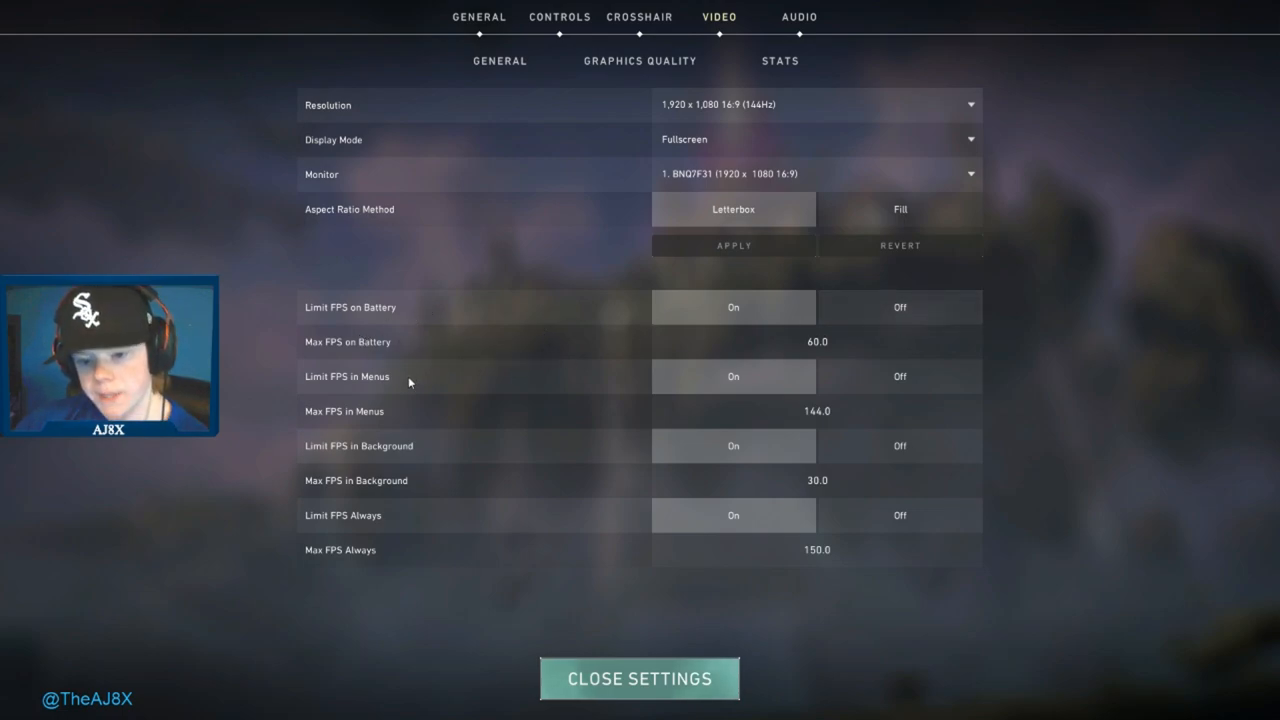
pyautogui.moveTo(536, 380)
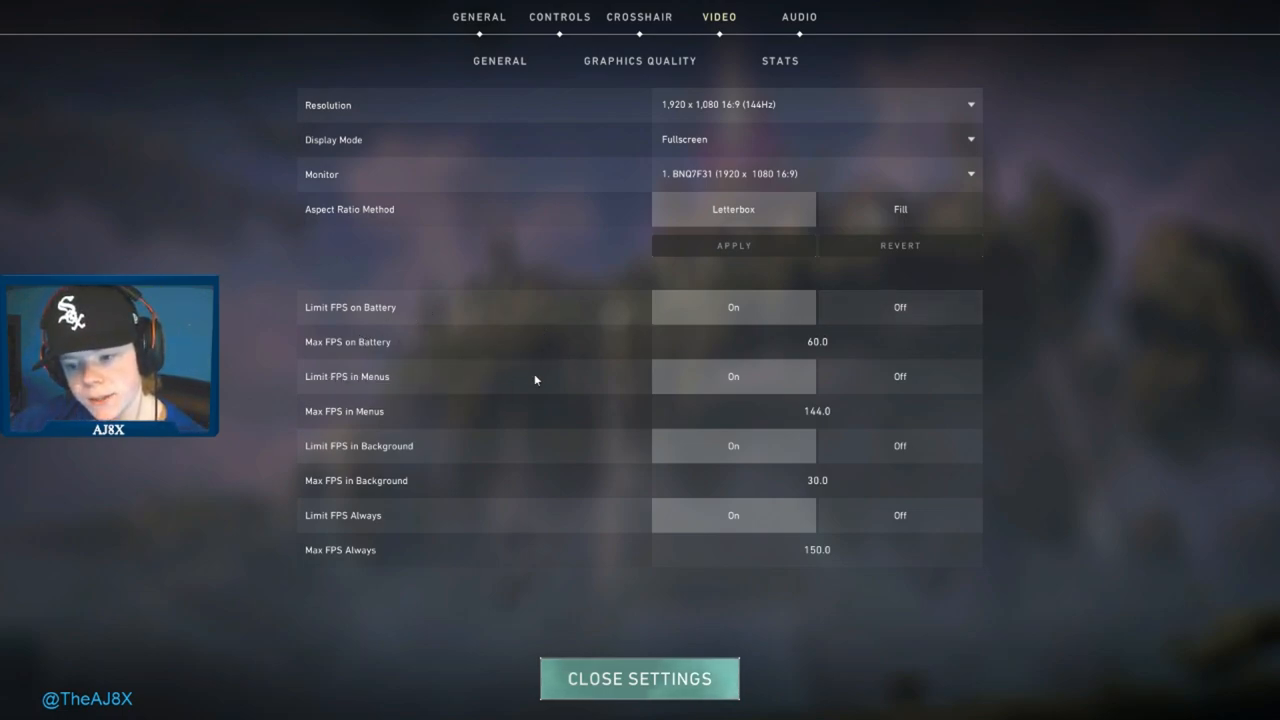
pyautogui.moveTo(360, 384)
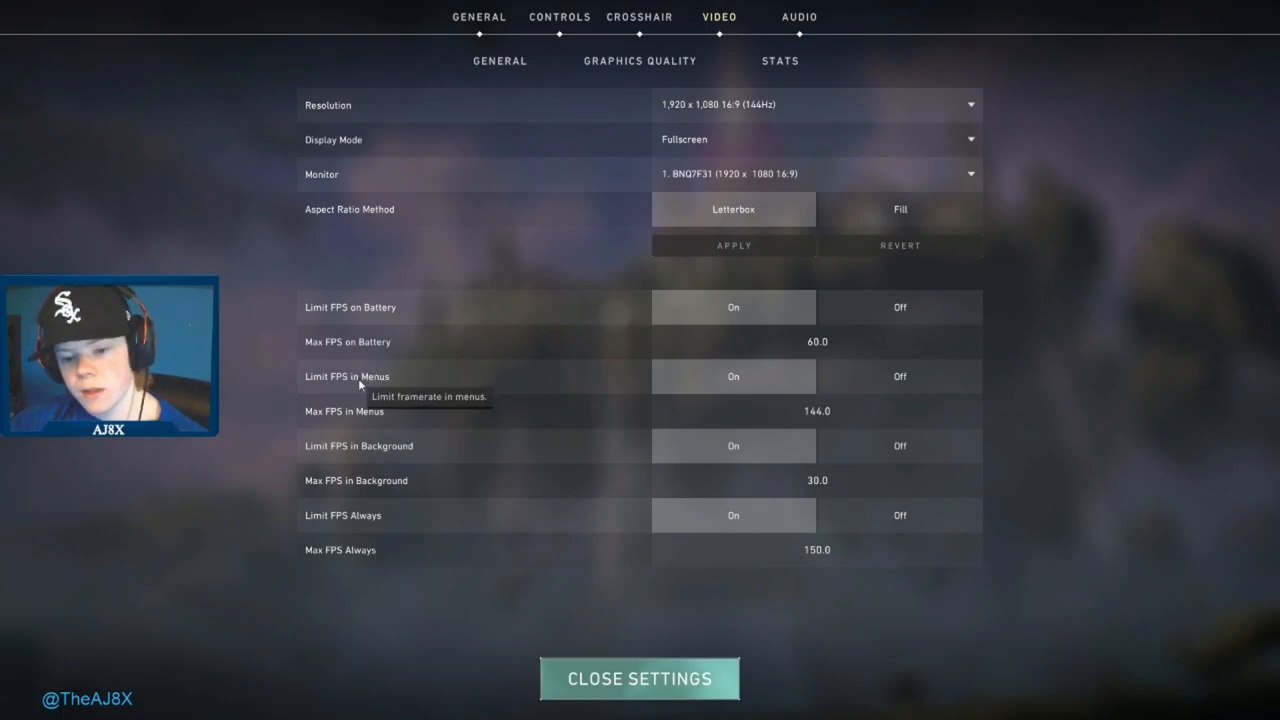
pyautogui.moveTo(984, 424)
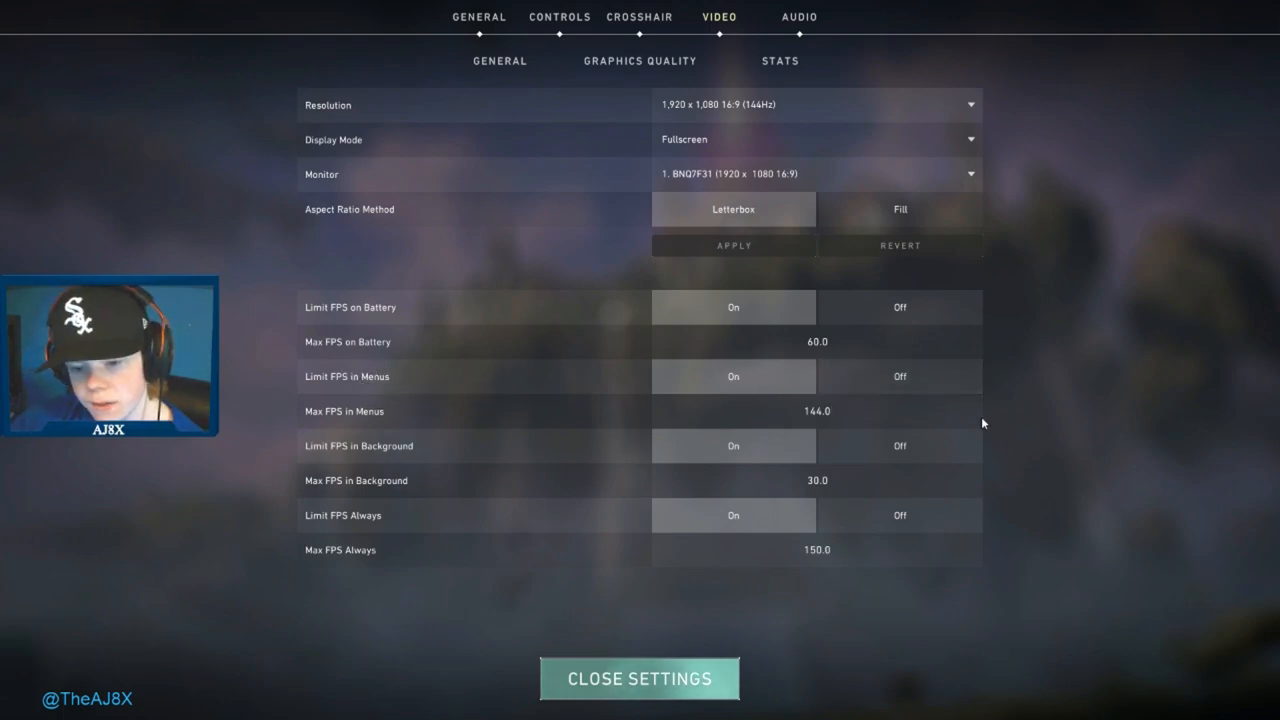
pyautogui.moveTo(520, 452)
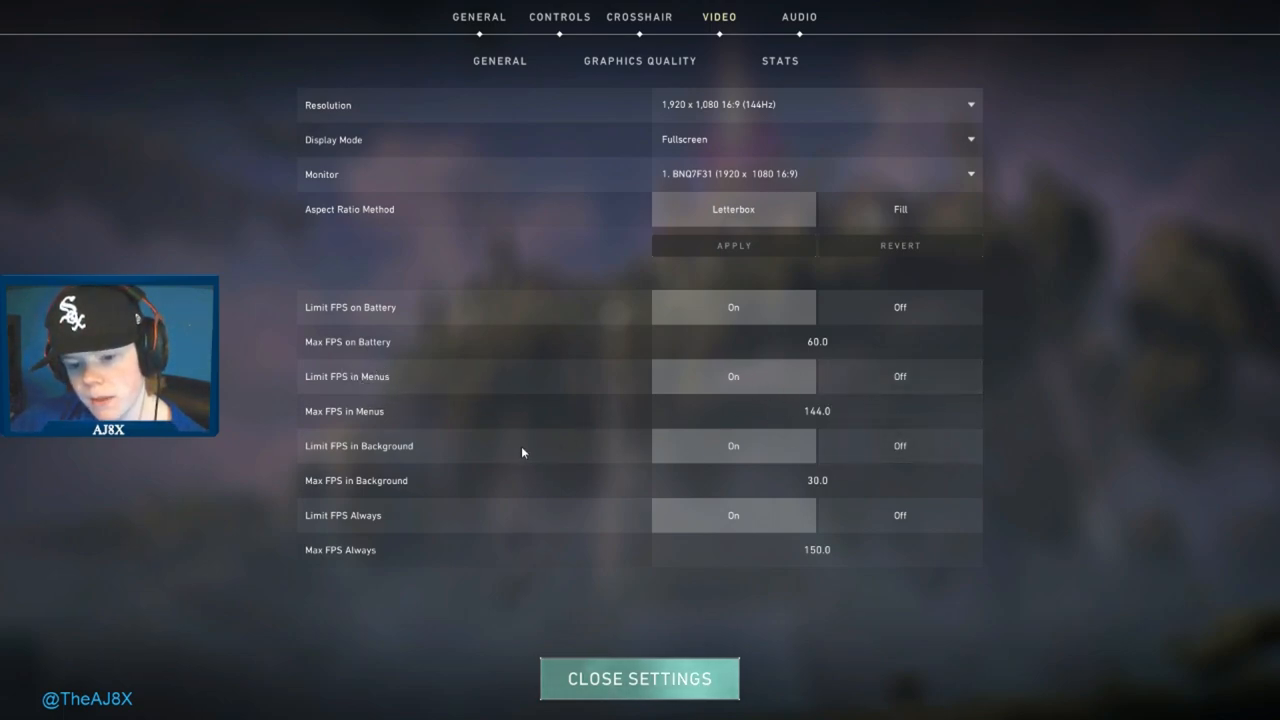
pyautogui.moveTo(712, 464)
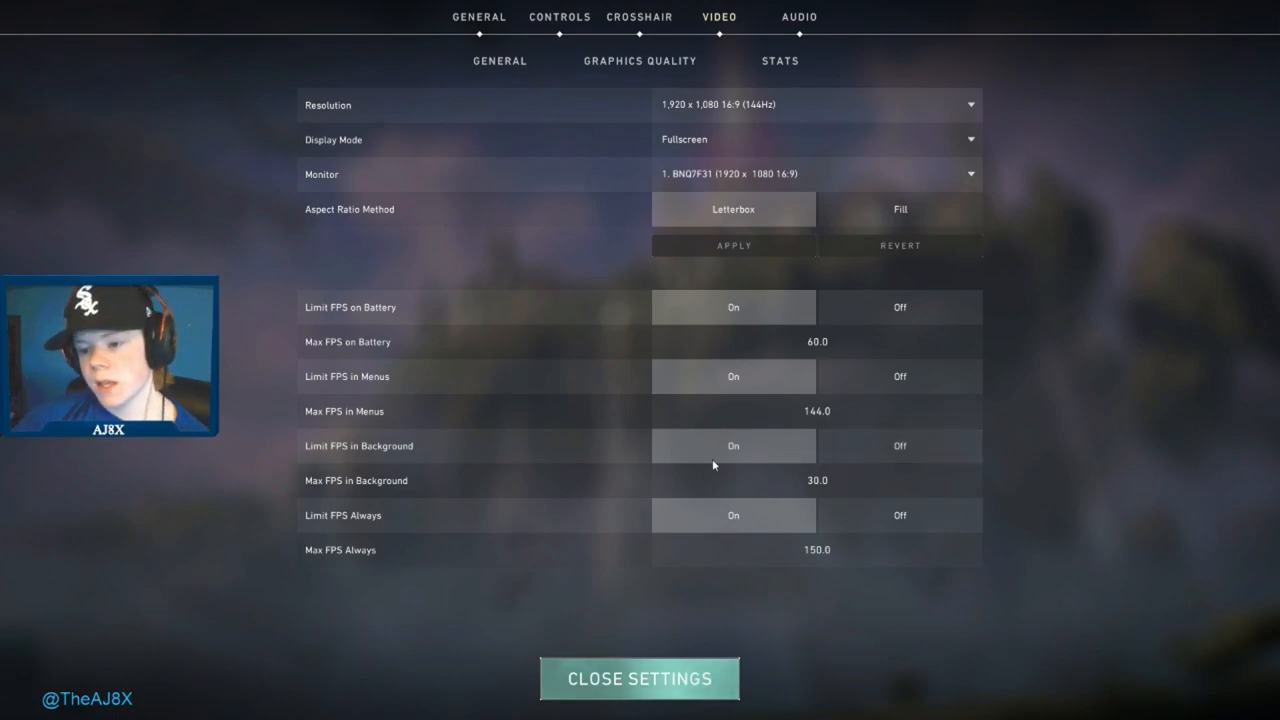
pyautogui.moveTo(750, 452)
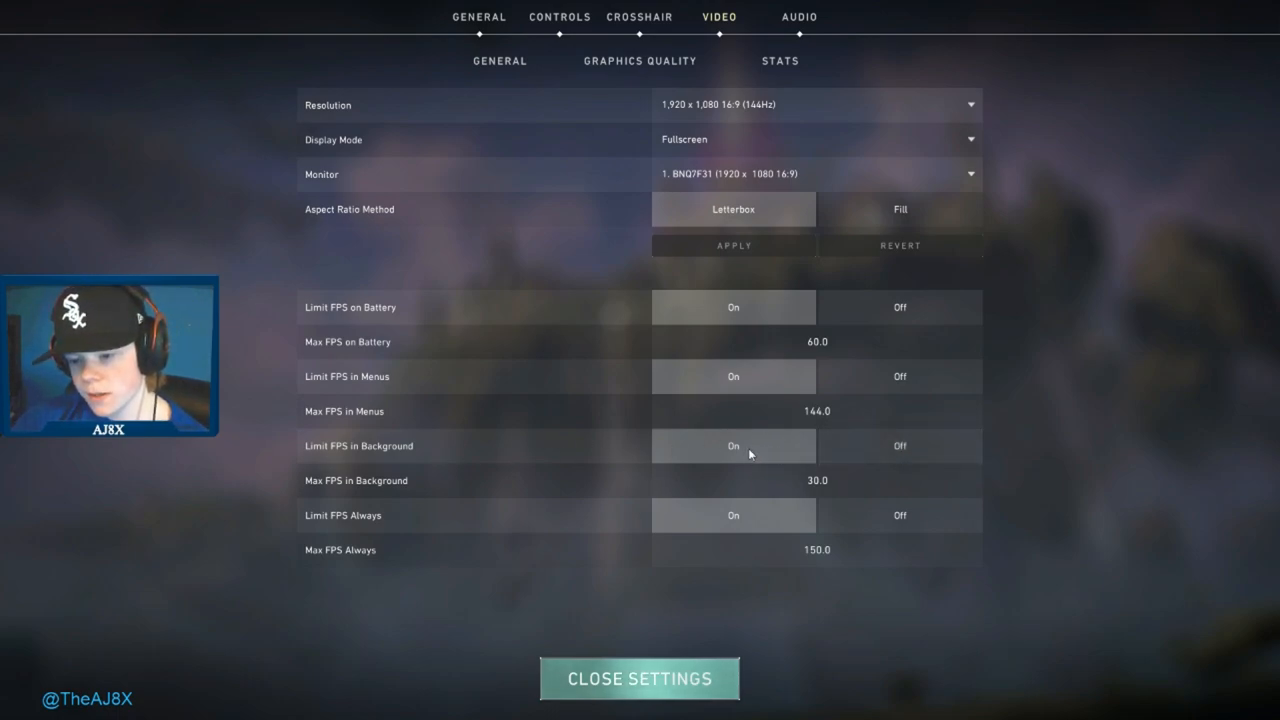
pyautogui.moveTo(302, 524)
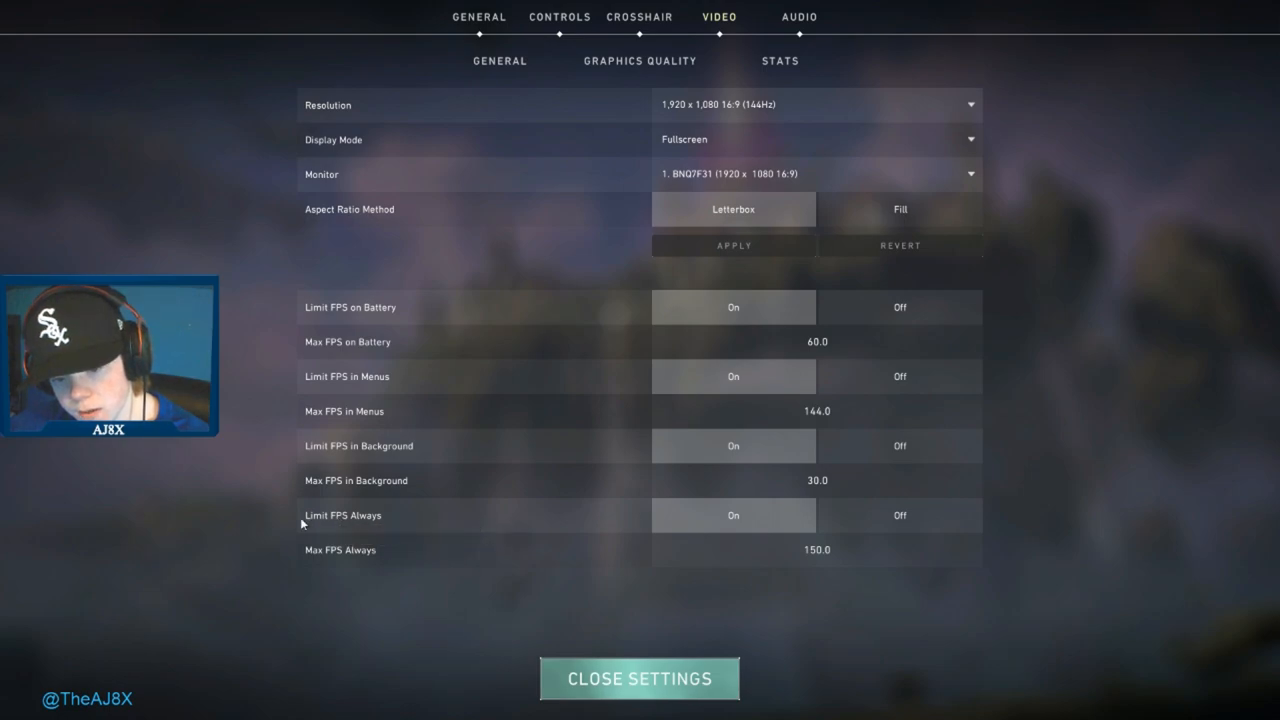
pyautogui.moveTo(504, 528)
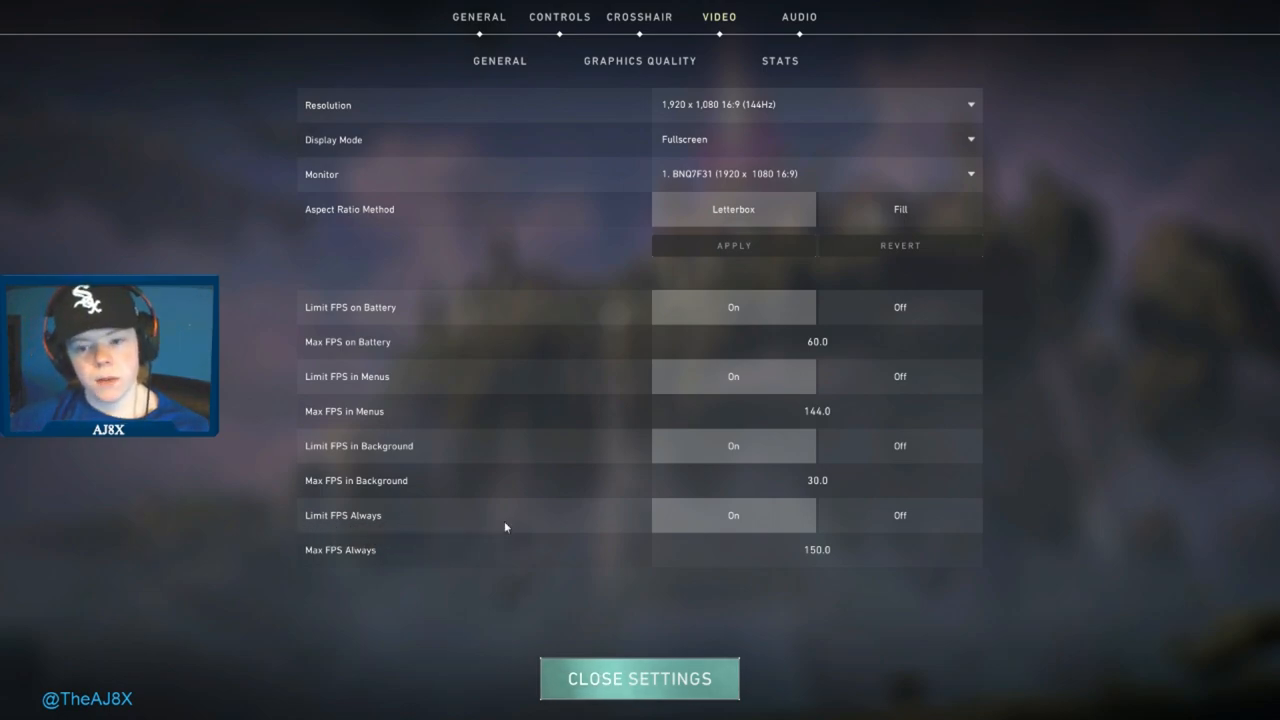
pyautogui.moveTo(860, 552)
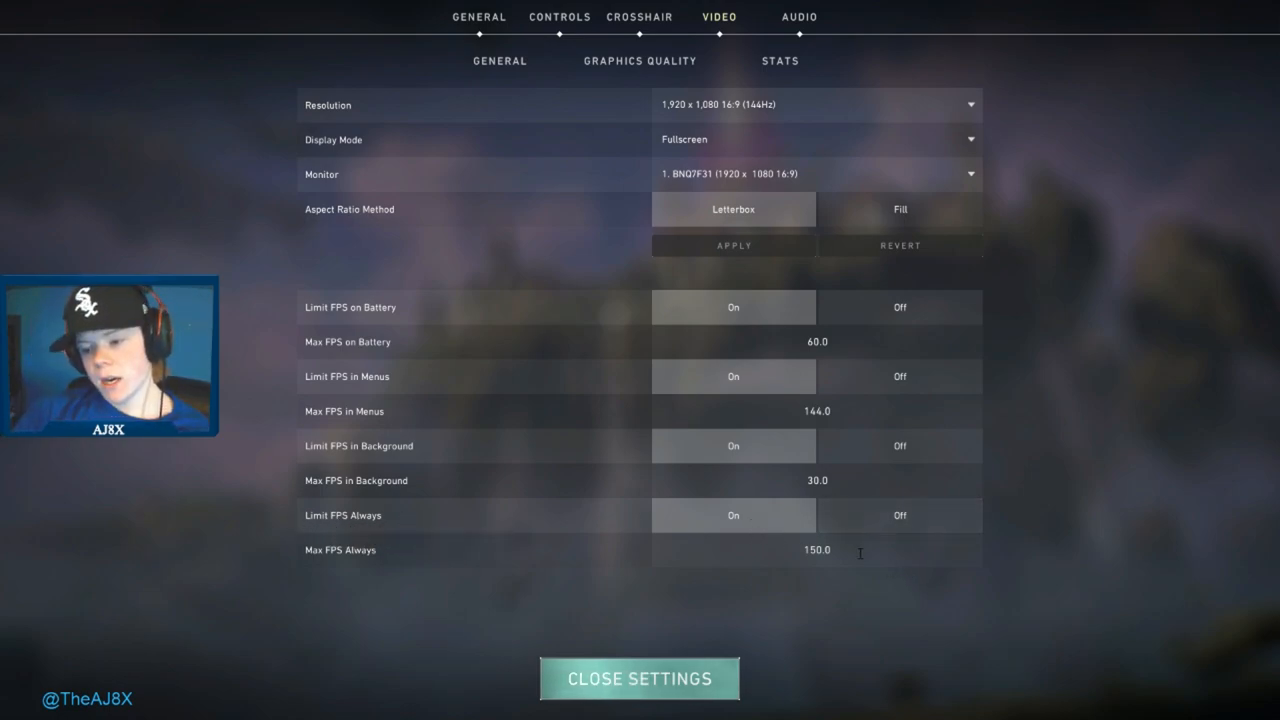
pyautogui.moveTo(888, 548)
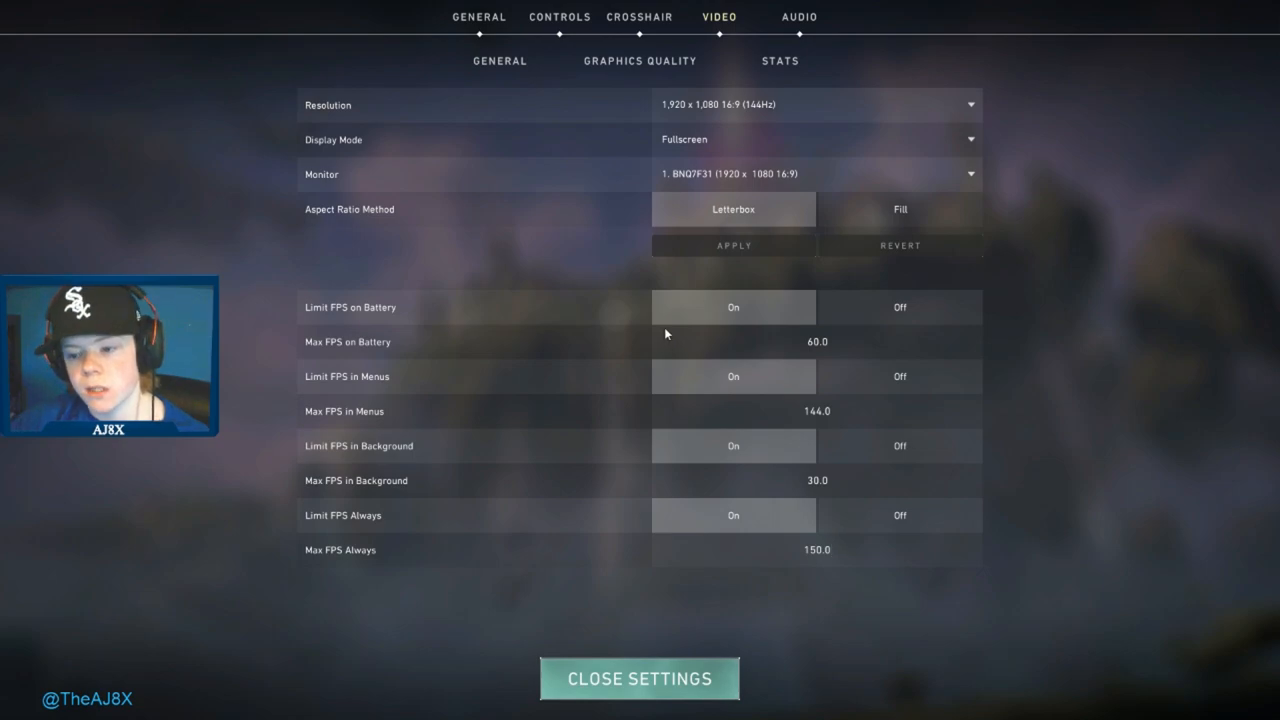
pyautogui.moveTo(340, 204)
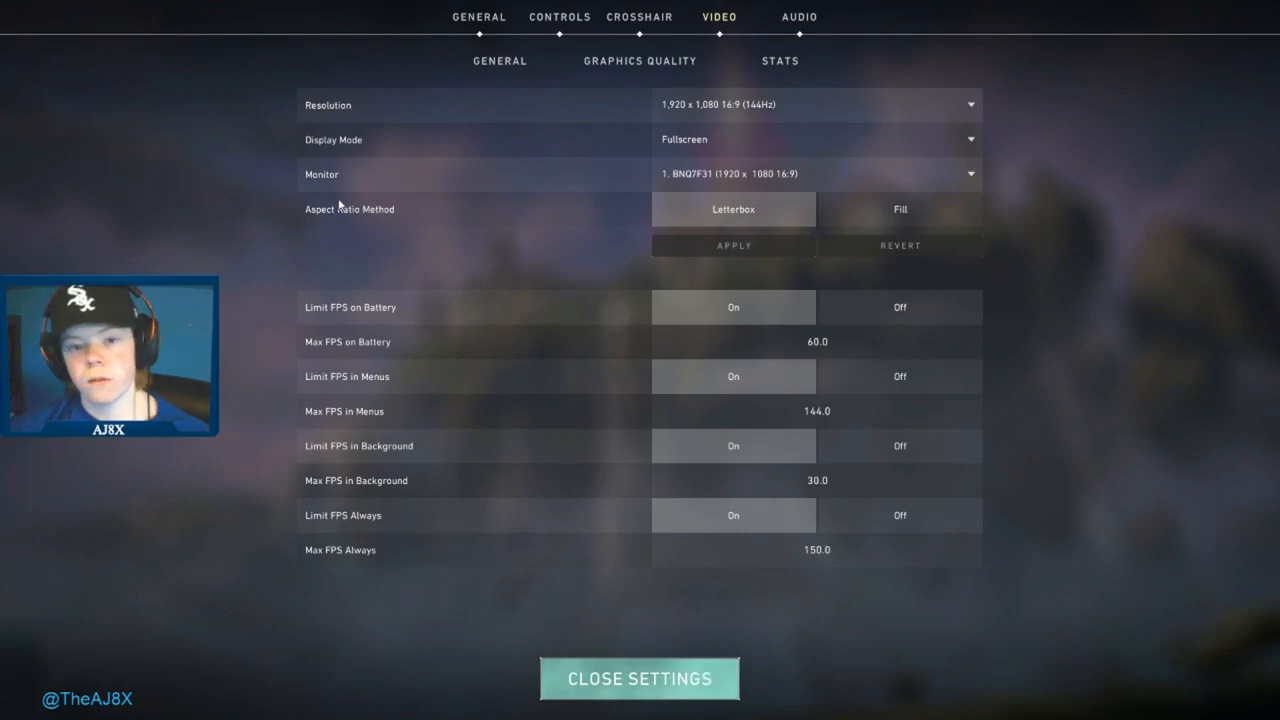
pyautogui.moveTo(138, 24)
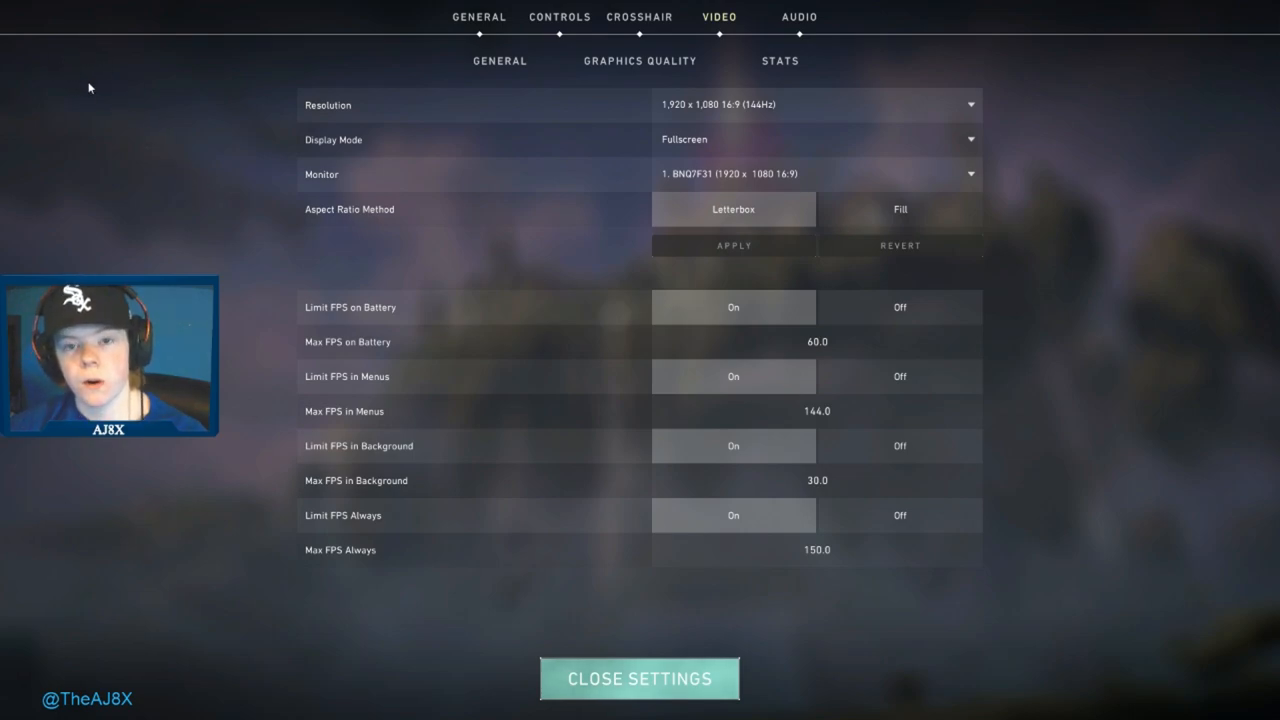
pyautogui.moveTo(248, 198)
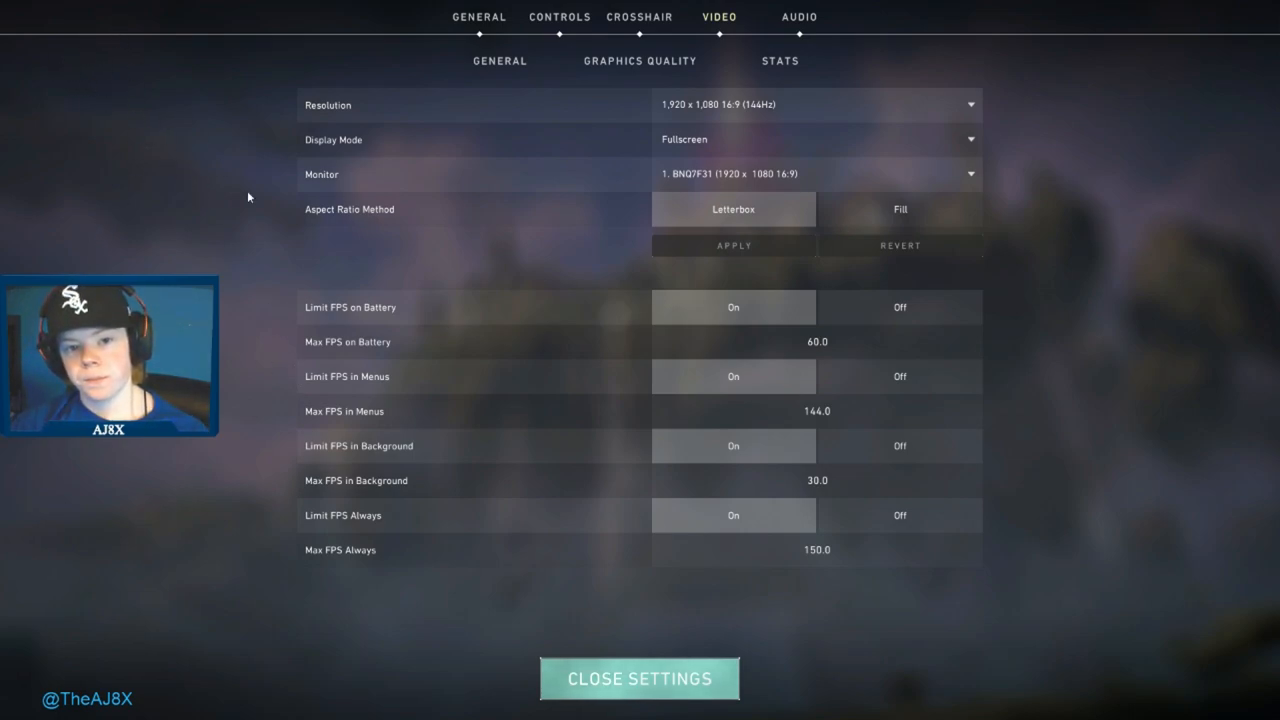
pyautogui.moveTo(70, 70)
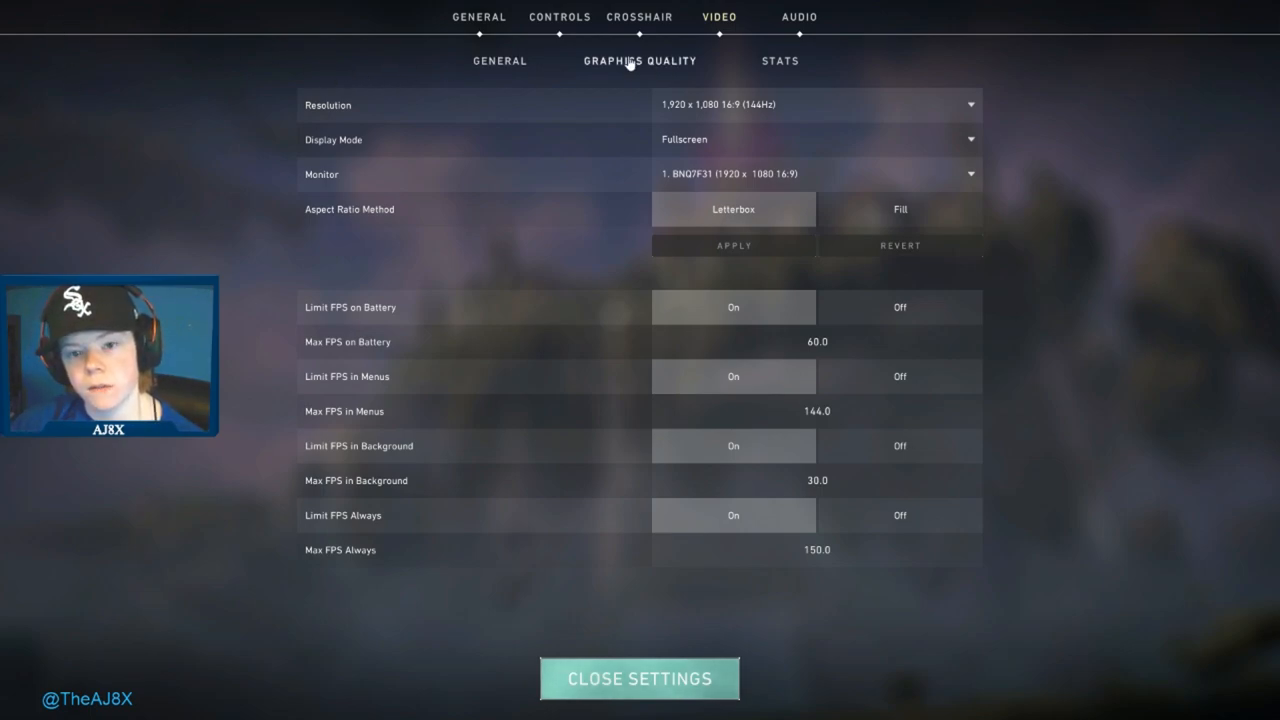
pyautogui.moveTo(328, 44)
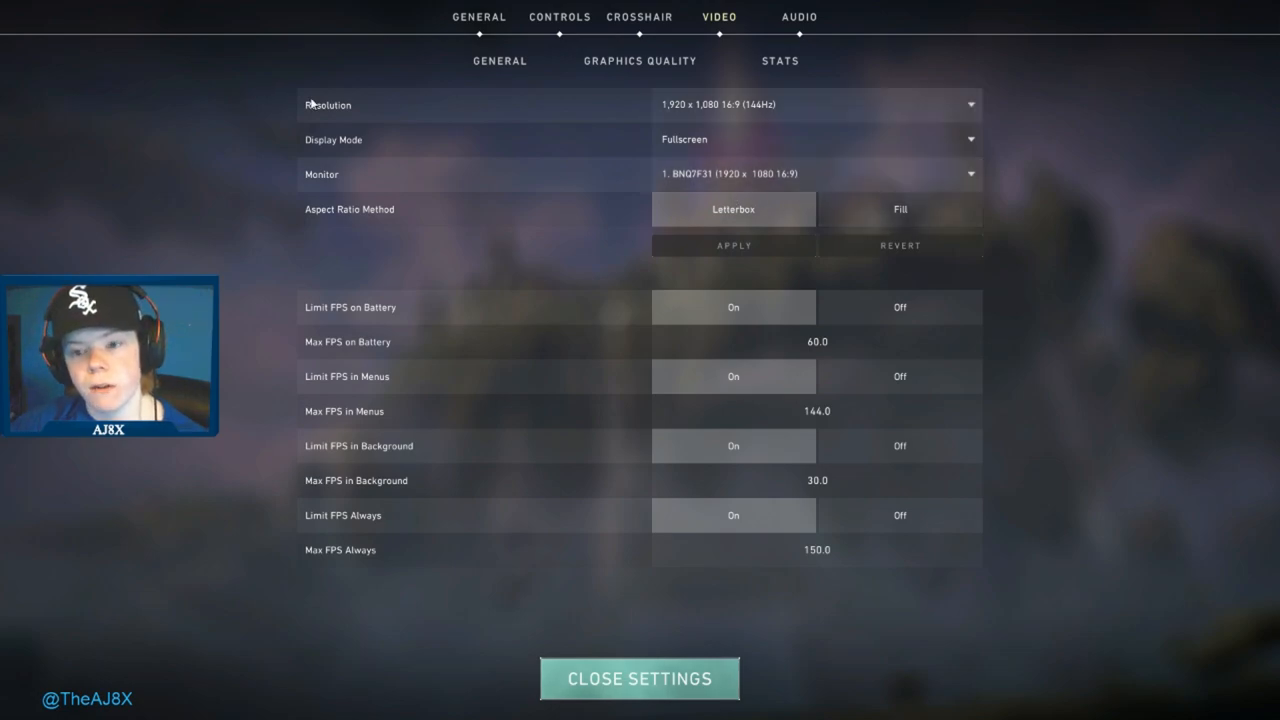
pyautogui.moveTo(702, 370)
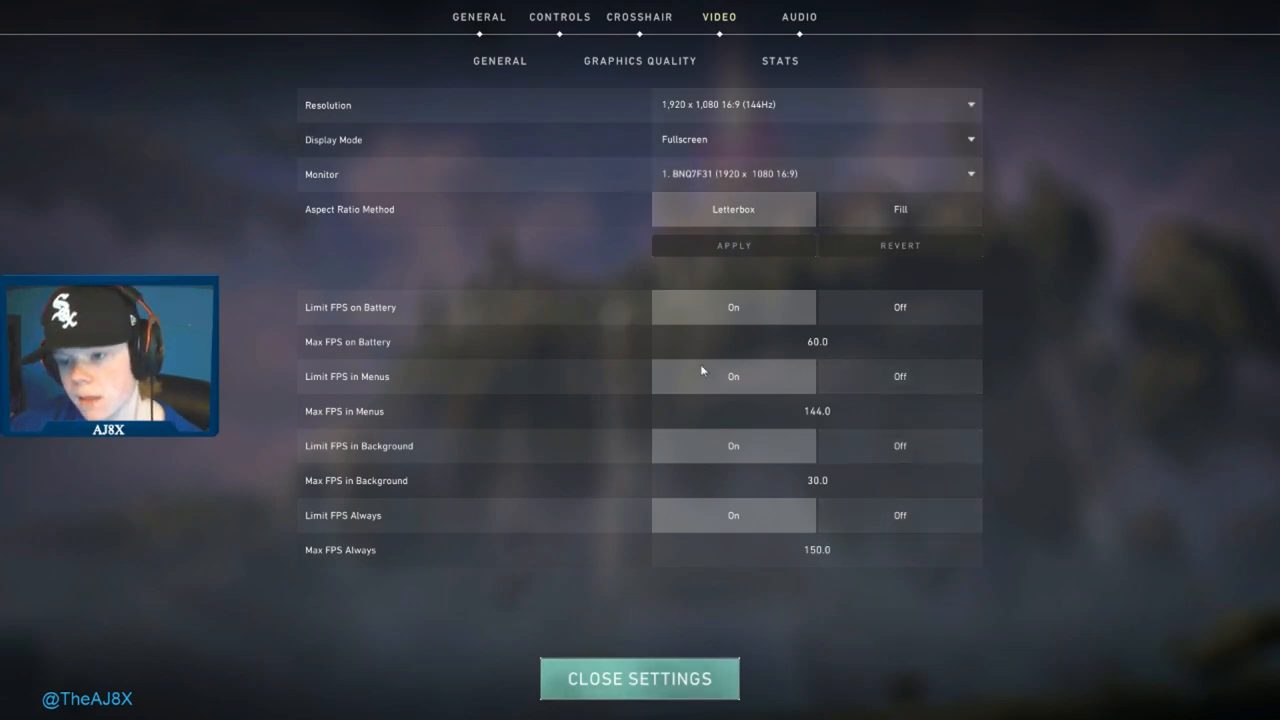
pyautogui.click(640, 60)
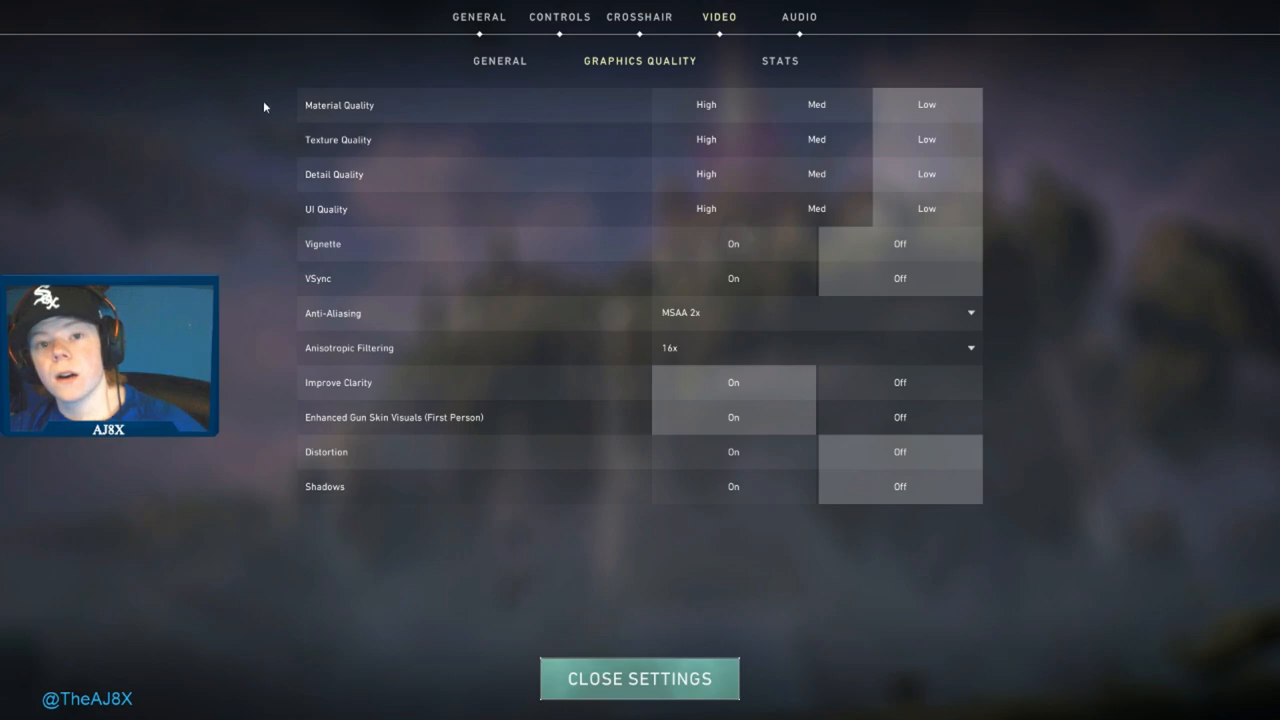
pyautogui.moveTo(716, 56)
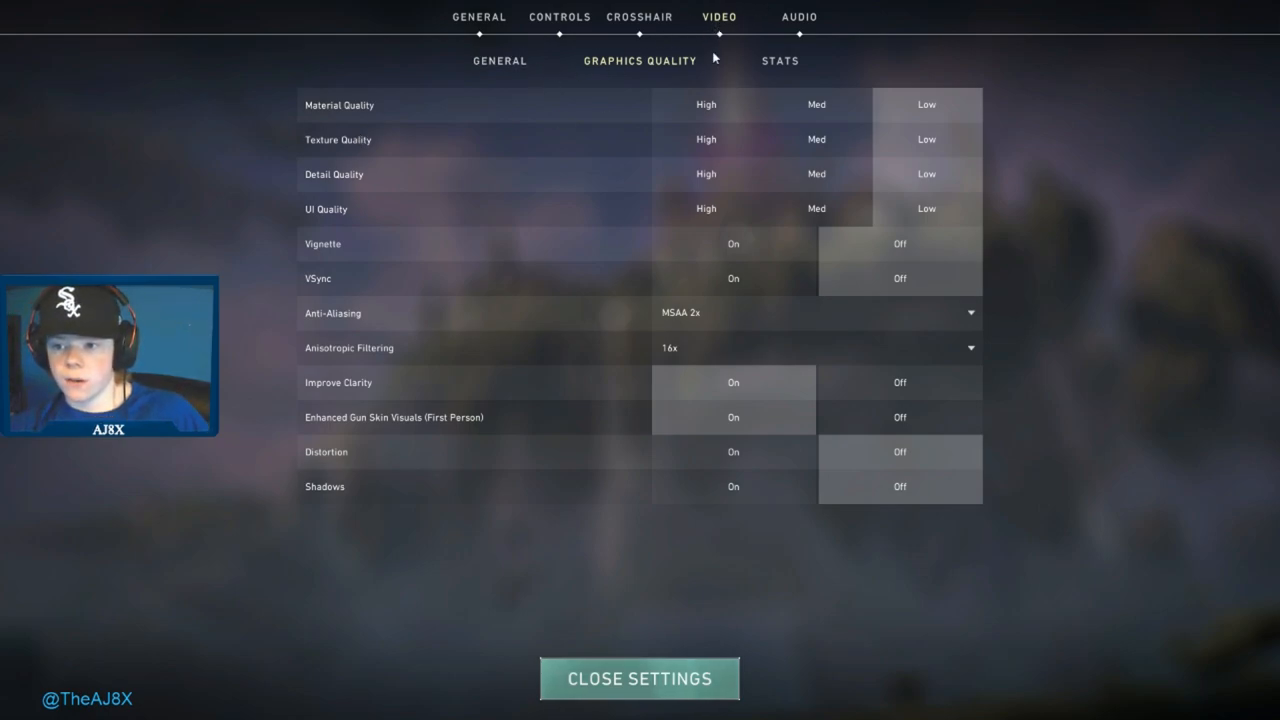
pyautogui.moveTo(948, 134)
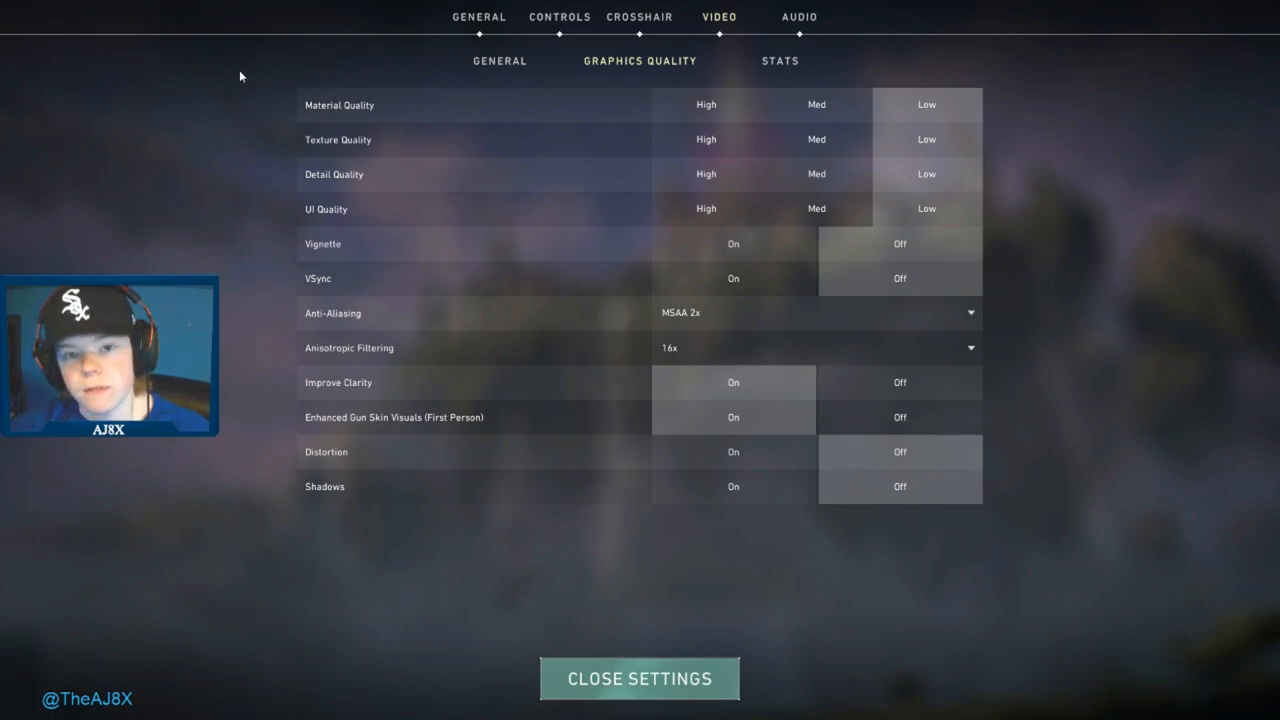
pyautogui.moveTo(220, 112)
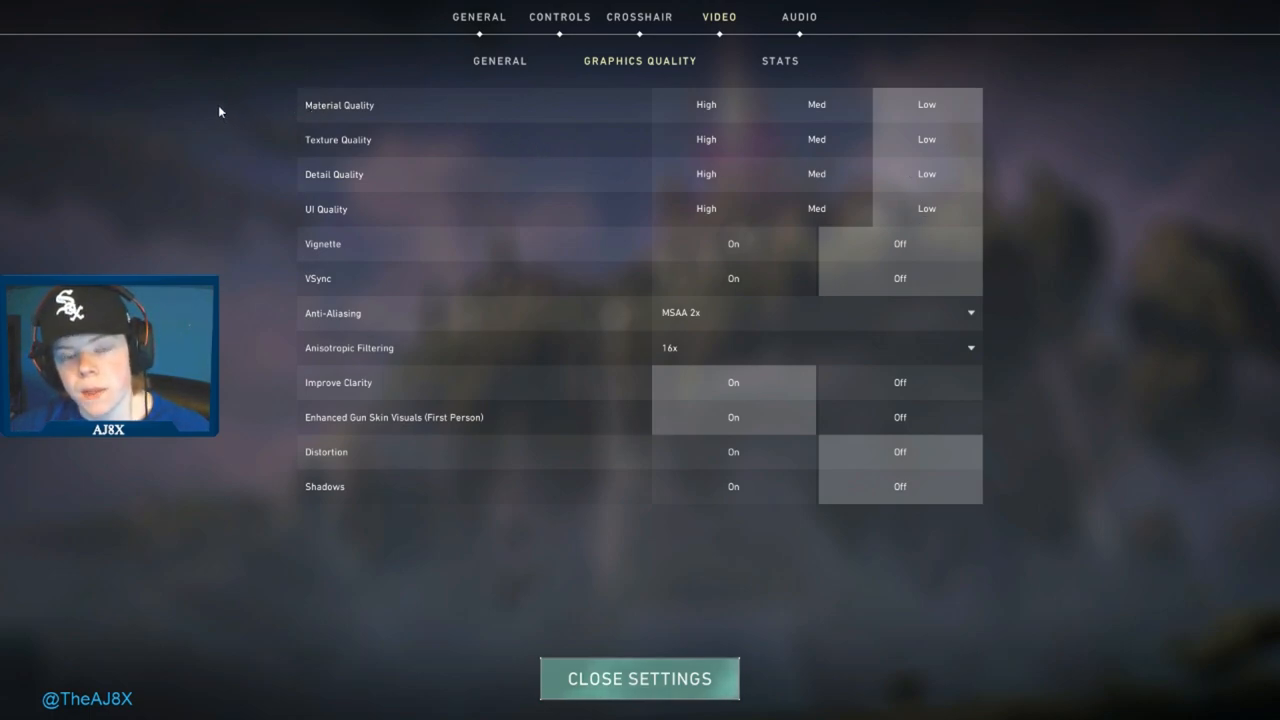
pyautogui.moveTo(322, 116)
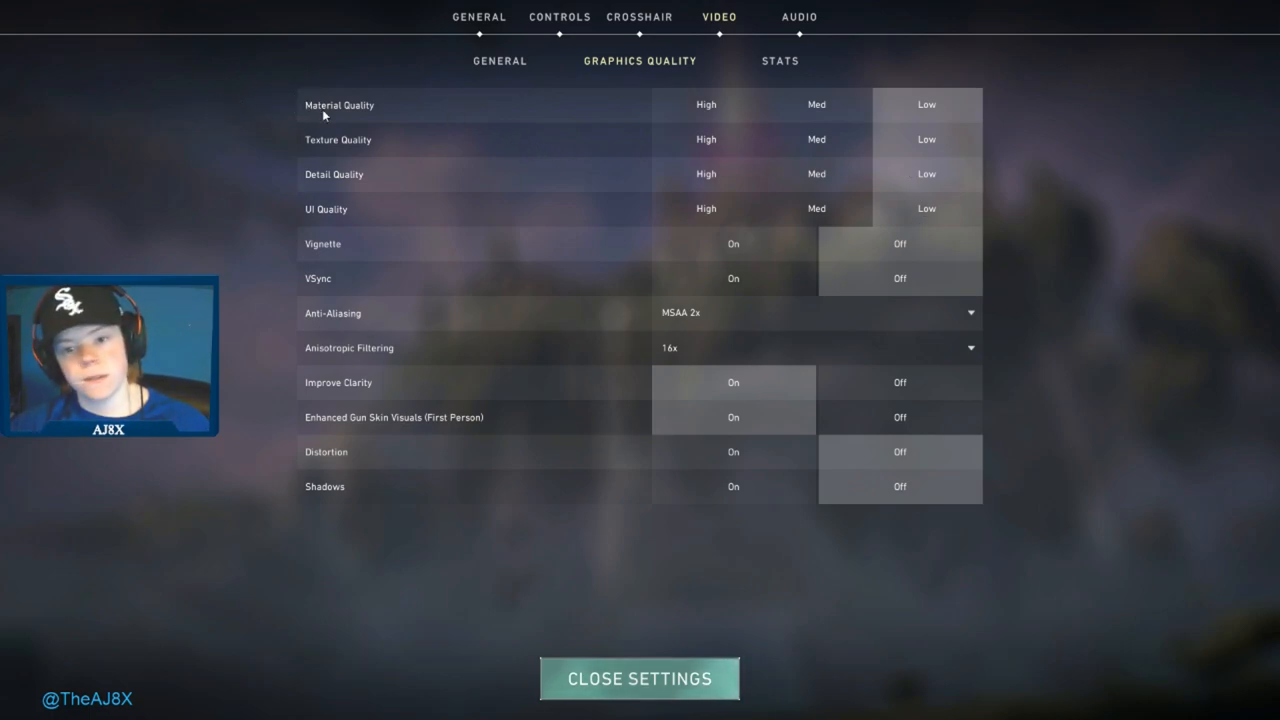
pyautogui.moveTo(848, 136)
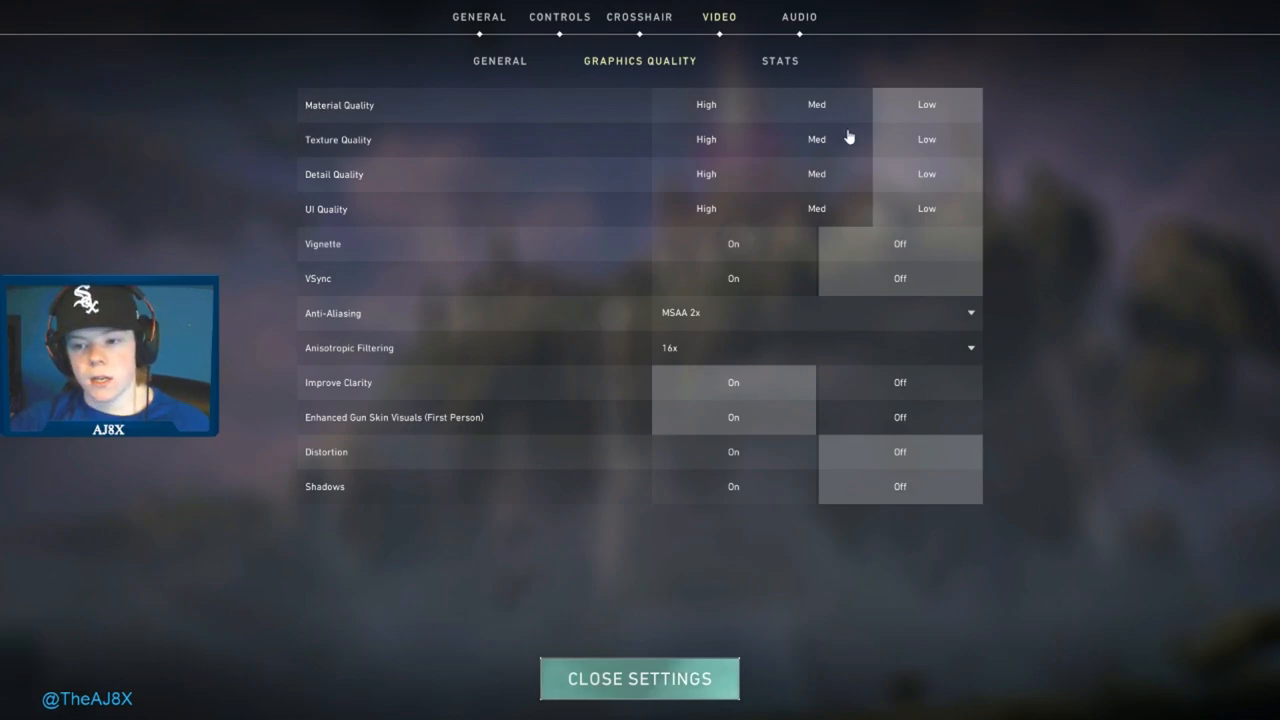
pyautogui.moveTo(628, 128)
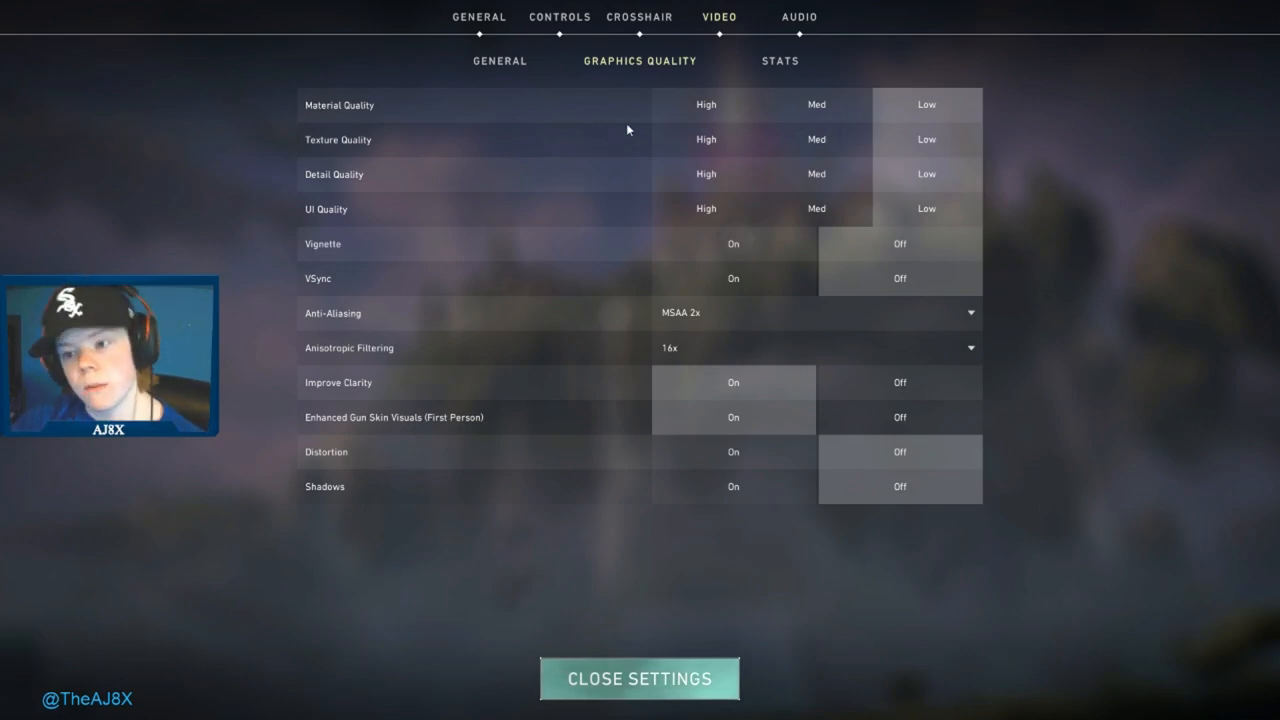
pyautogui.moveTo(920, 76)
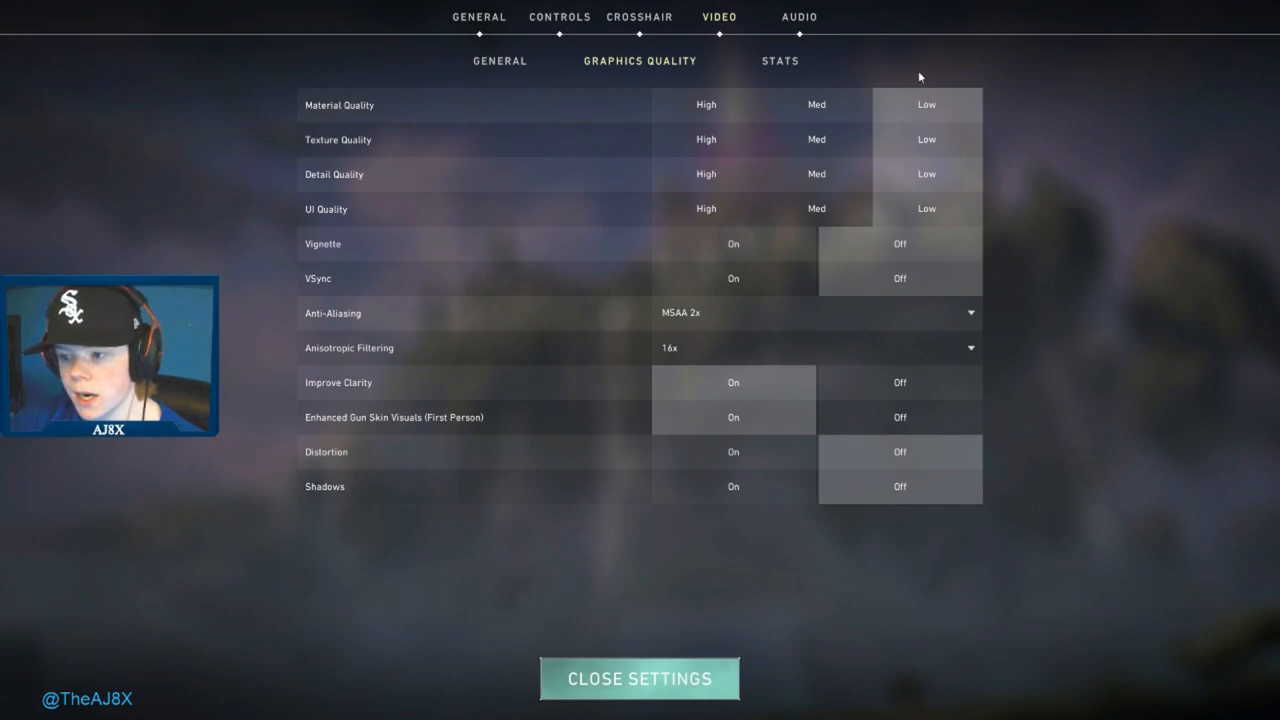
pyautogui.moveTo(332, 252)
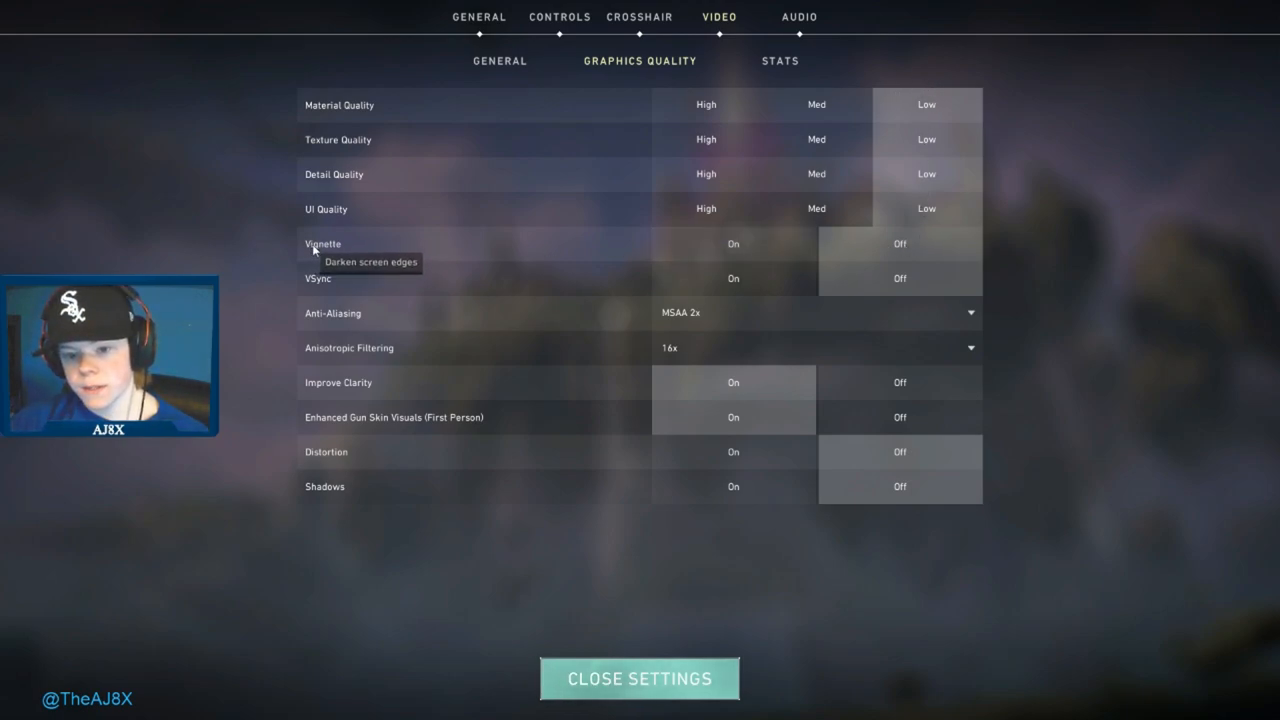
pyautogui.moveTo(348, 244)
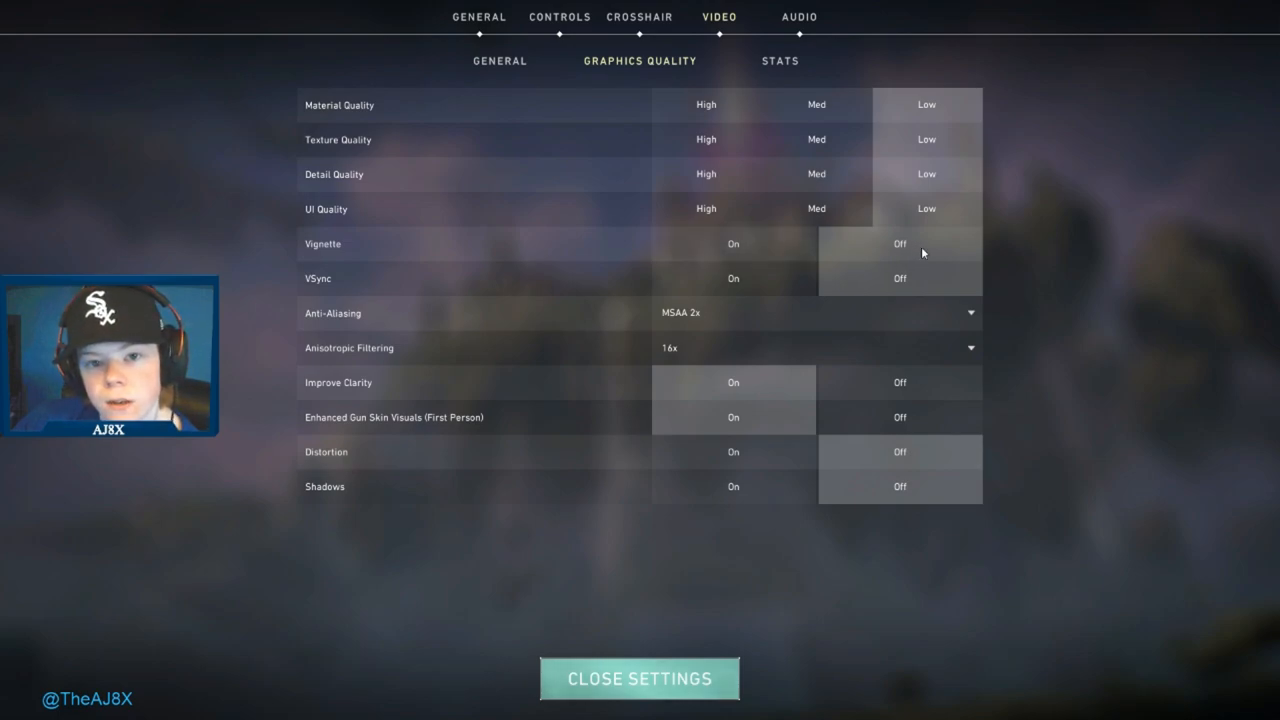
pyautogui.moveTo(864, 260)
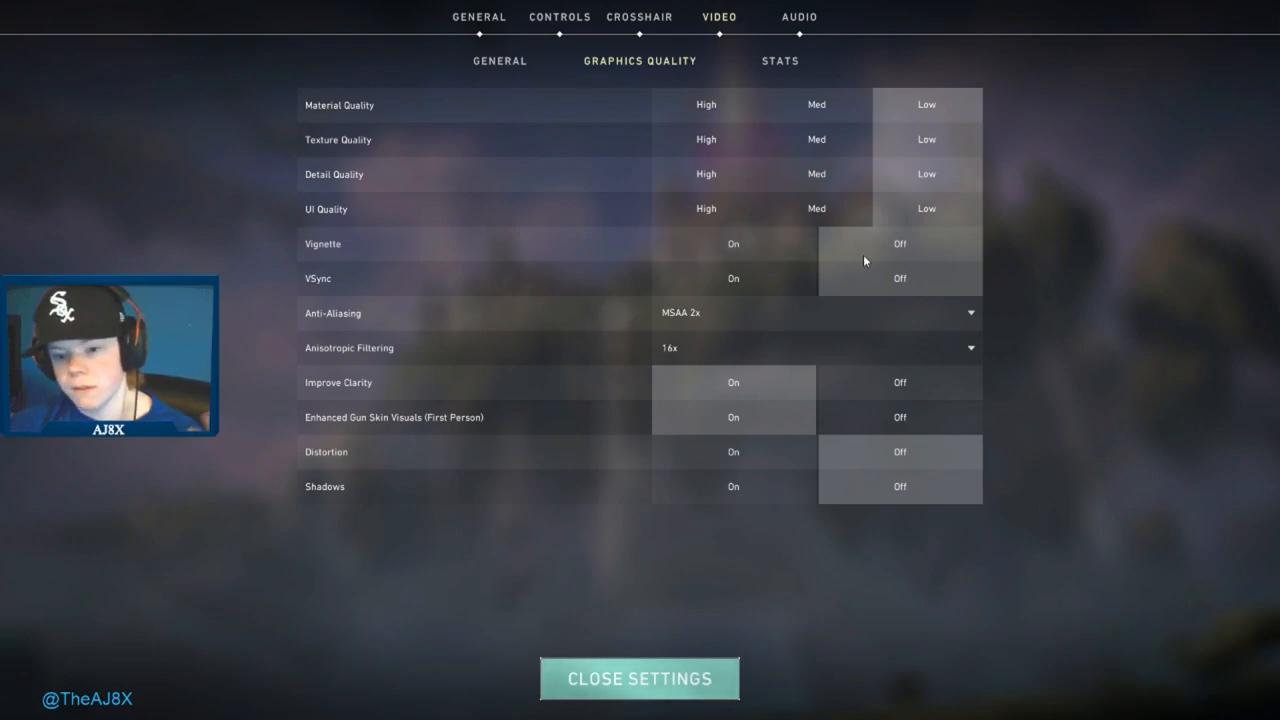
pyautogui.click(732, 278)
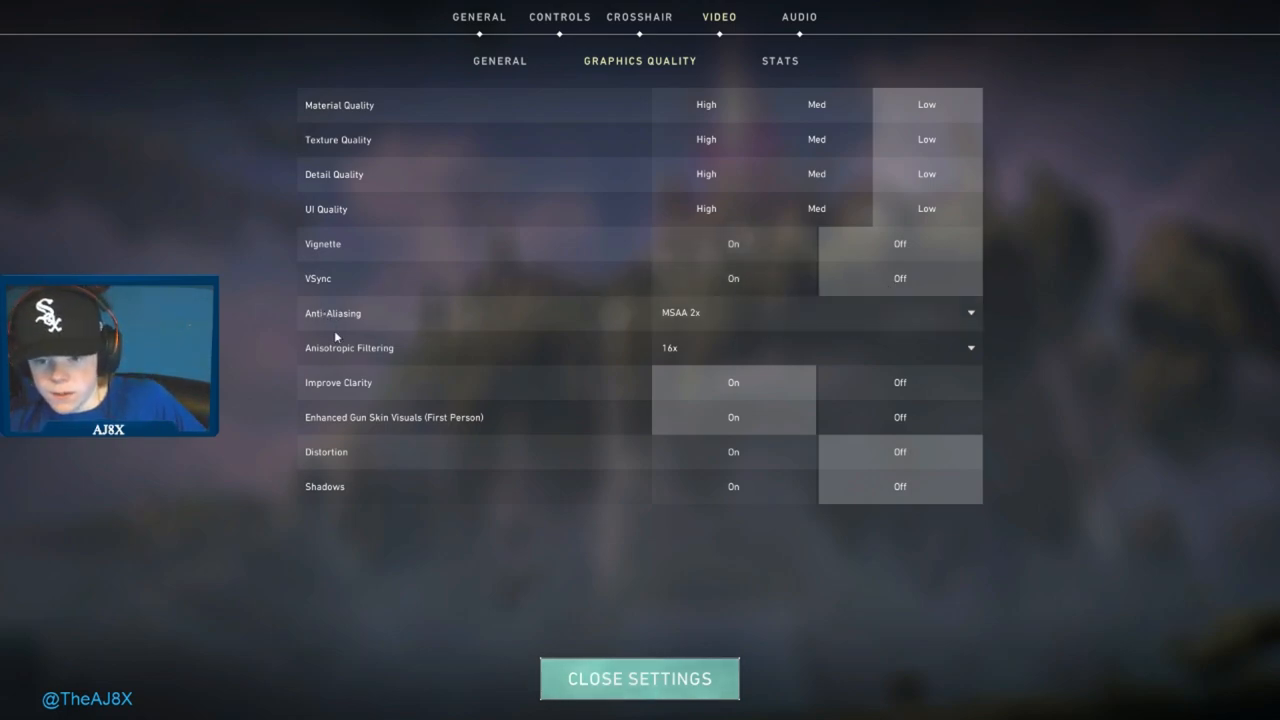
pyautogui.moveTo(324, 340)
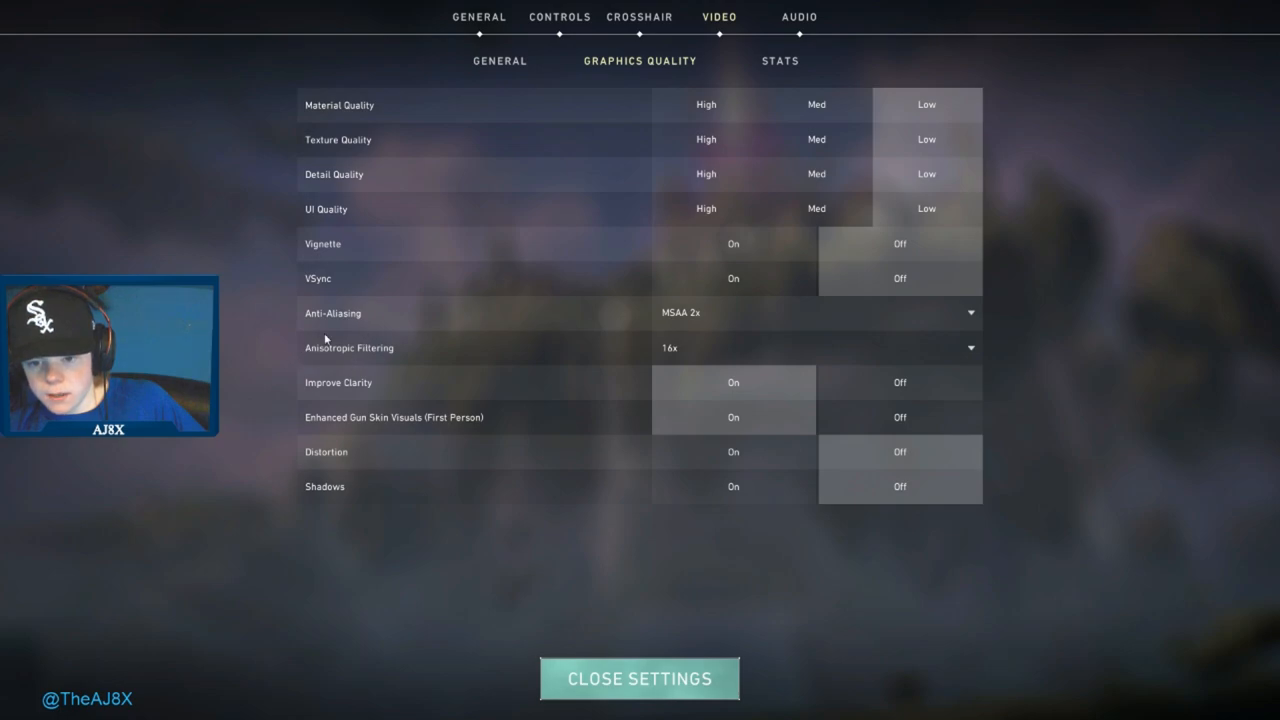
pyautogui.moveTo(694, 356)
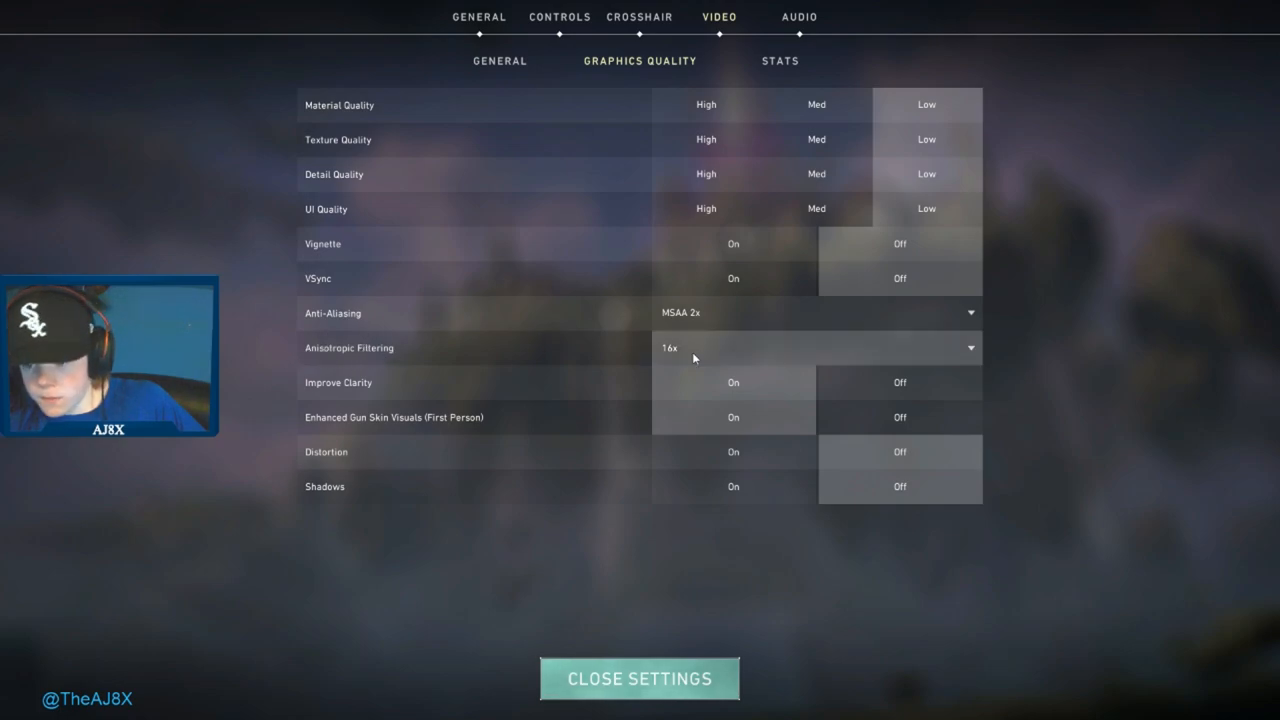
# Browse the anti-aliasing and anisotropic filtering choices, keeping MSAA 2x and 16x.
pyautogui.click(816, 312)
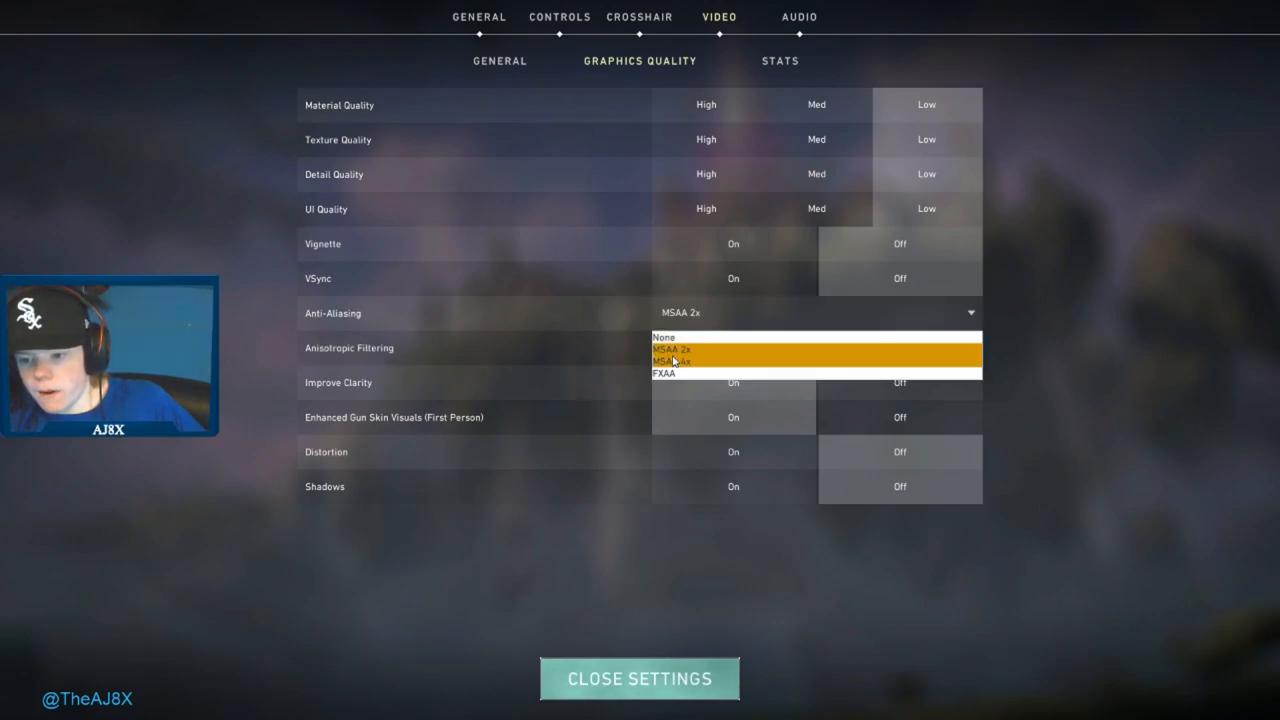
pyautogui.click(670, 348)
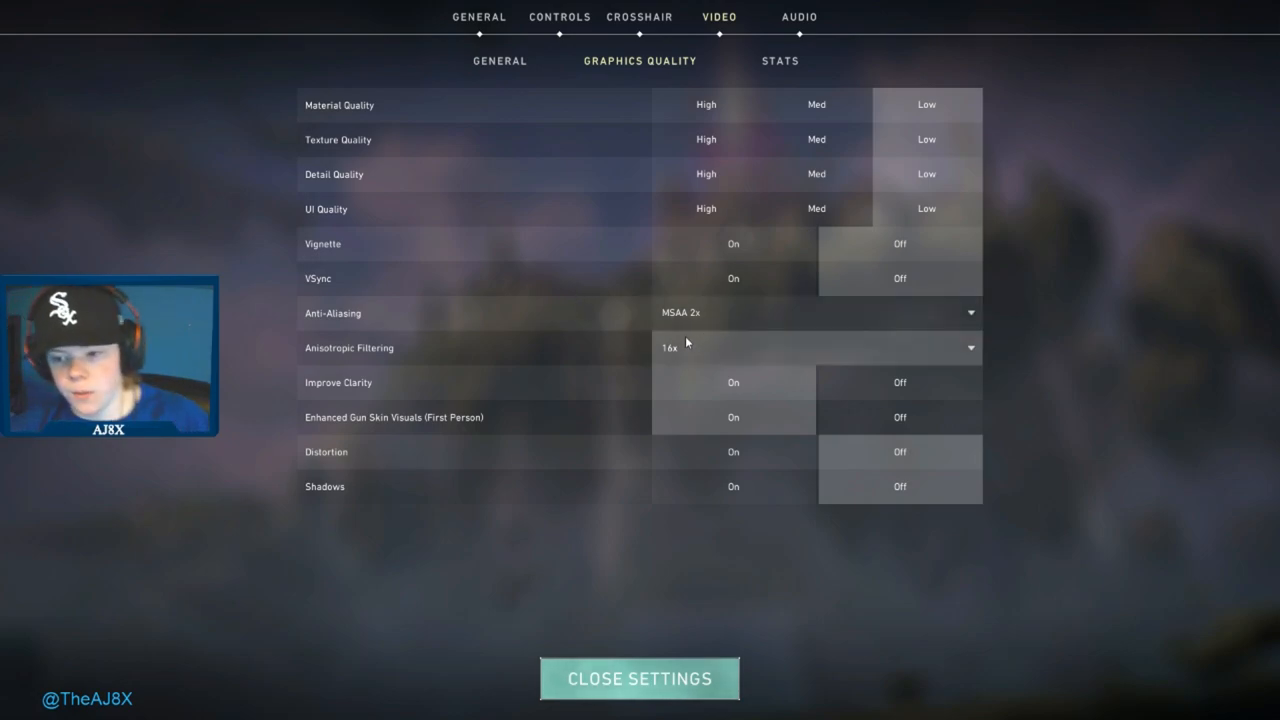
pyautogui.click(816, 348)
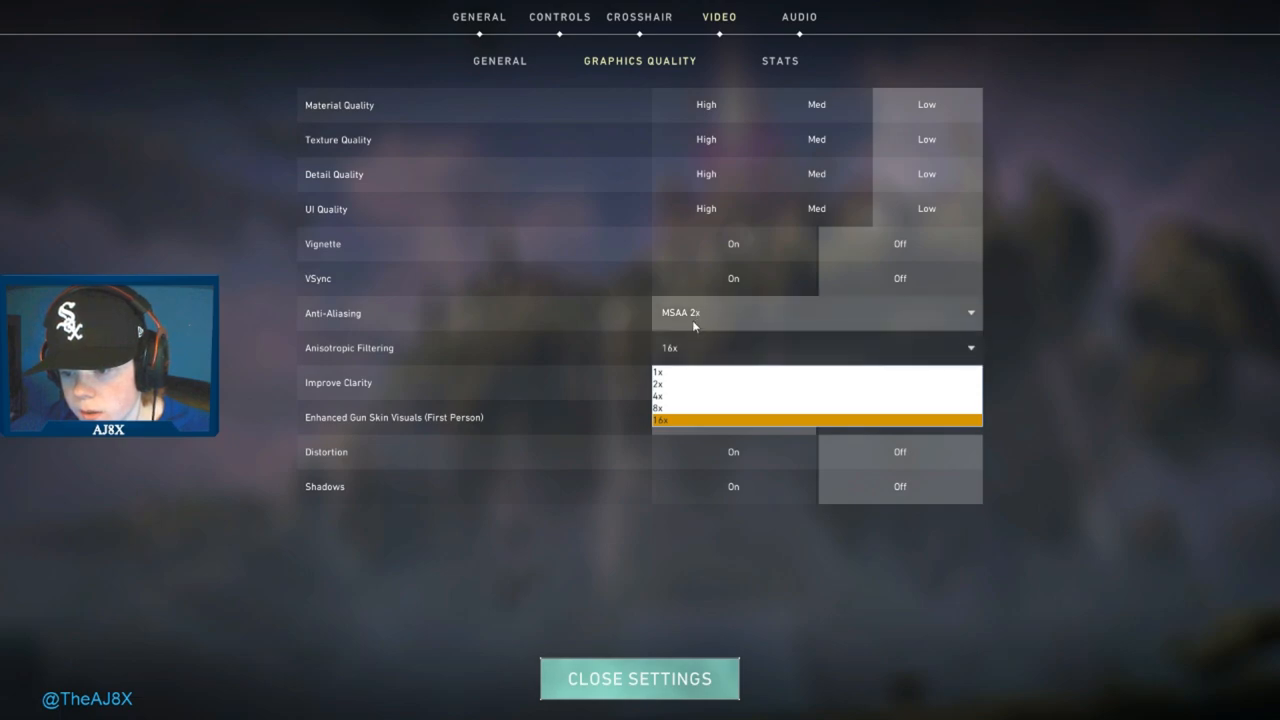
pyautogui.click(816, 312)
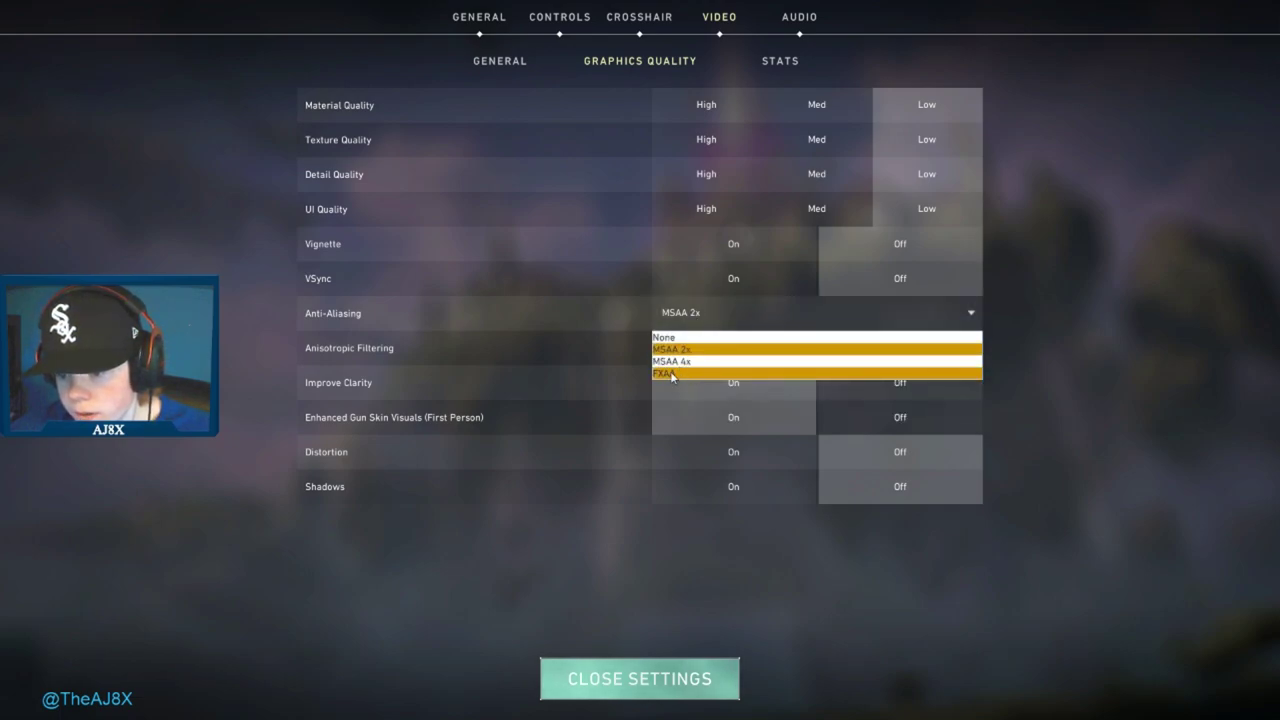
pyautogui.moveTo(670, 376)
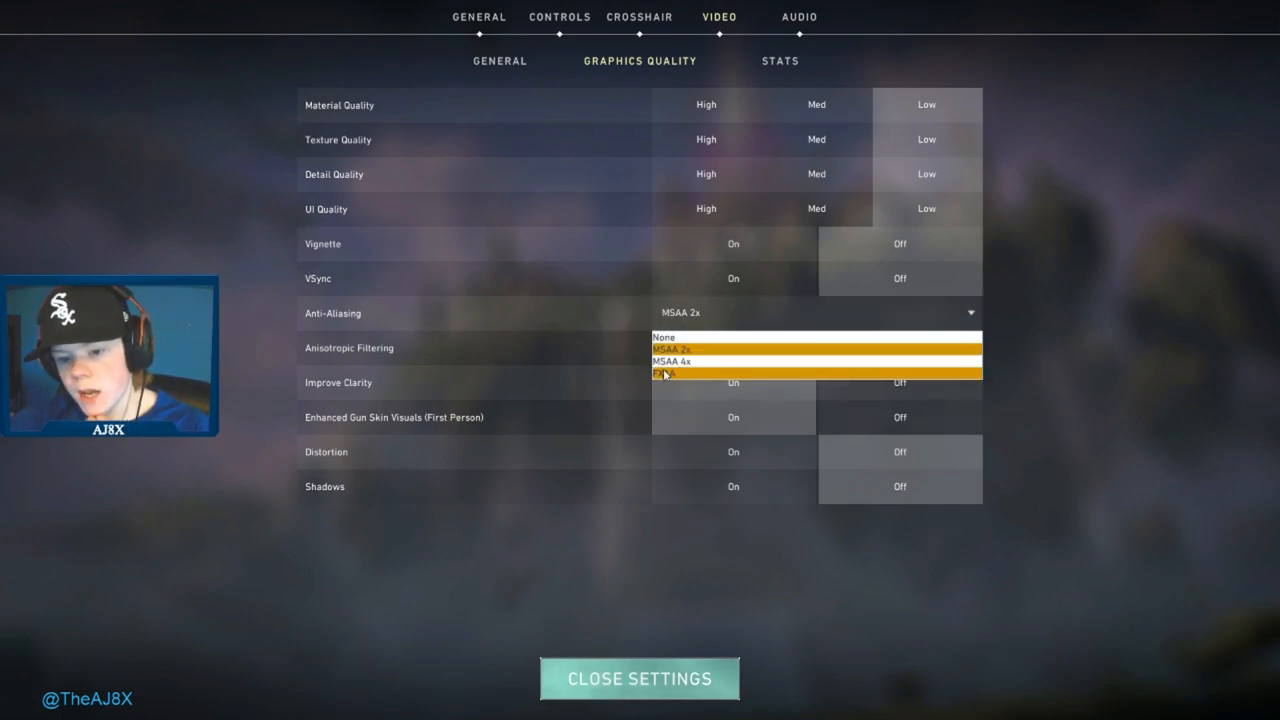
pyautogui.moveTo(692, 360)
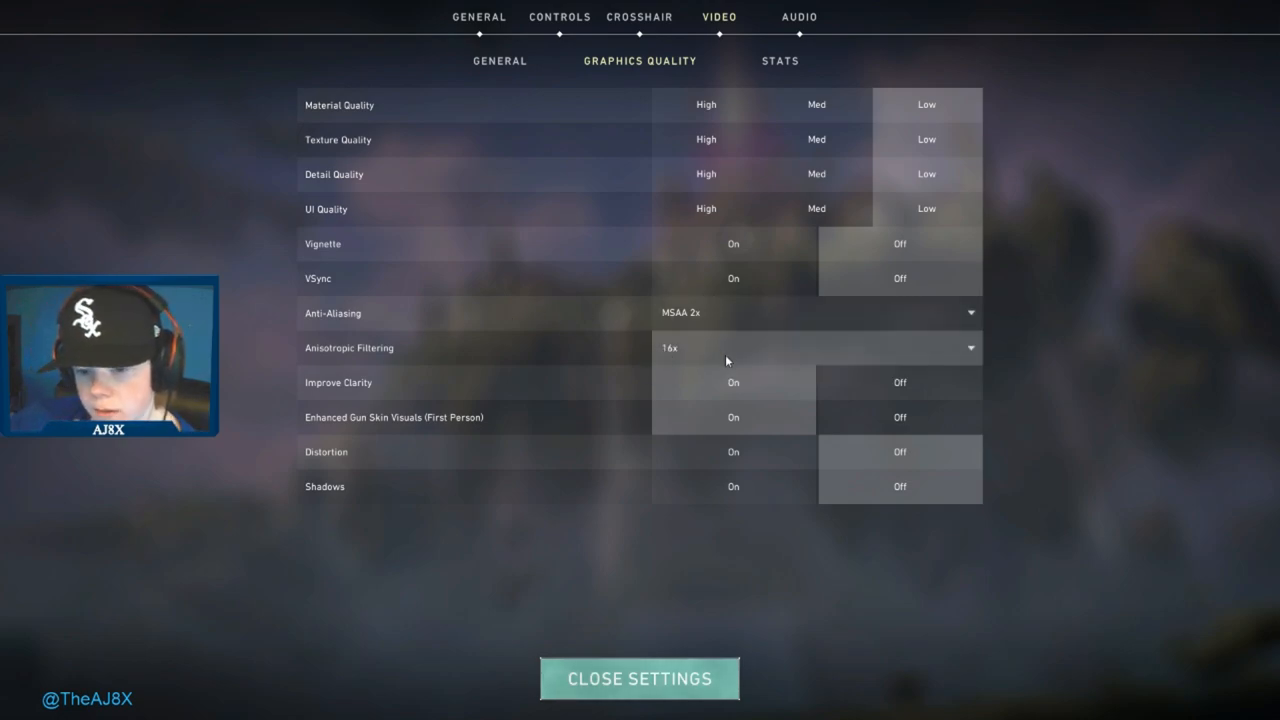
pyautogui.click(816, 348)
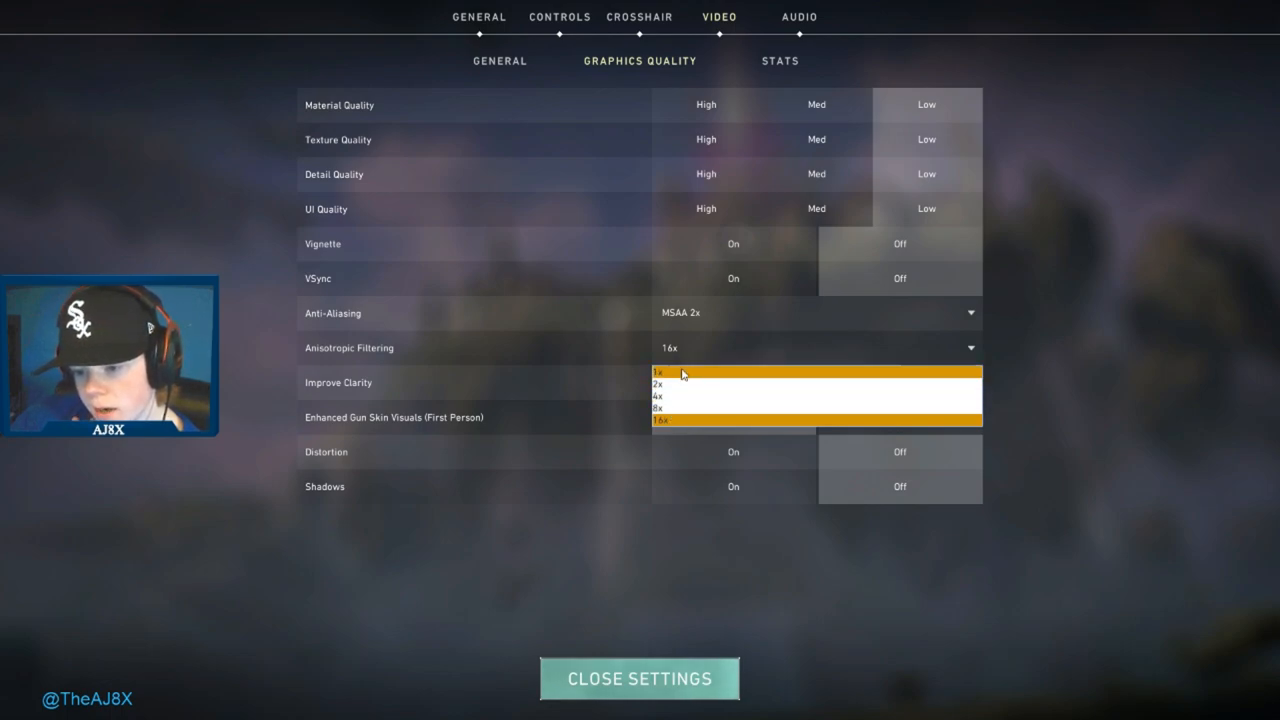
pyautogui.moveTo(692, 380)
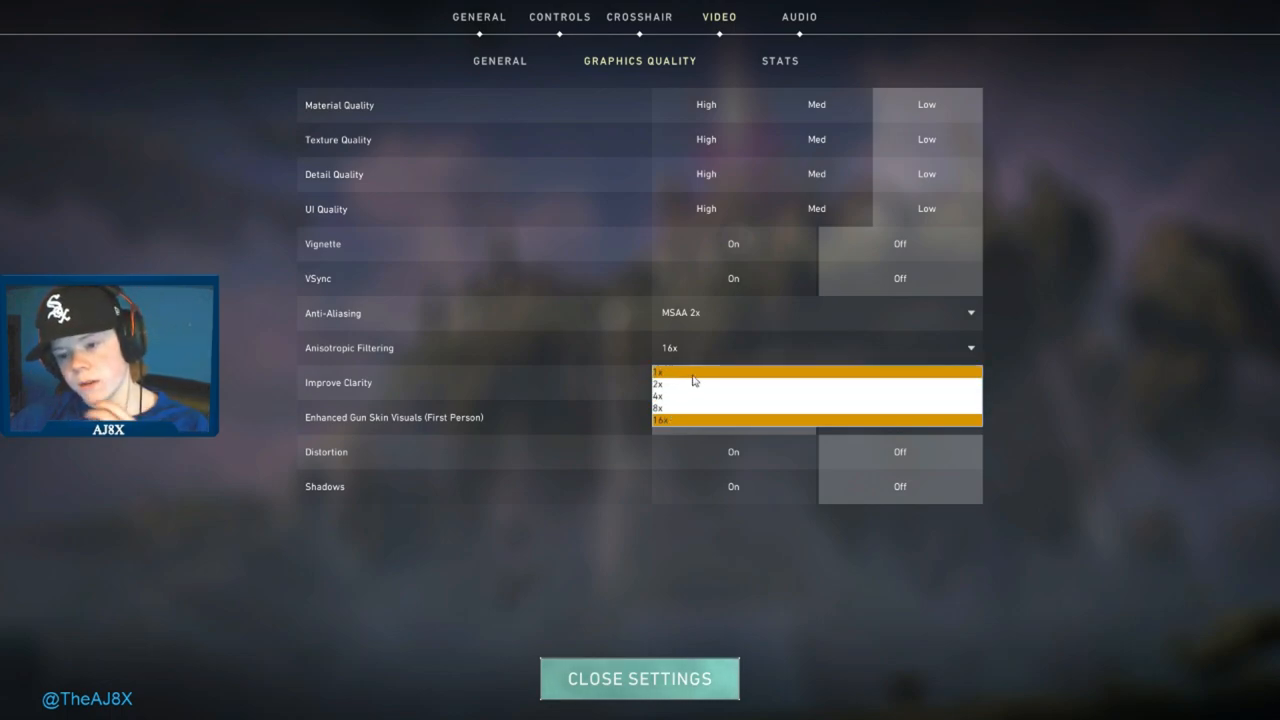
pyautogui.moveTo(752, 352)
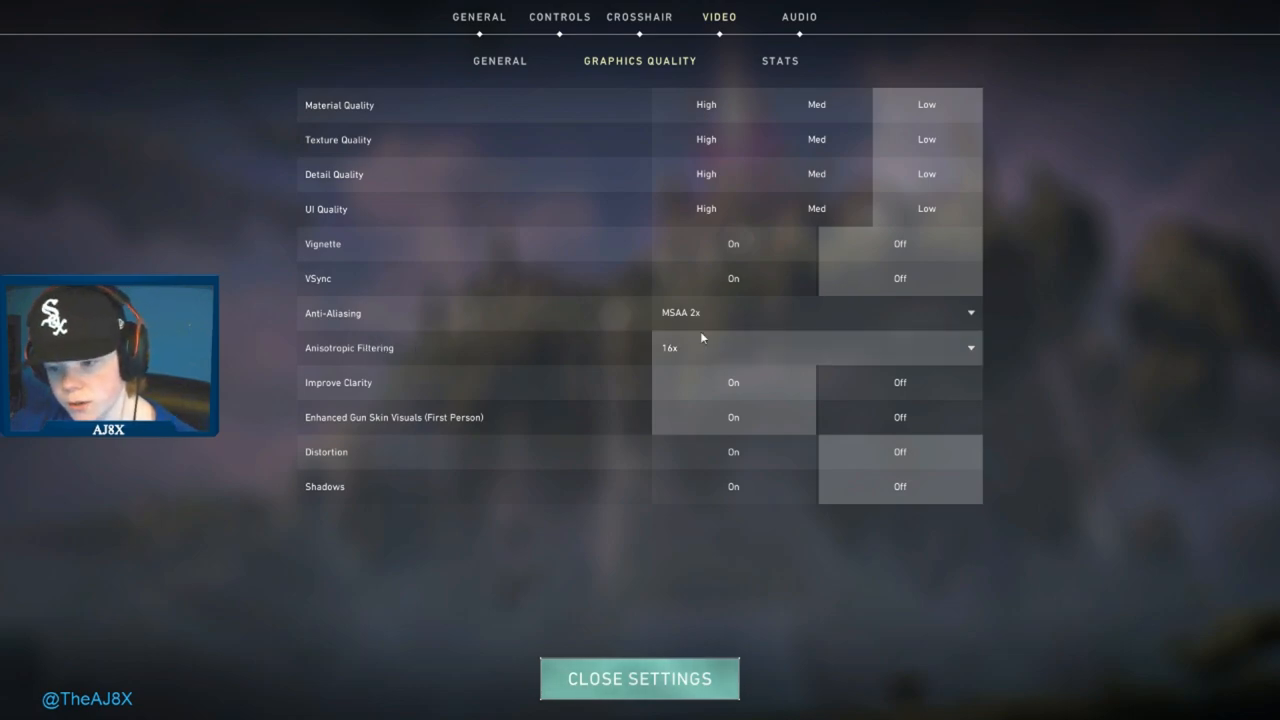
pyautogui.moveTo(500, 354)
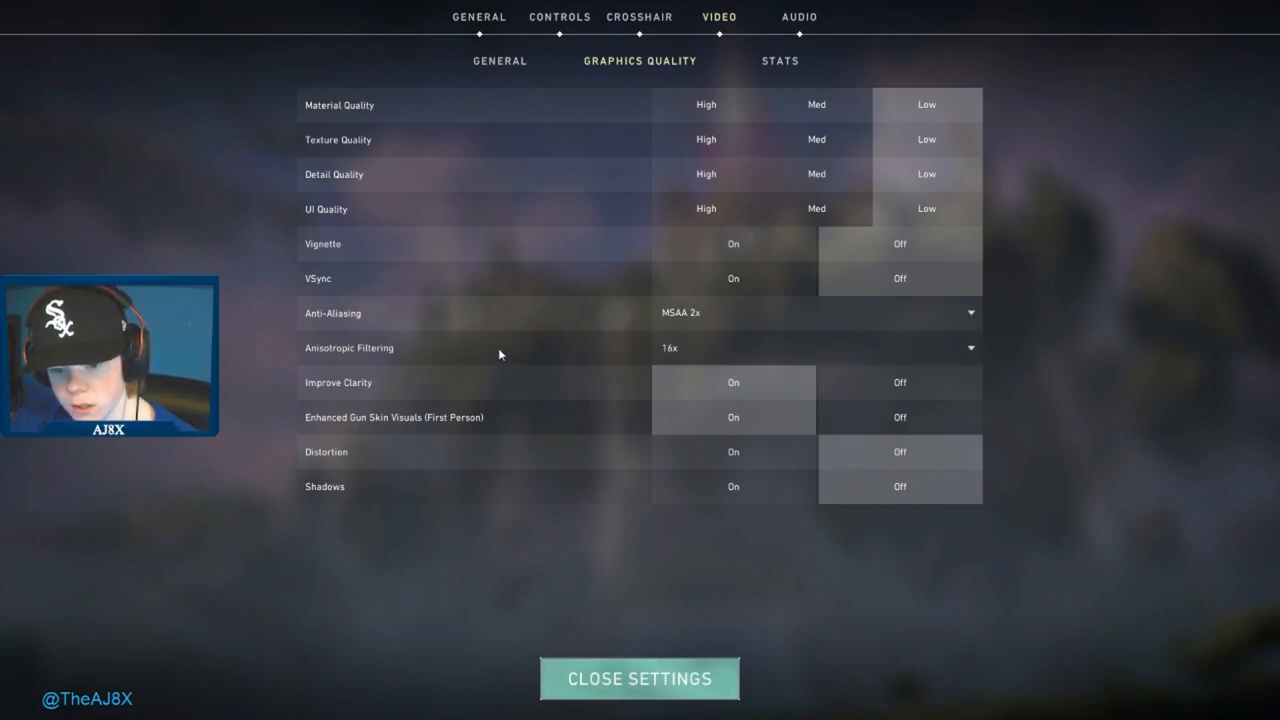
pyautogui.moveTo(336, 380)
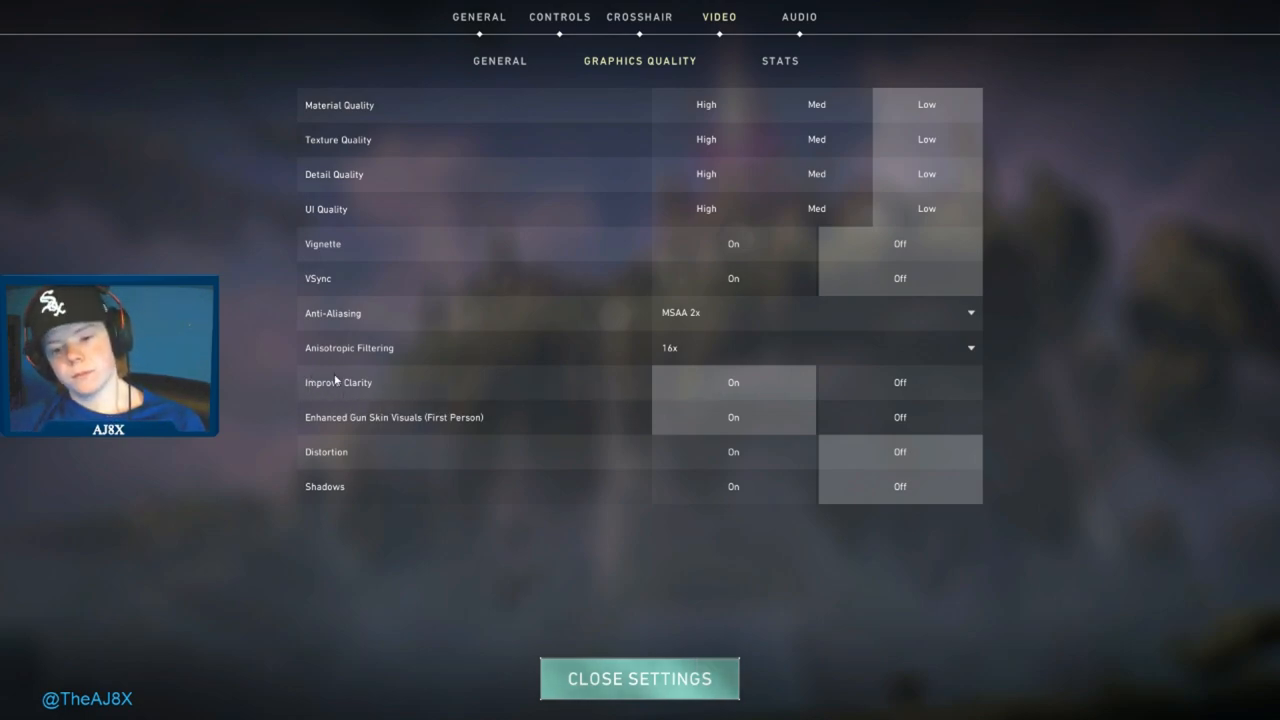
pyautogui.moveTo(410, 424)
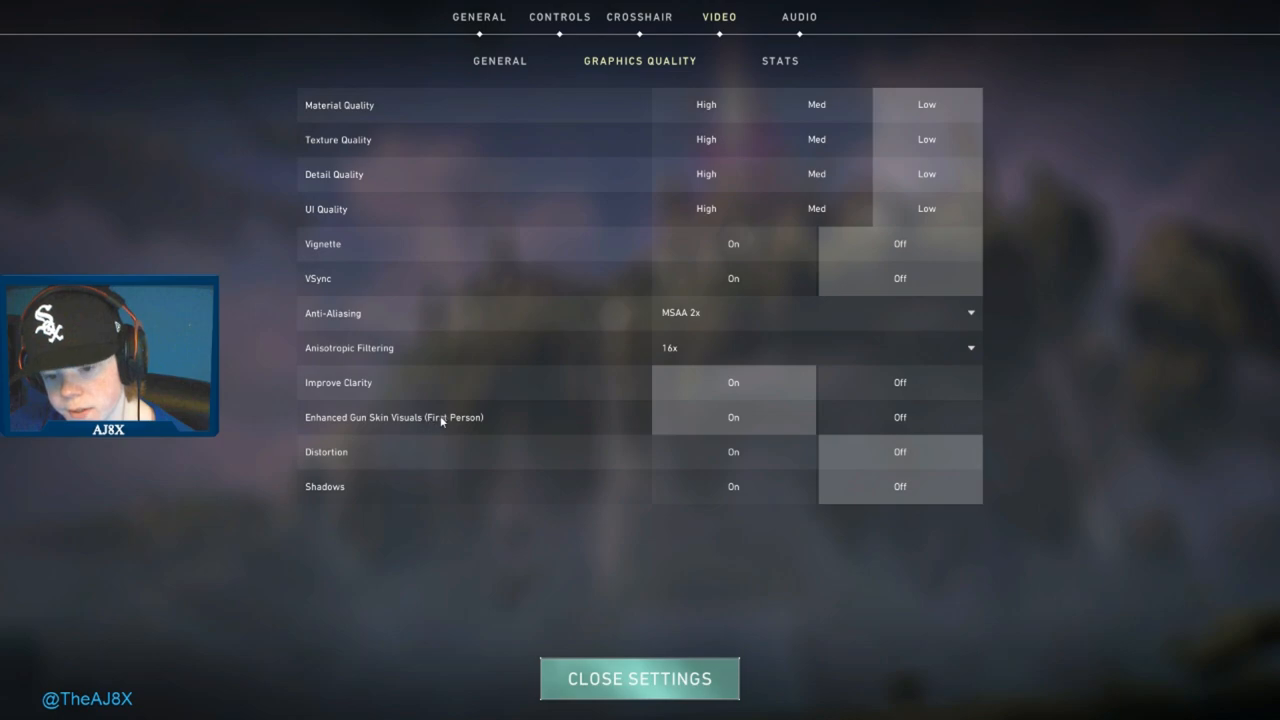
pyautogui.moveTo(754, 418)
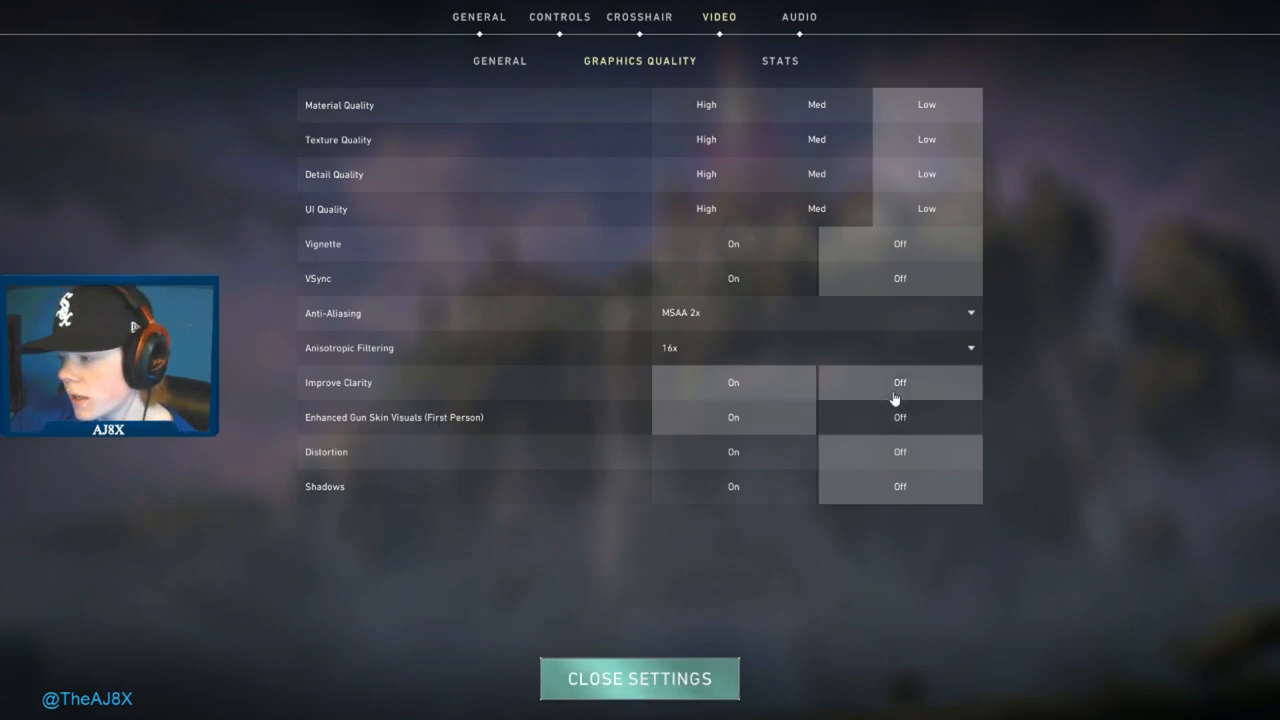
pyautogui.moveTo(264, 280)
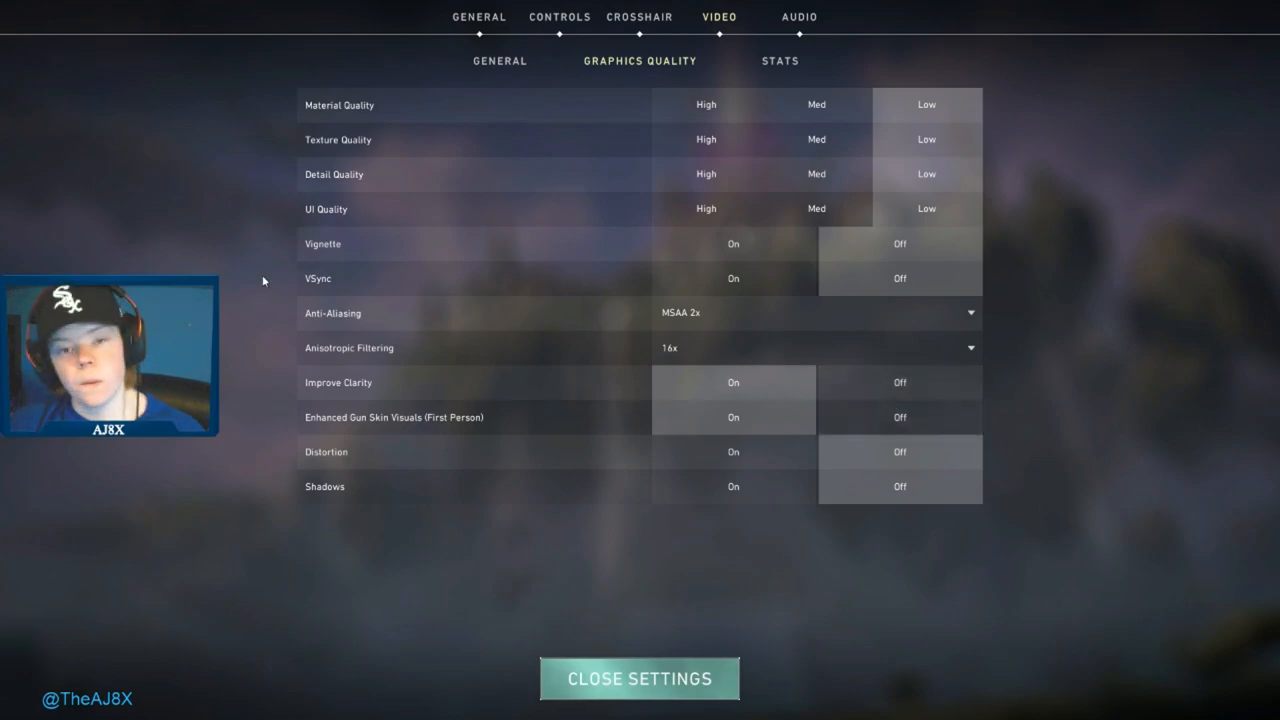
pyautogui.moveTo(464, 436)
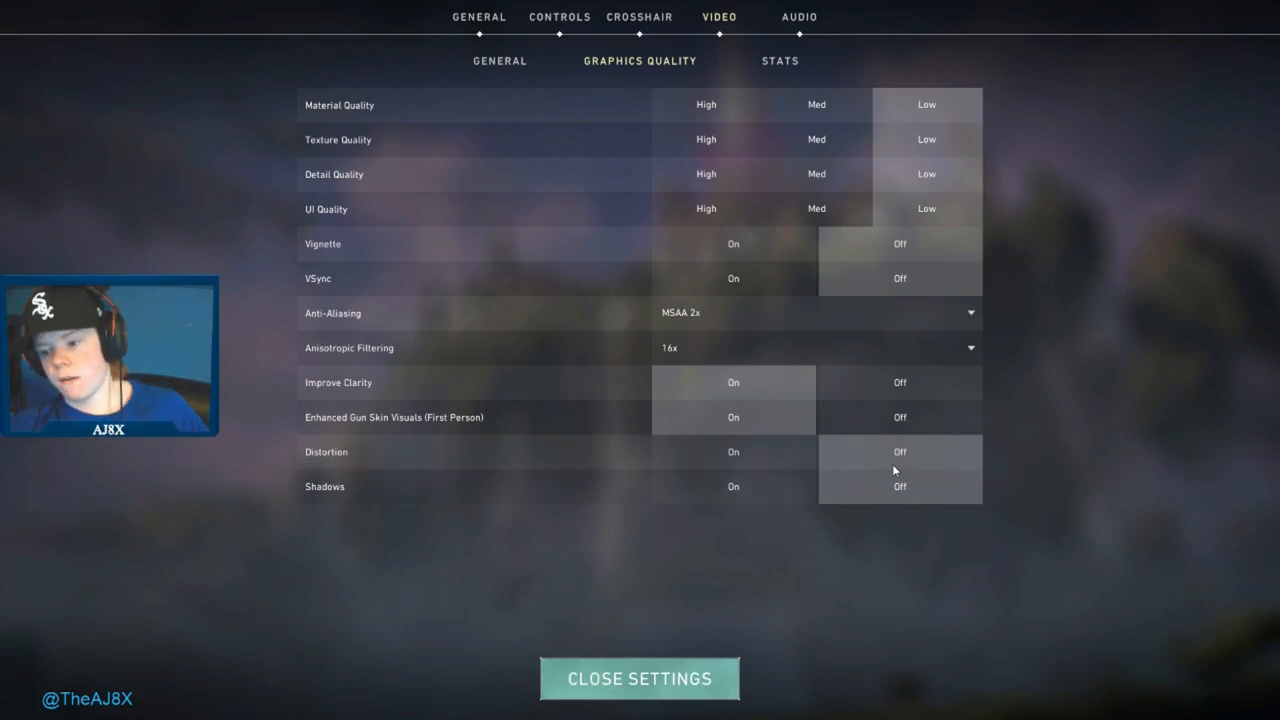
pyautogui.moveTo(744, 570)
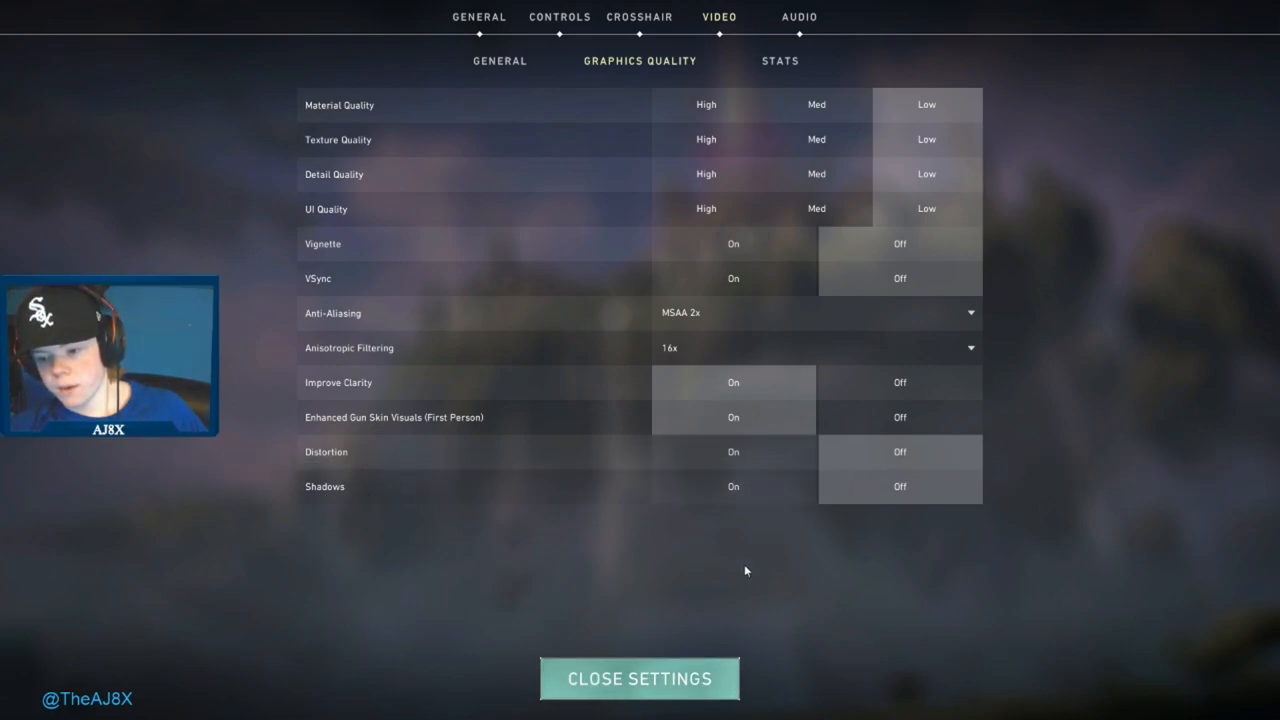
pyautogui.moveTo(408, 444)
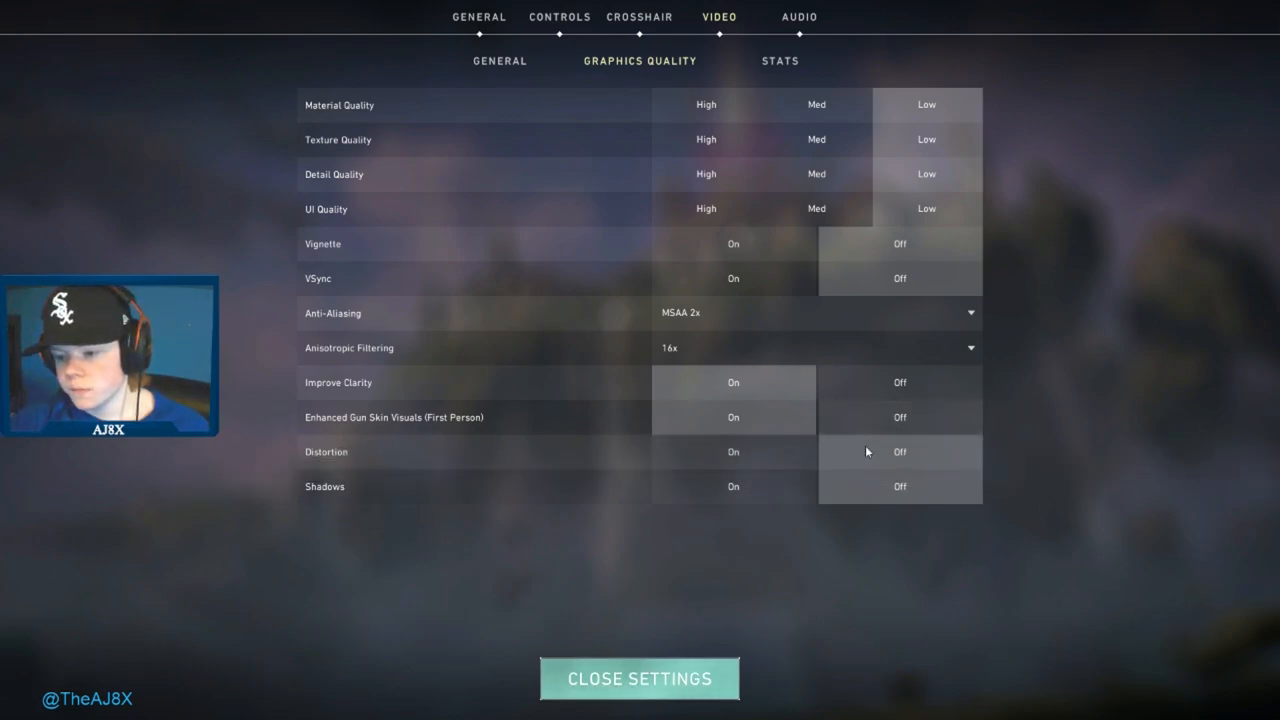
pyautogui.moveTo(500, 496)
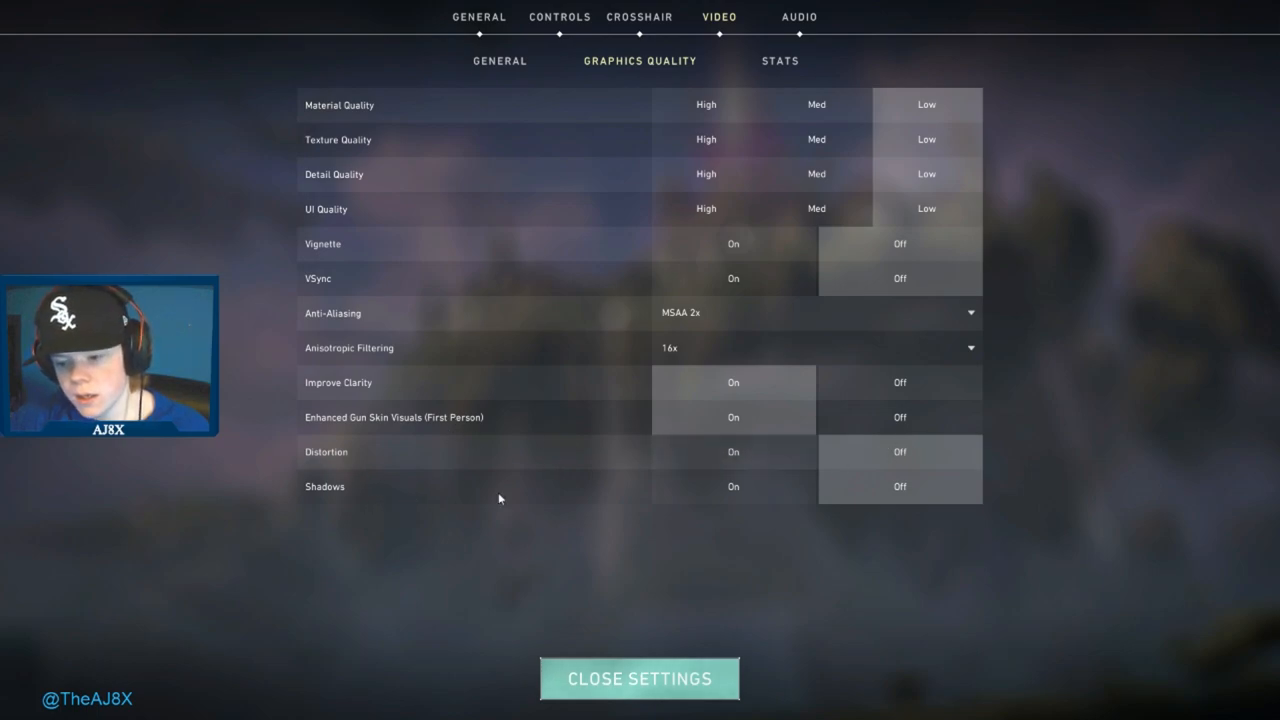
pyautogui.moveTo(732, 500)
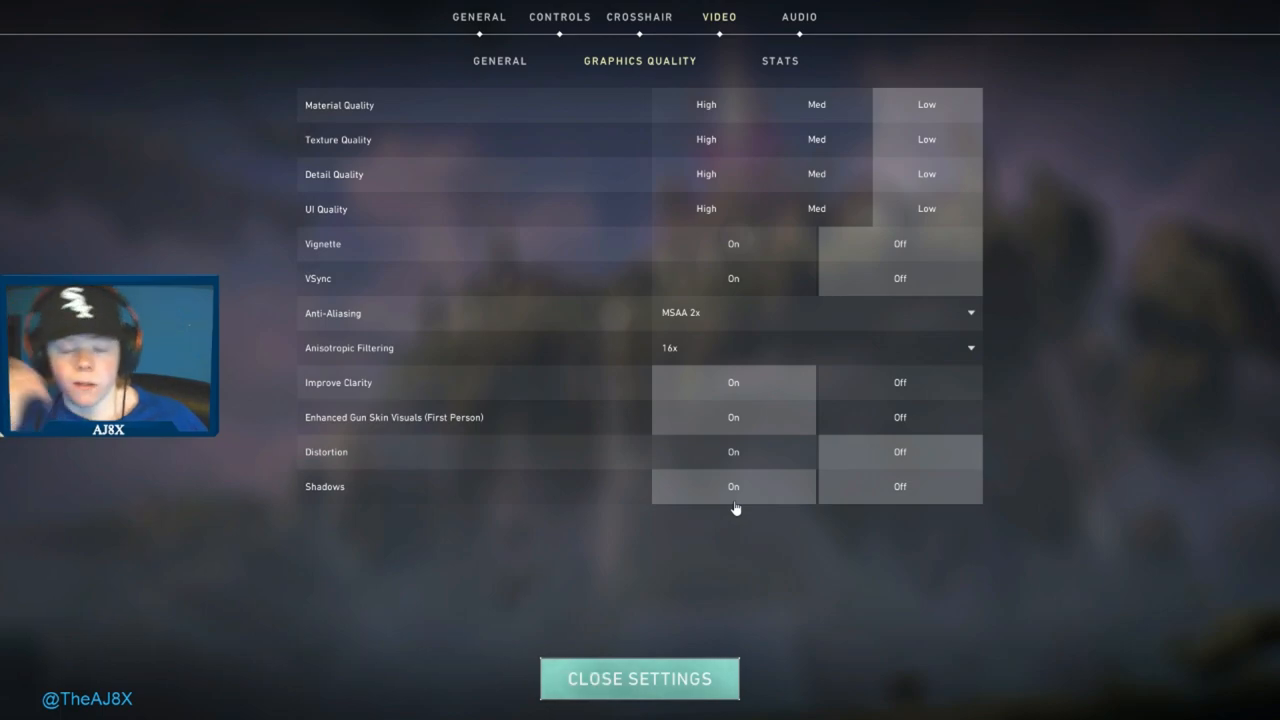
pyautogui.moveTo(714, 480)
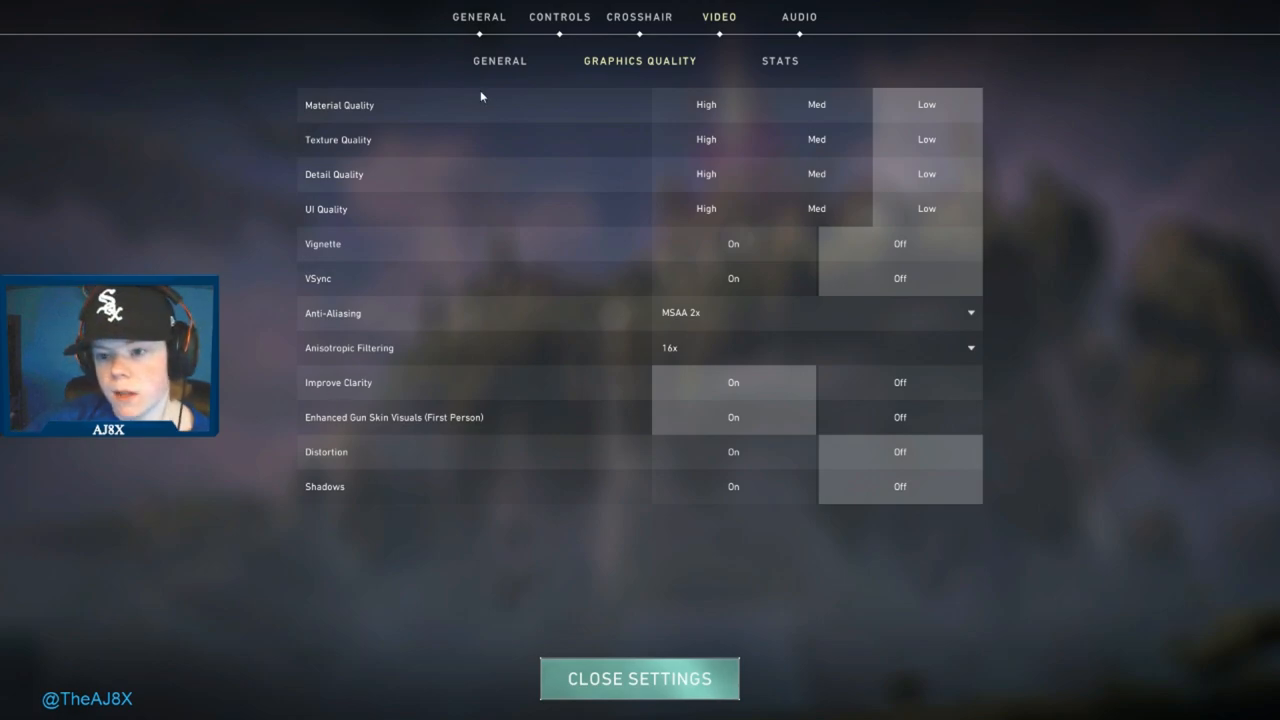
# Show the Video Stats options with FPS, tick rate, frame times and packet loss all set to Hide.
pyautogui.click(780, 60)
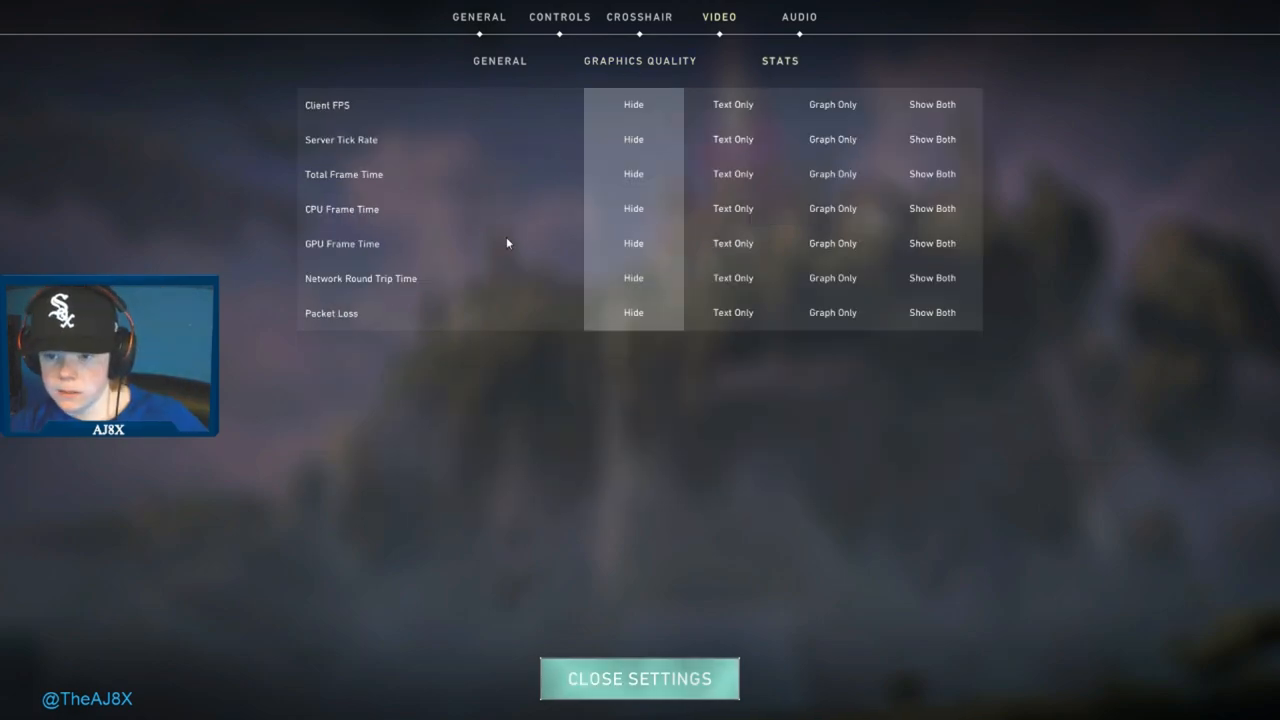
pyautogui.moveTo(352, 84)
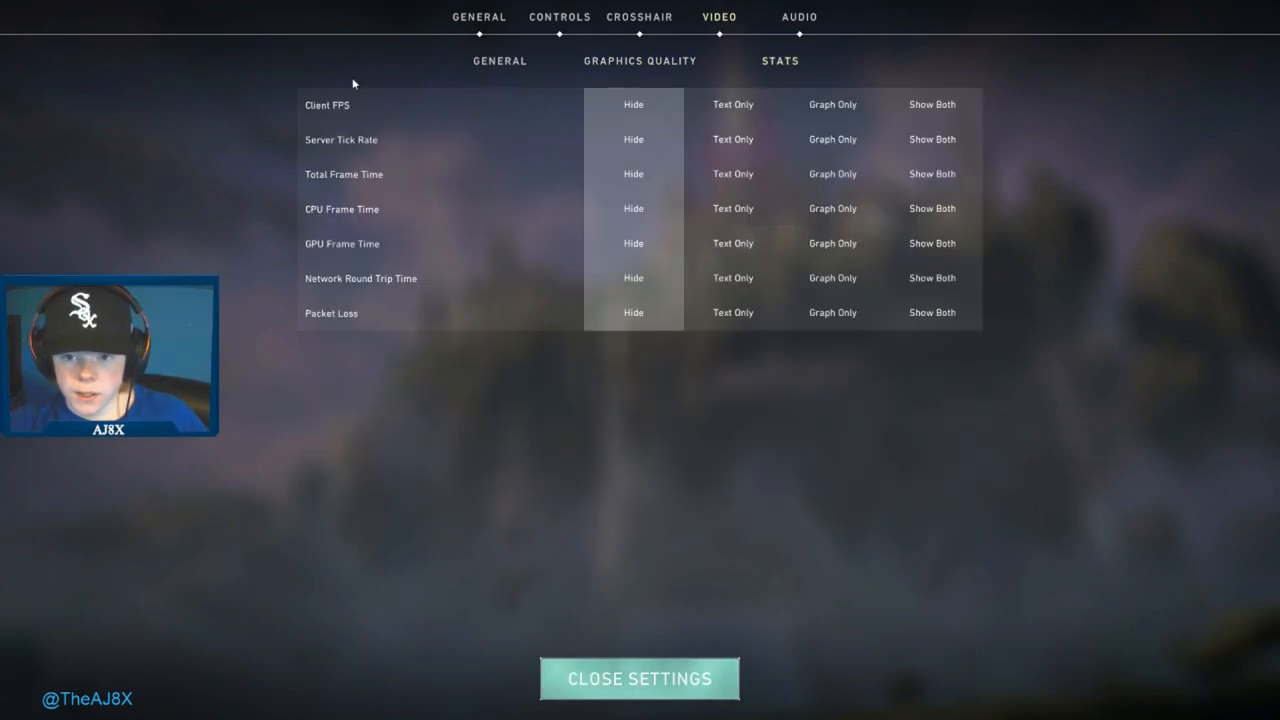
pyautogui.moveTo(414, 148)
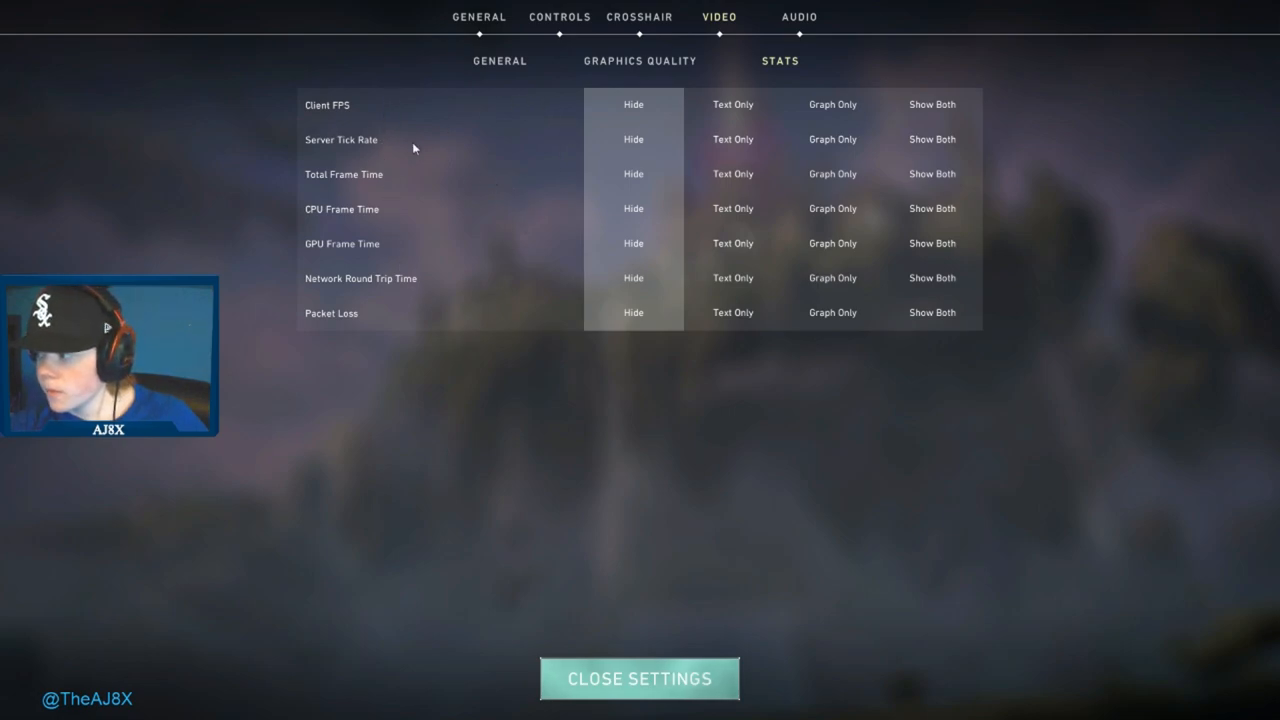
pyautogui.moveTo(640, 124)
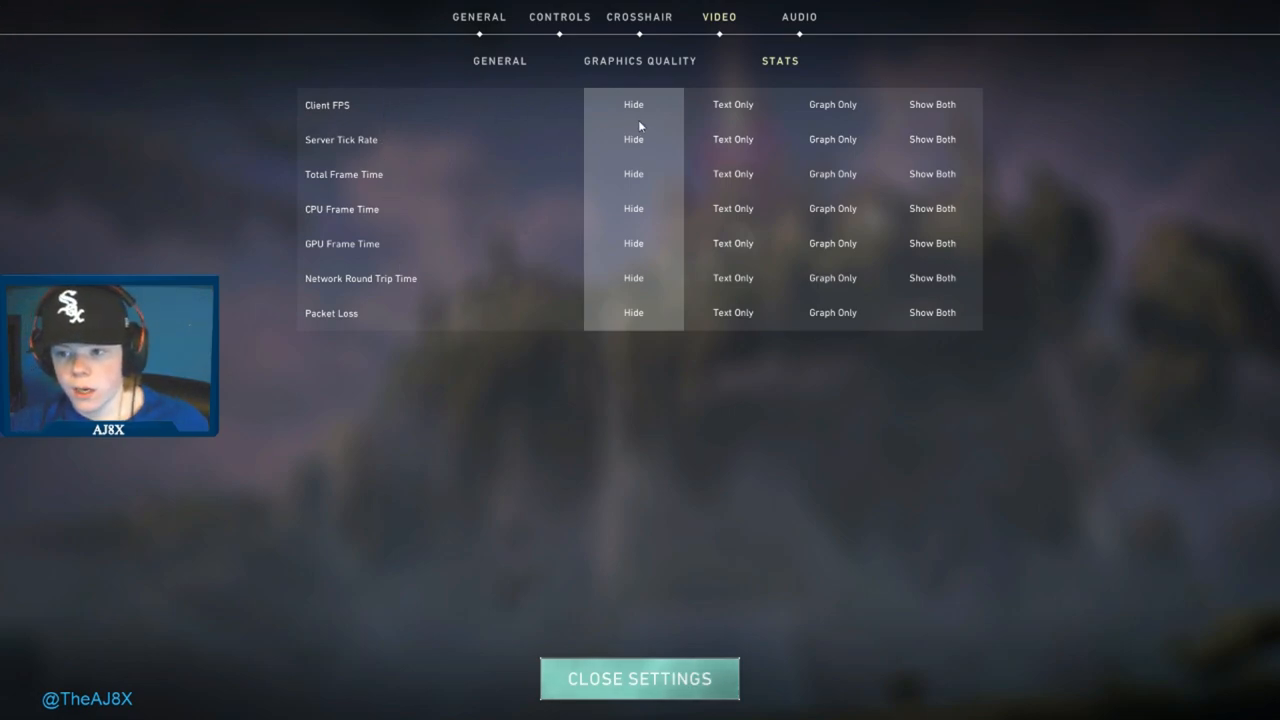
pyautogui.moveTo(372, 152)
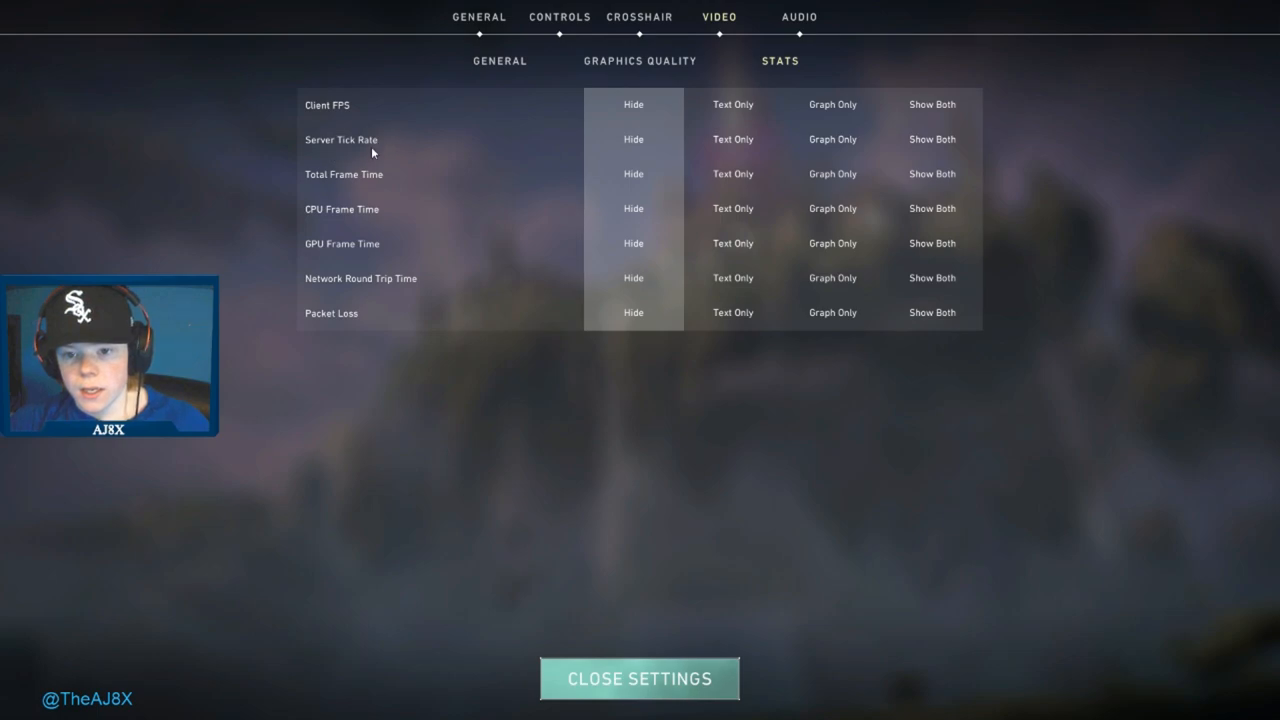
pyautogui.moveTo(364, 264)
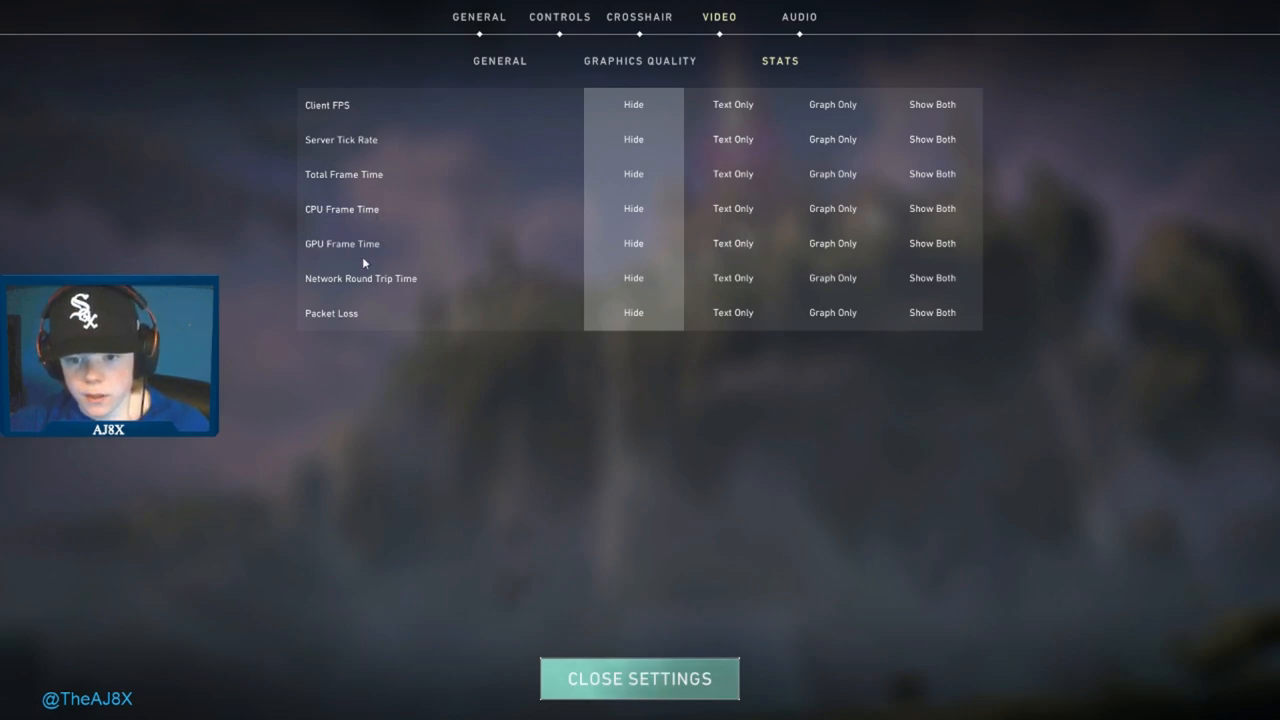
pyautogui.moveTo(592, 234)
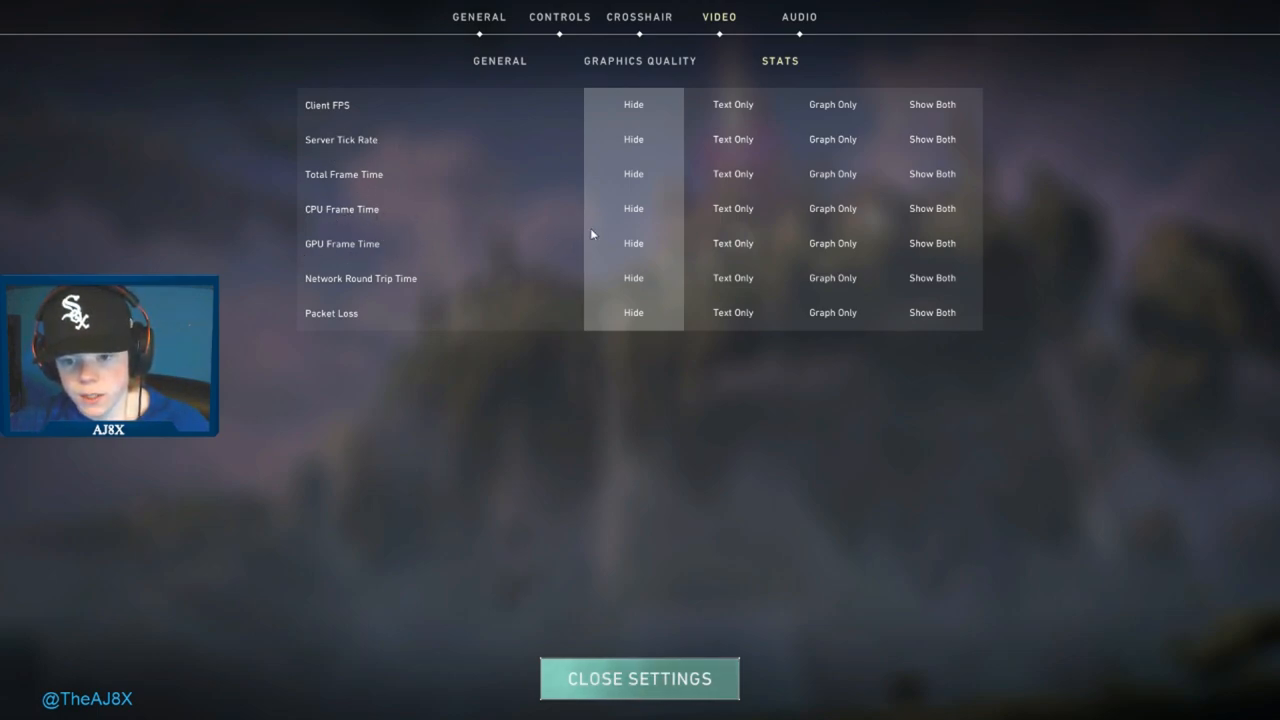
pyautogui.moveTo(624, 112)
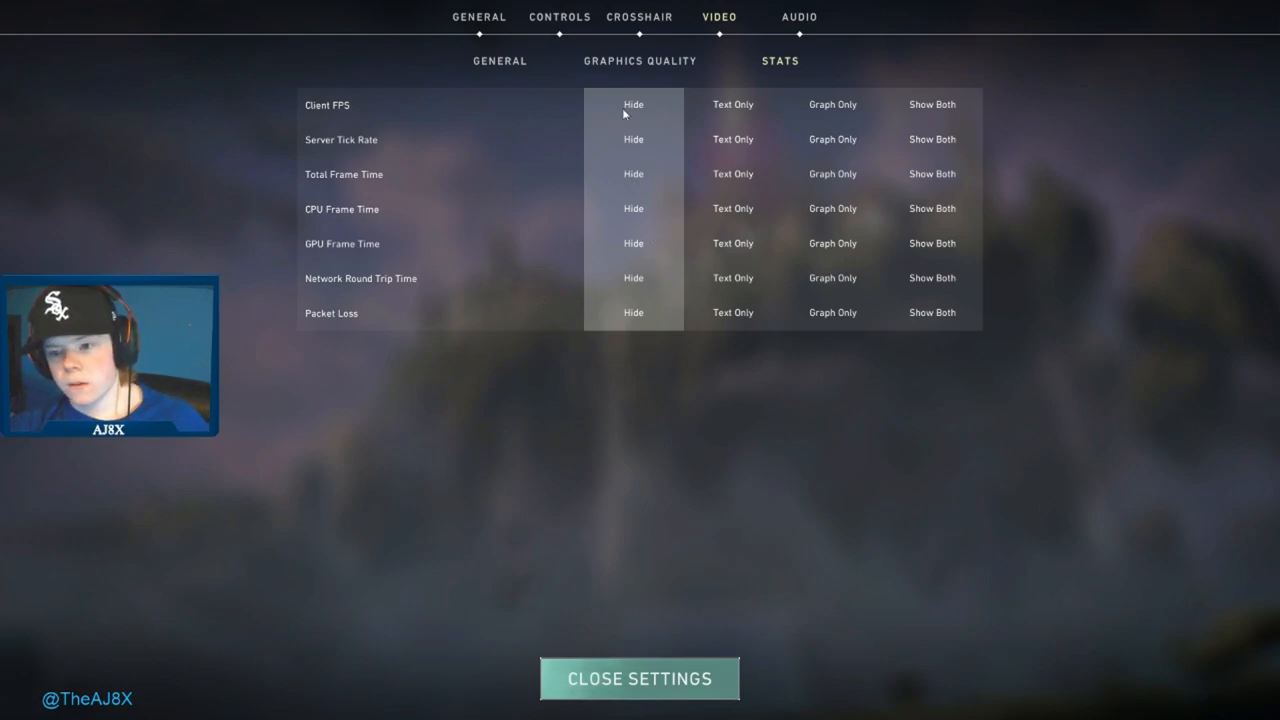
pyautogui.moveTo(568, 268)
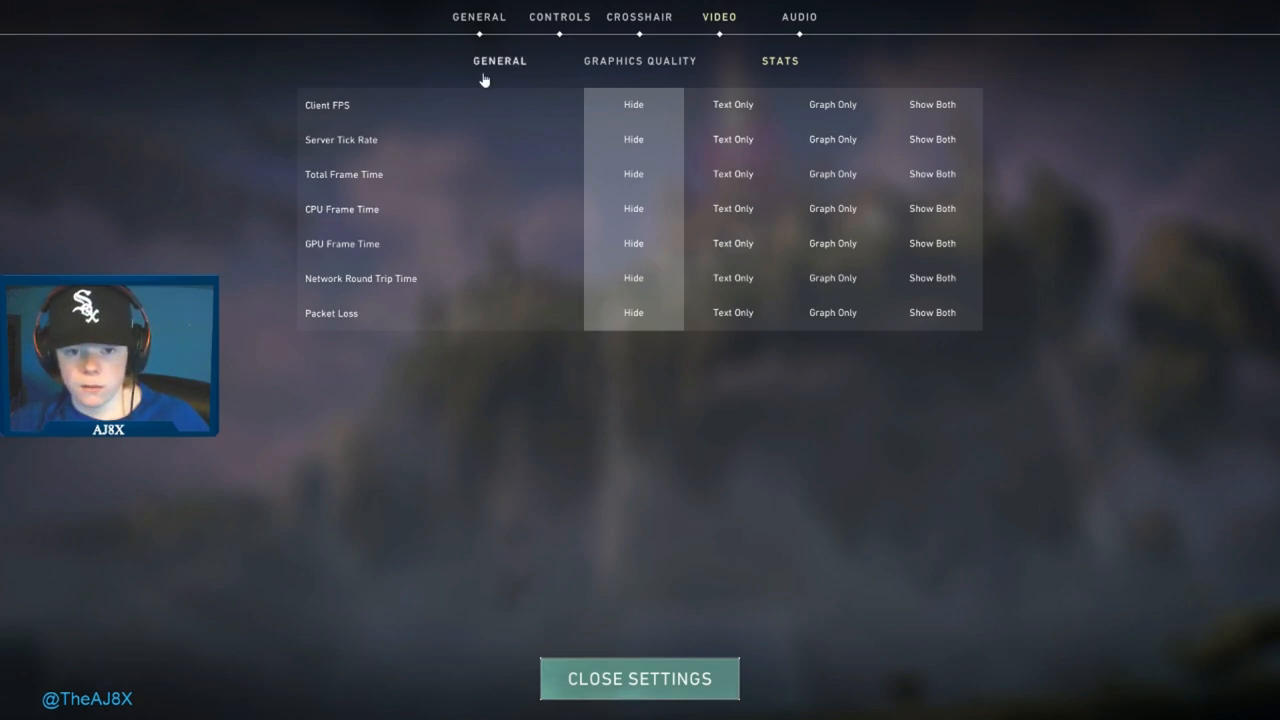
pyautogui.moveTo(758, 206)
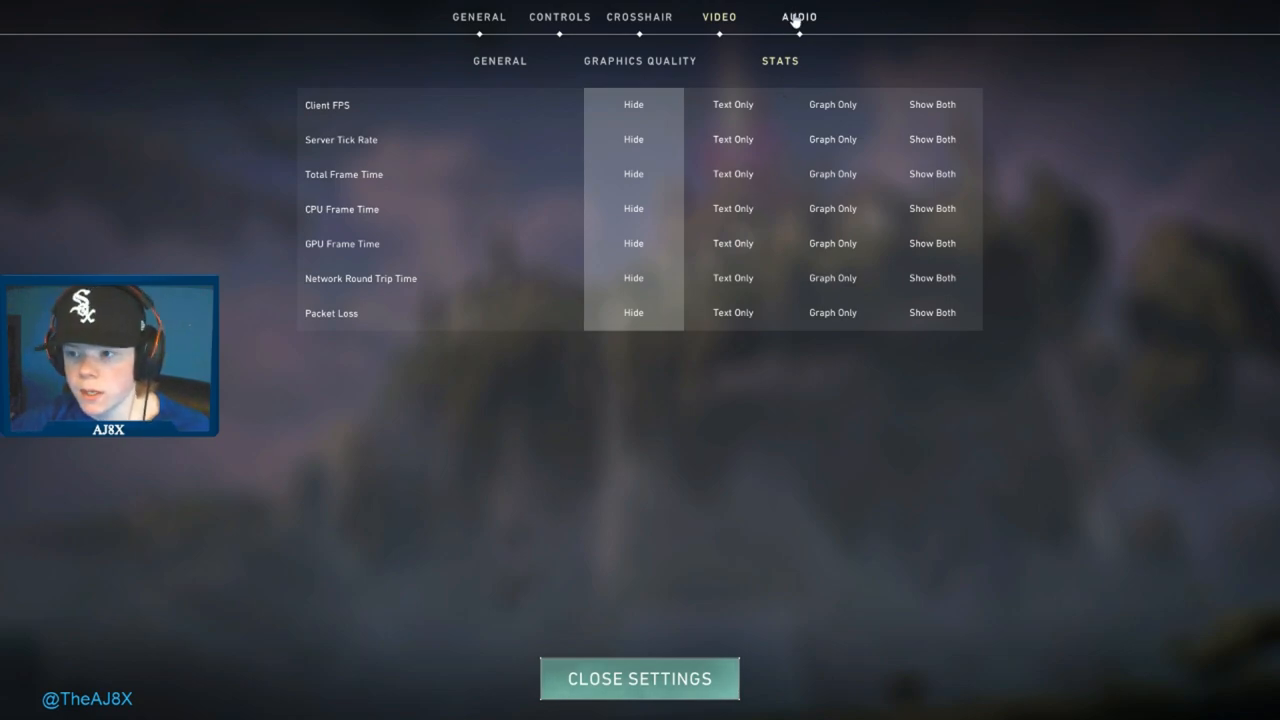
# Glance at Audio and Crosshair settings, then return to Video Graphics Quality at Low with MSAA 2x.
pyautogui.click(798, 16)
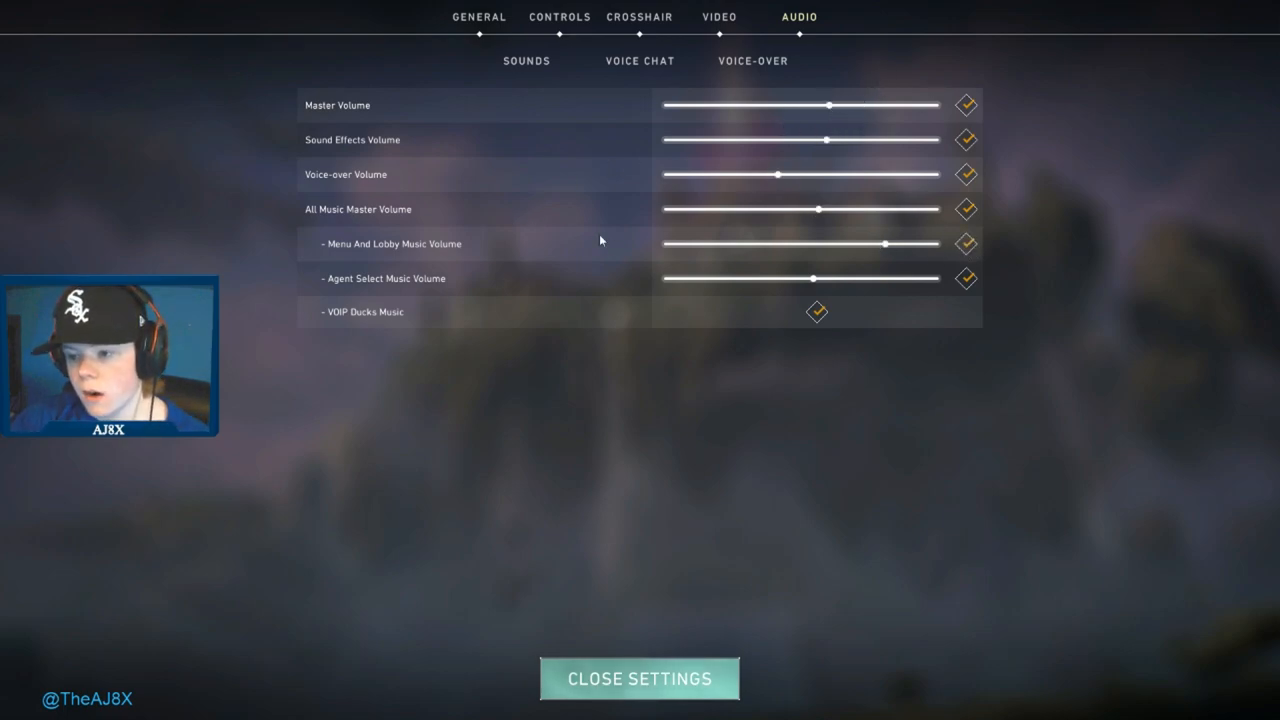
pyautogui.moveTo(668, 28)
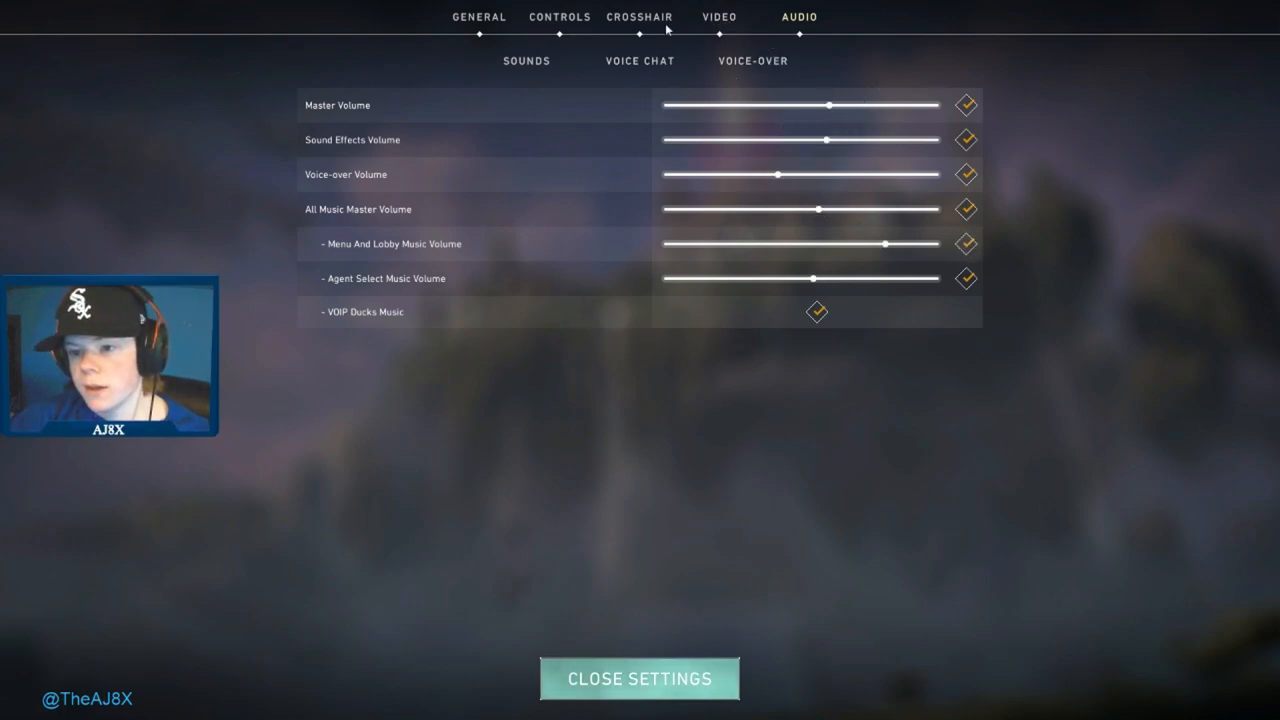
pyautogui.click(640, 16)
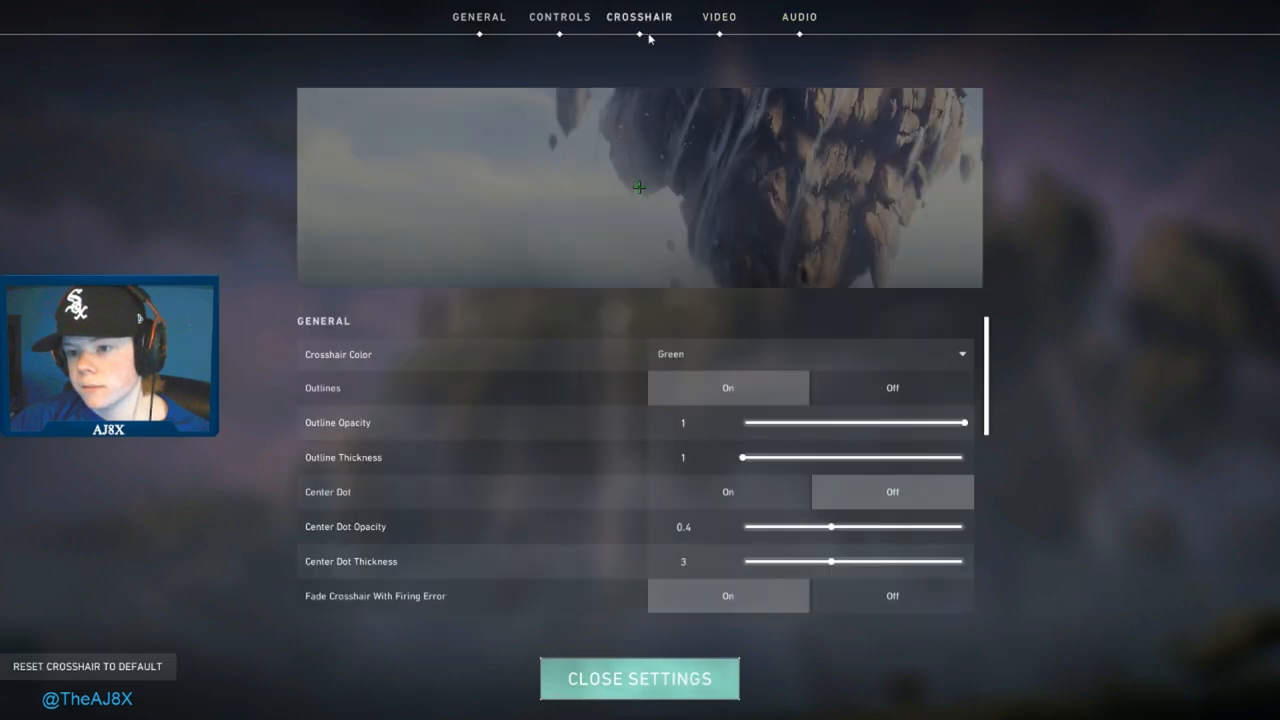
pyautogui.click(718, 16)
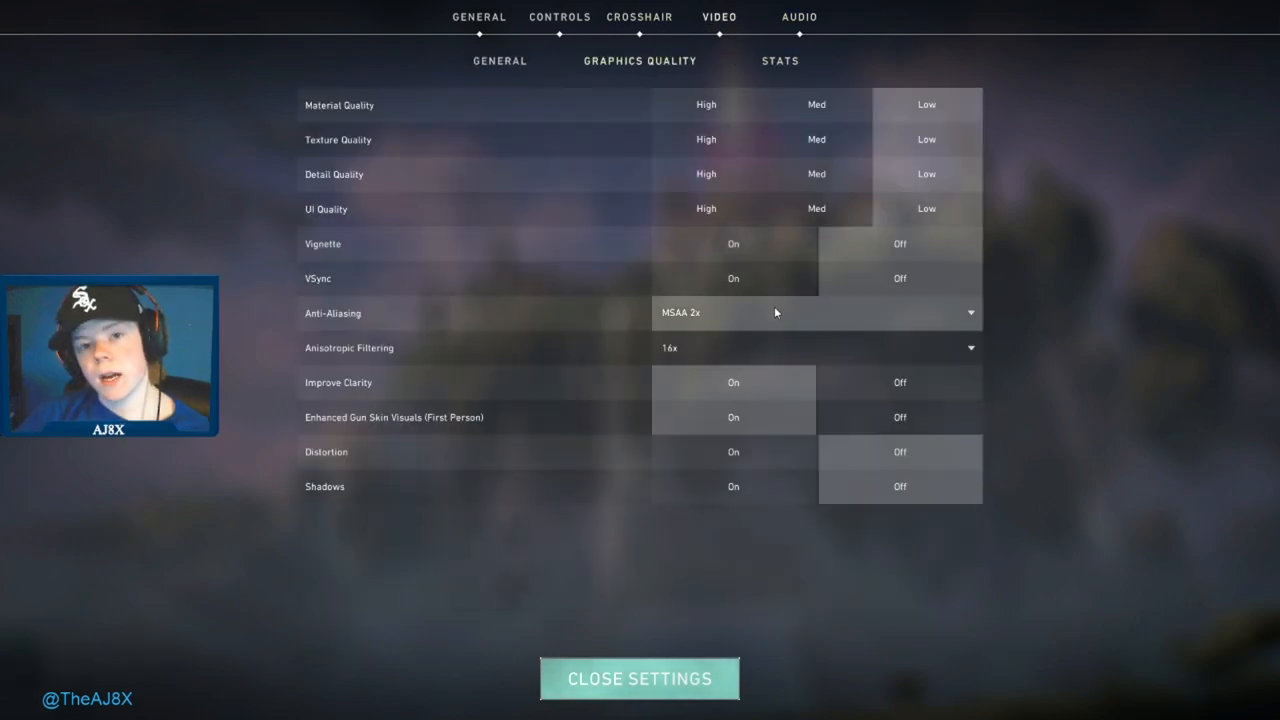
pyautogui.moveTo(1076, 160)
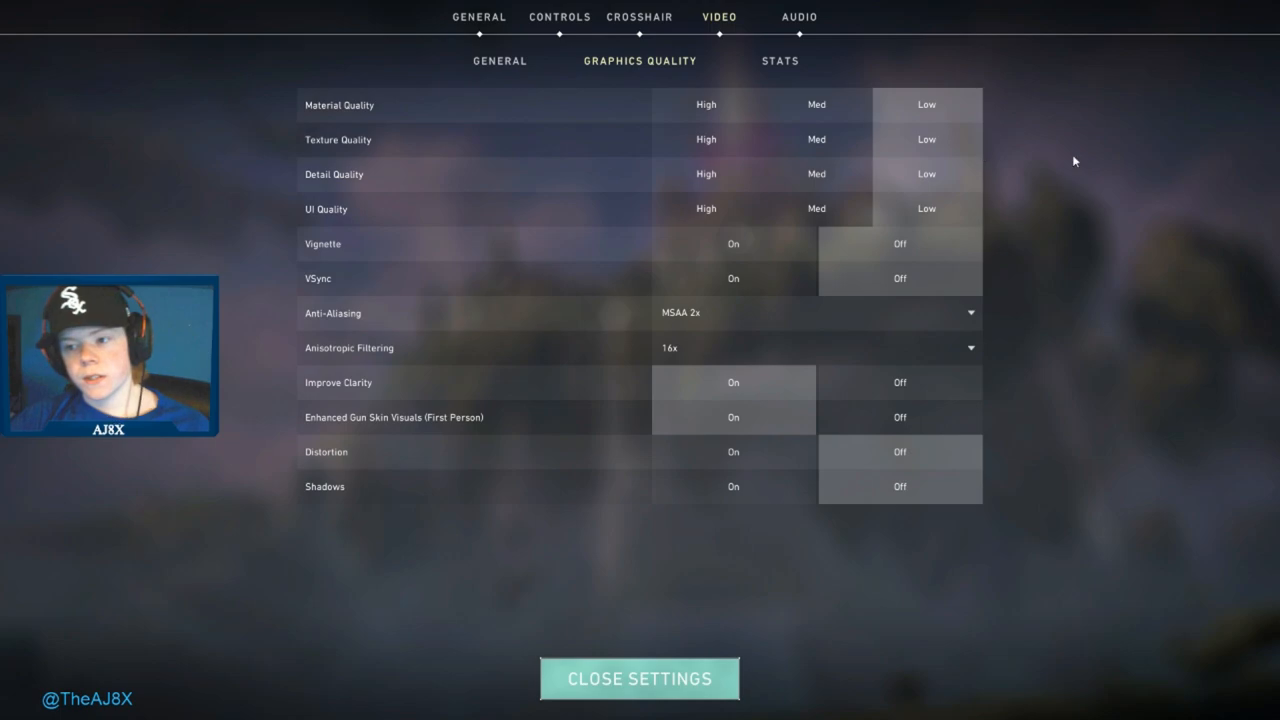
pyautogui.moveTo(596, 256)
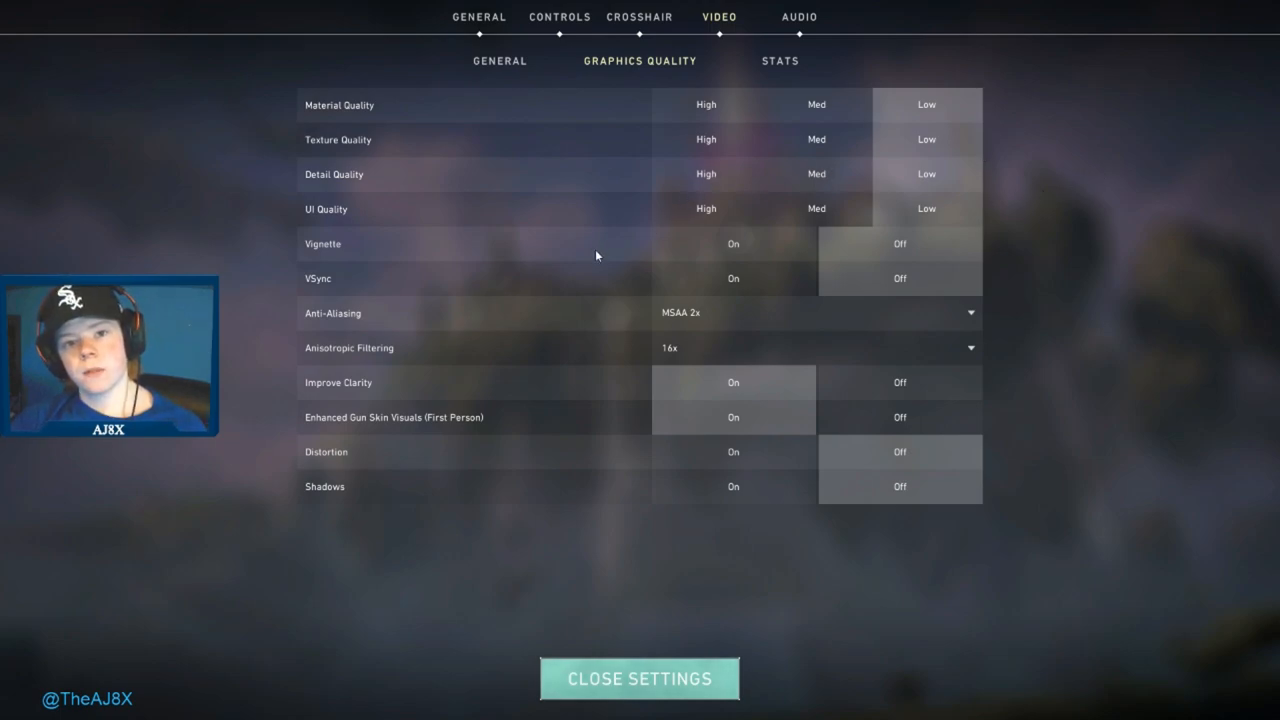
pyautogui.moveTo(586, 262)
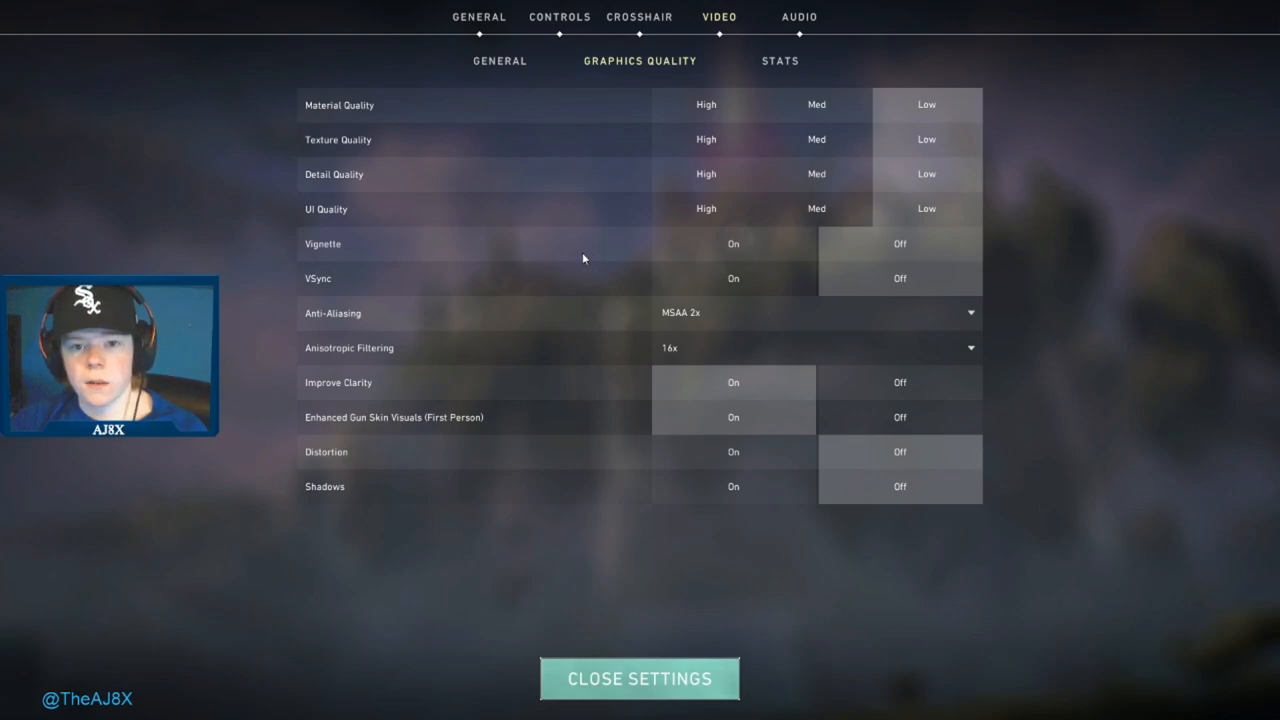
pyautogui.moveTo(532, 164)
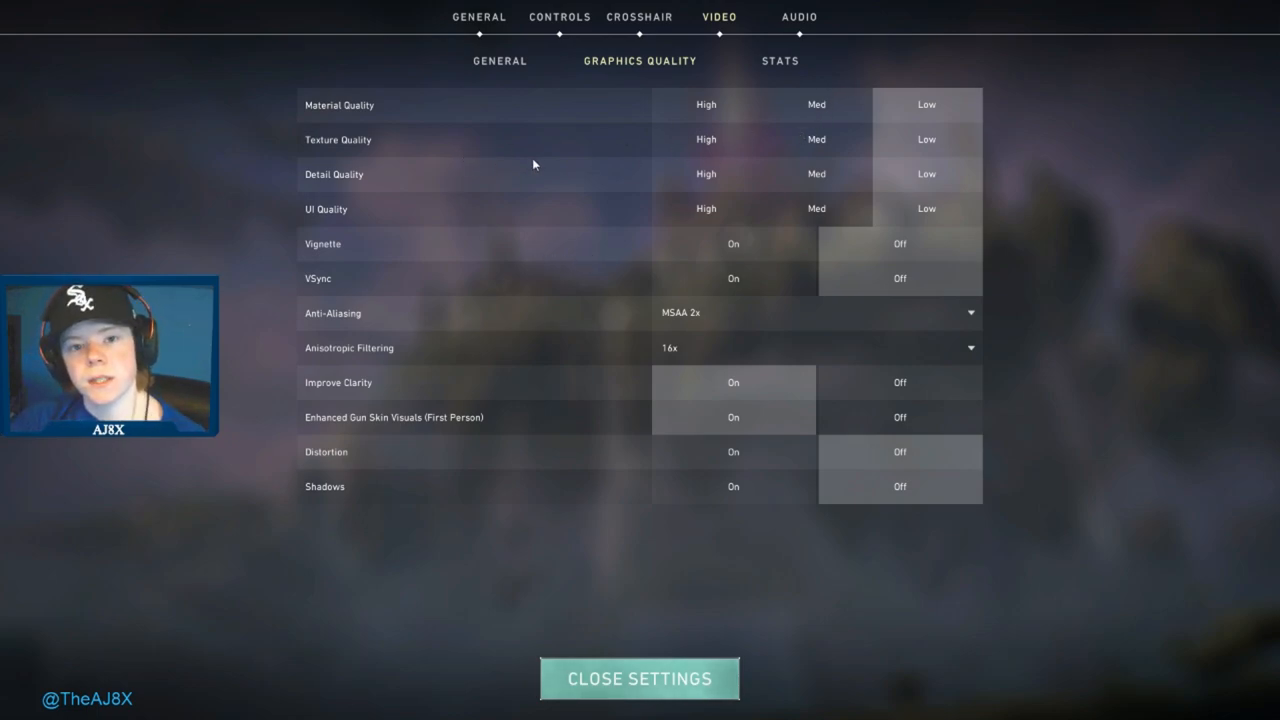
pyautogui.moveTo(448, 28)
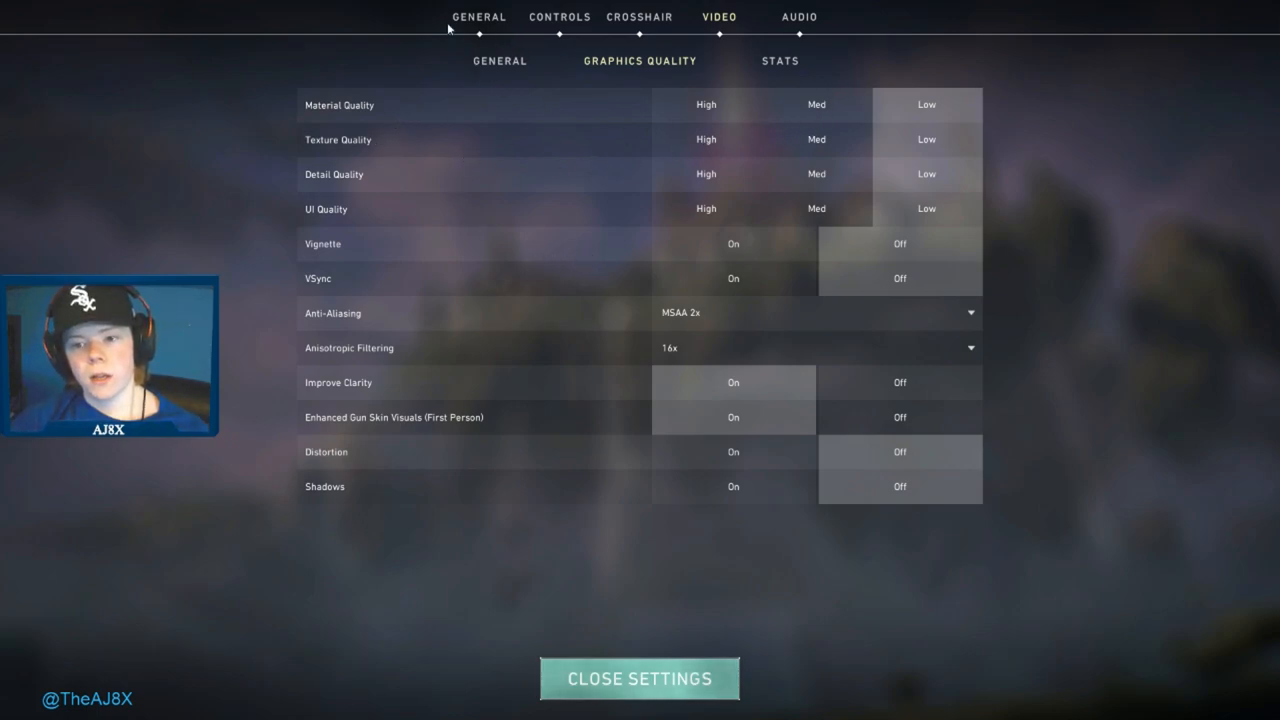
# Check General, Audio and Video display settings, then close Settings back to the main lobby.
pyautogui.click(640, 678)
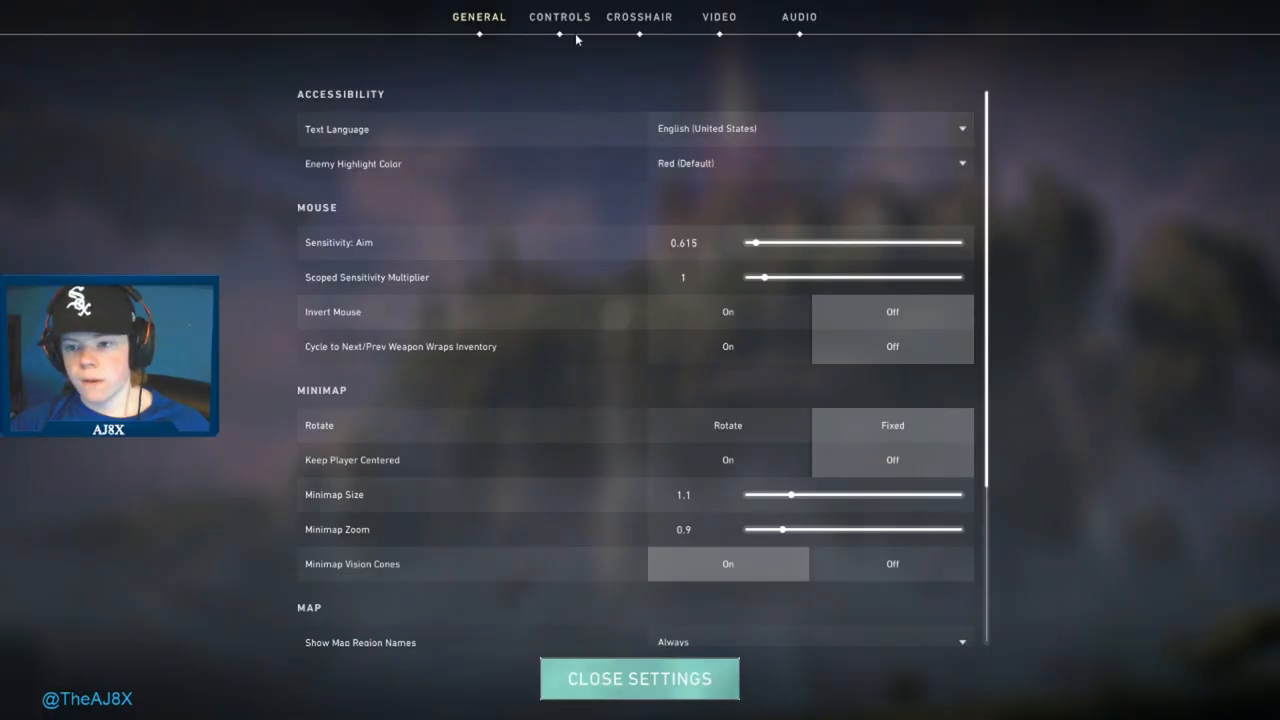
pyautogui.click(800, 16)
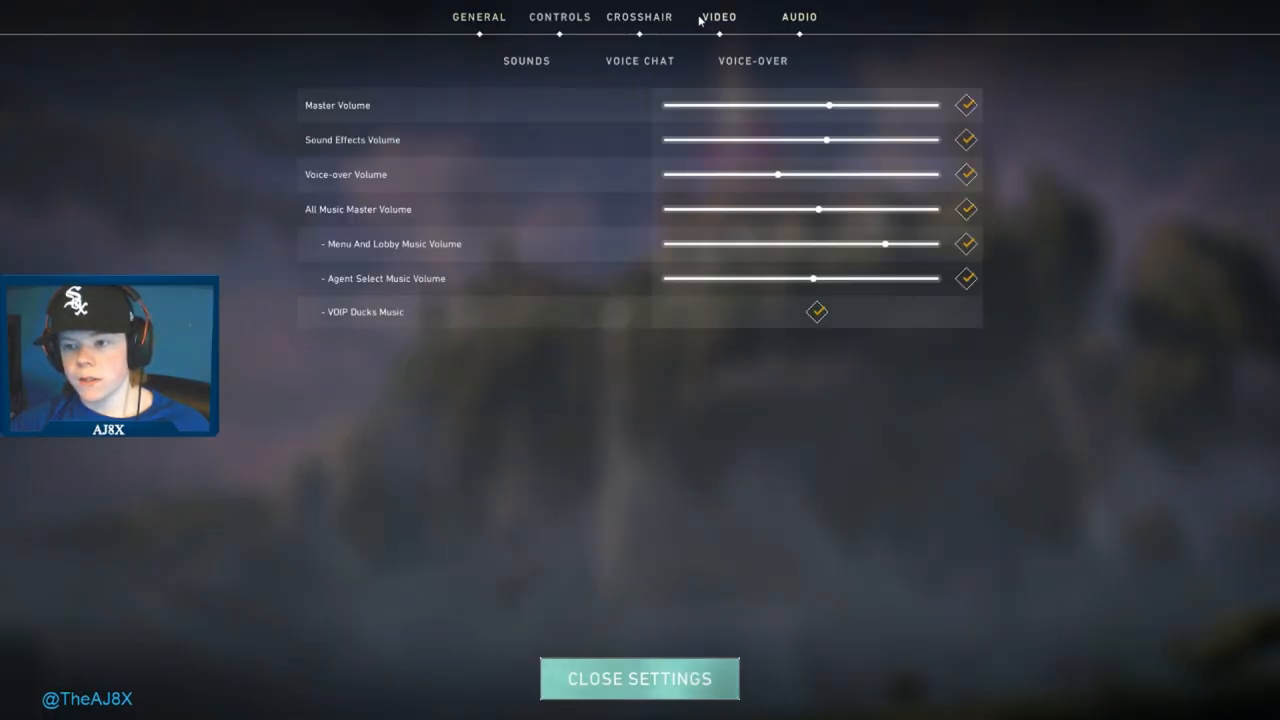
pyautogui.click(718, 16)
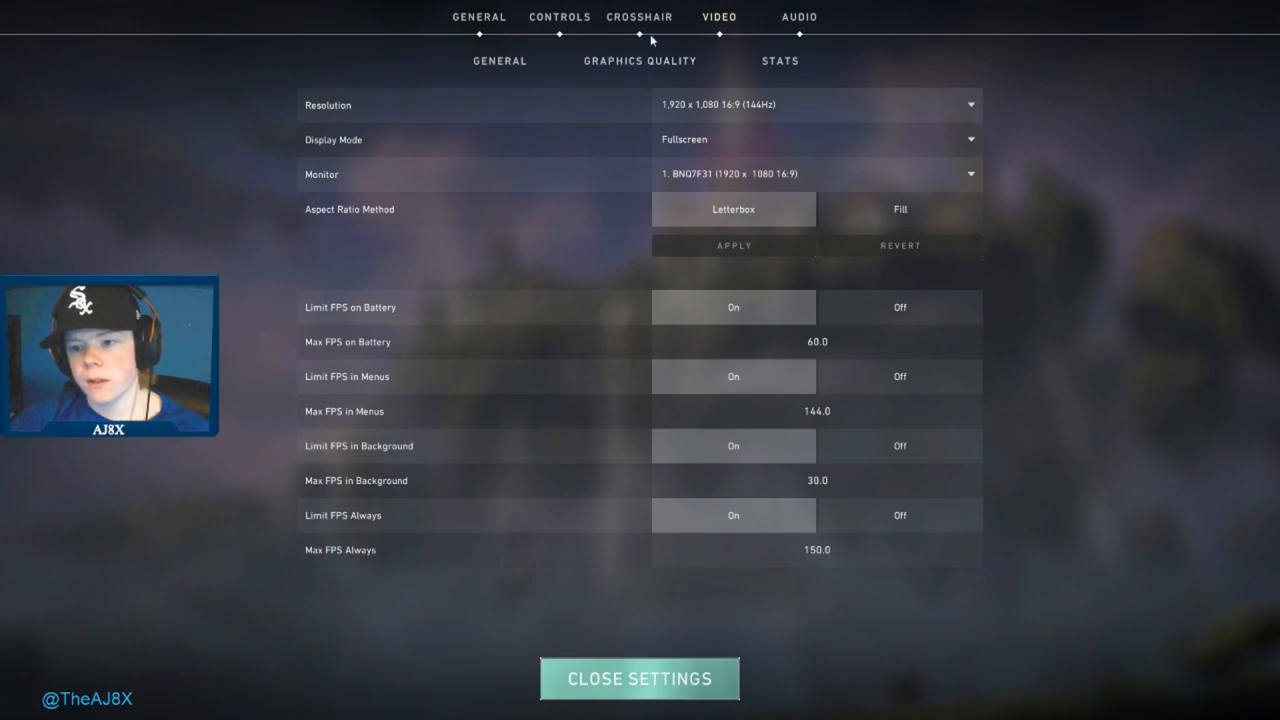
pyautogui.click(640, 680)
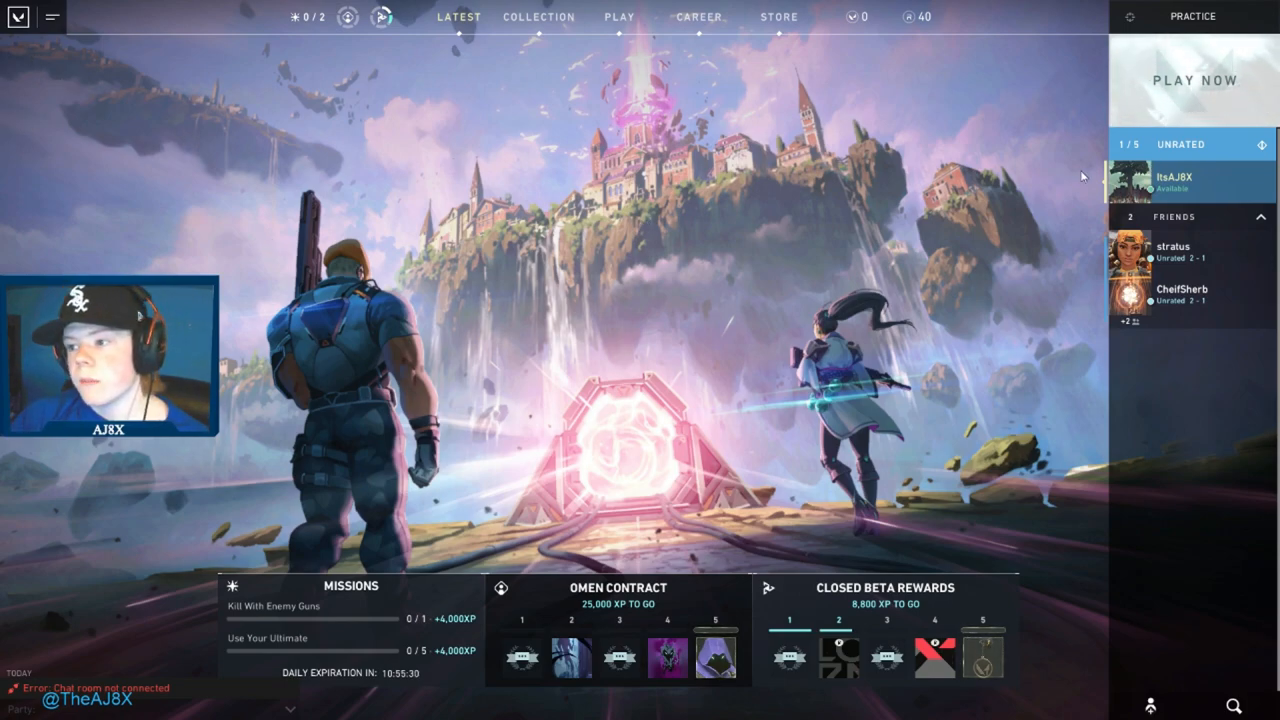
pyautogui.click(52, 16)
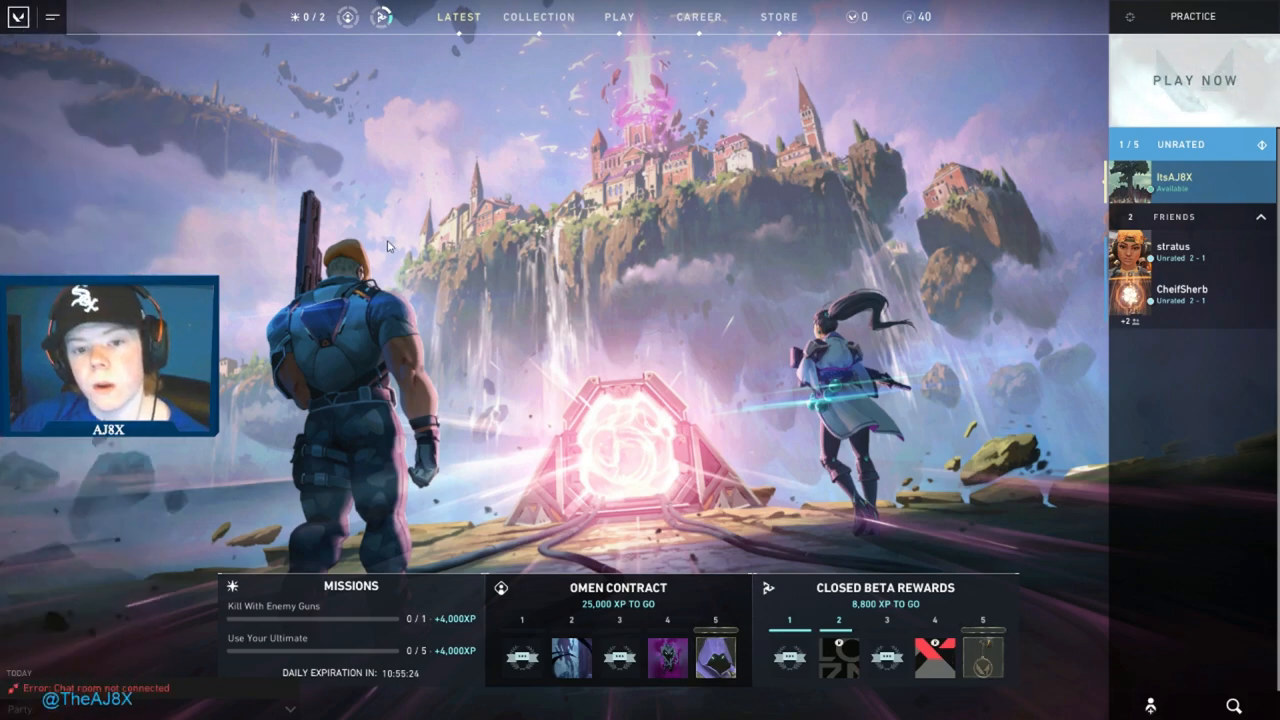
pyautogui.moveTo(2, 60)
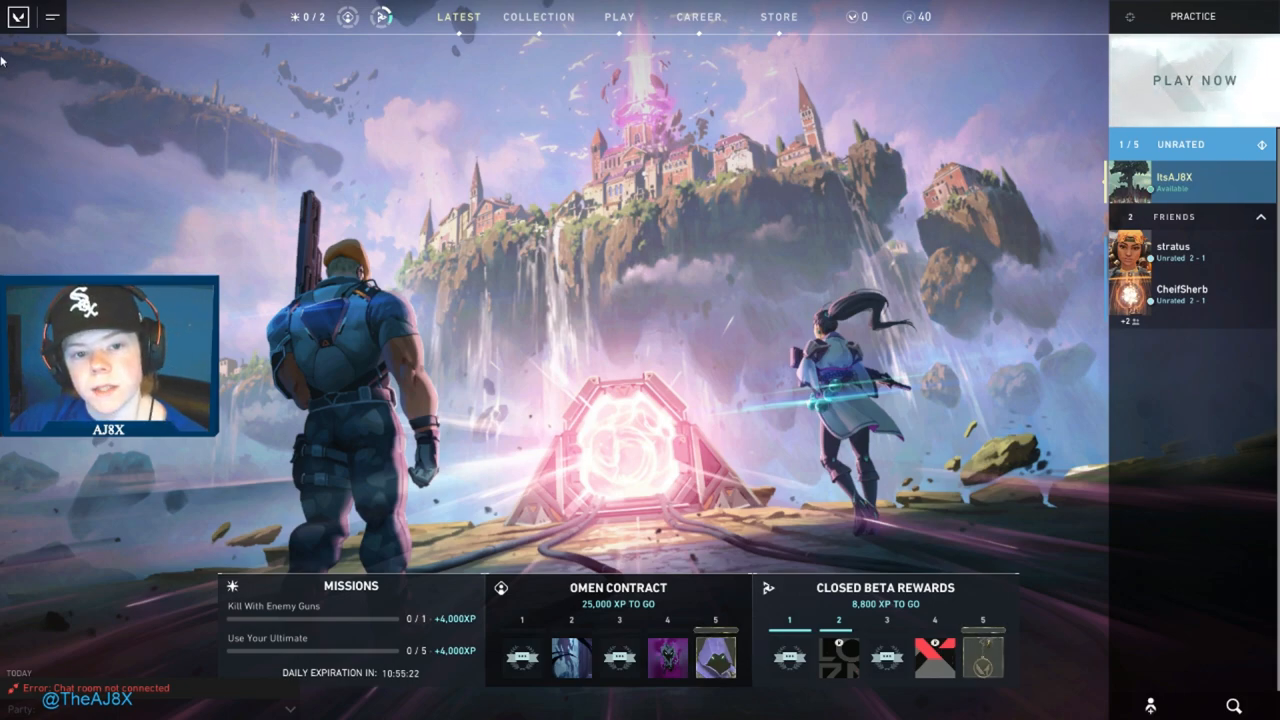